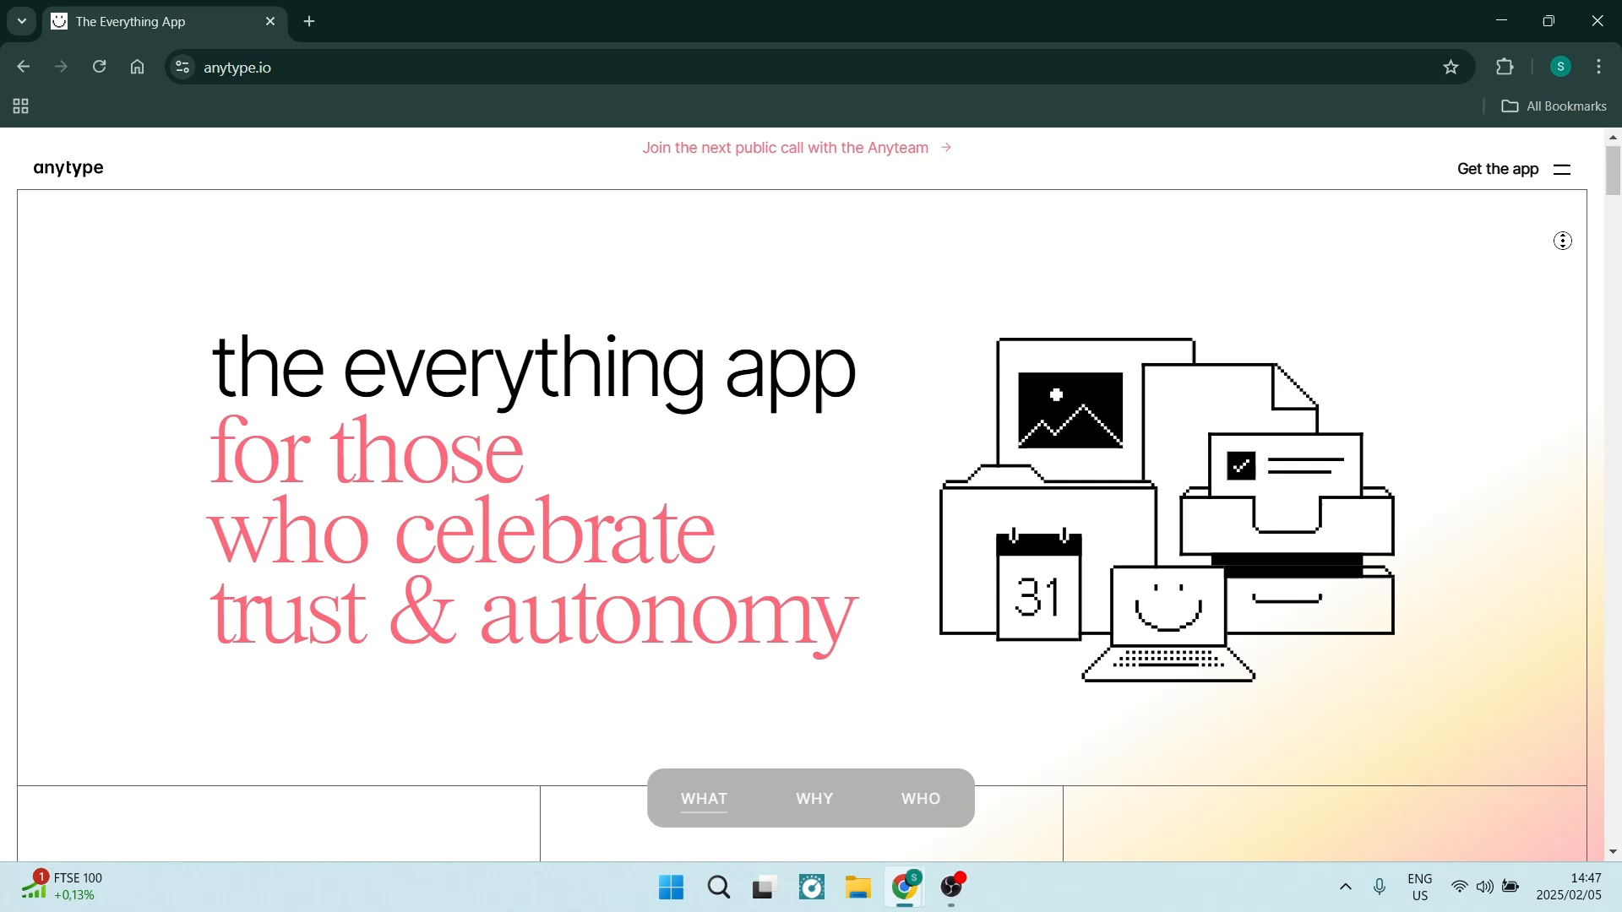
Scroll past the Anytype hero to the Local-first, Peer-to-peer, Open code cards and 'One app for many'.
{"action": "scroll", "scroll_direction": "down", "scroll_amount": 3}
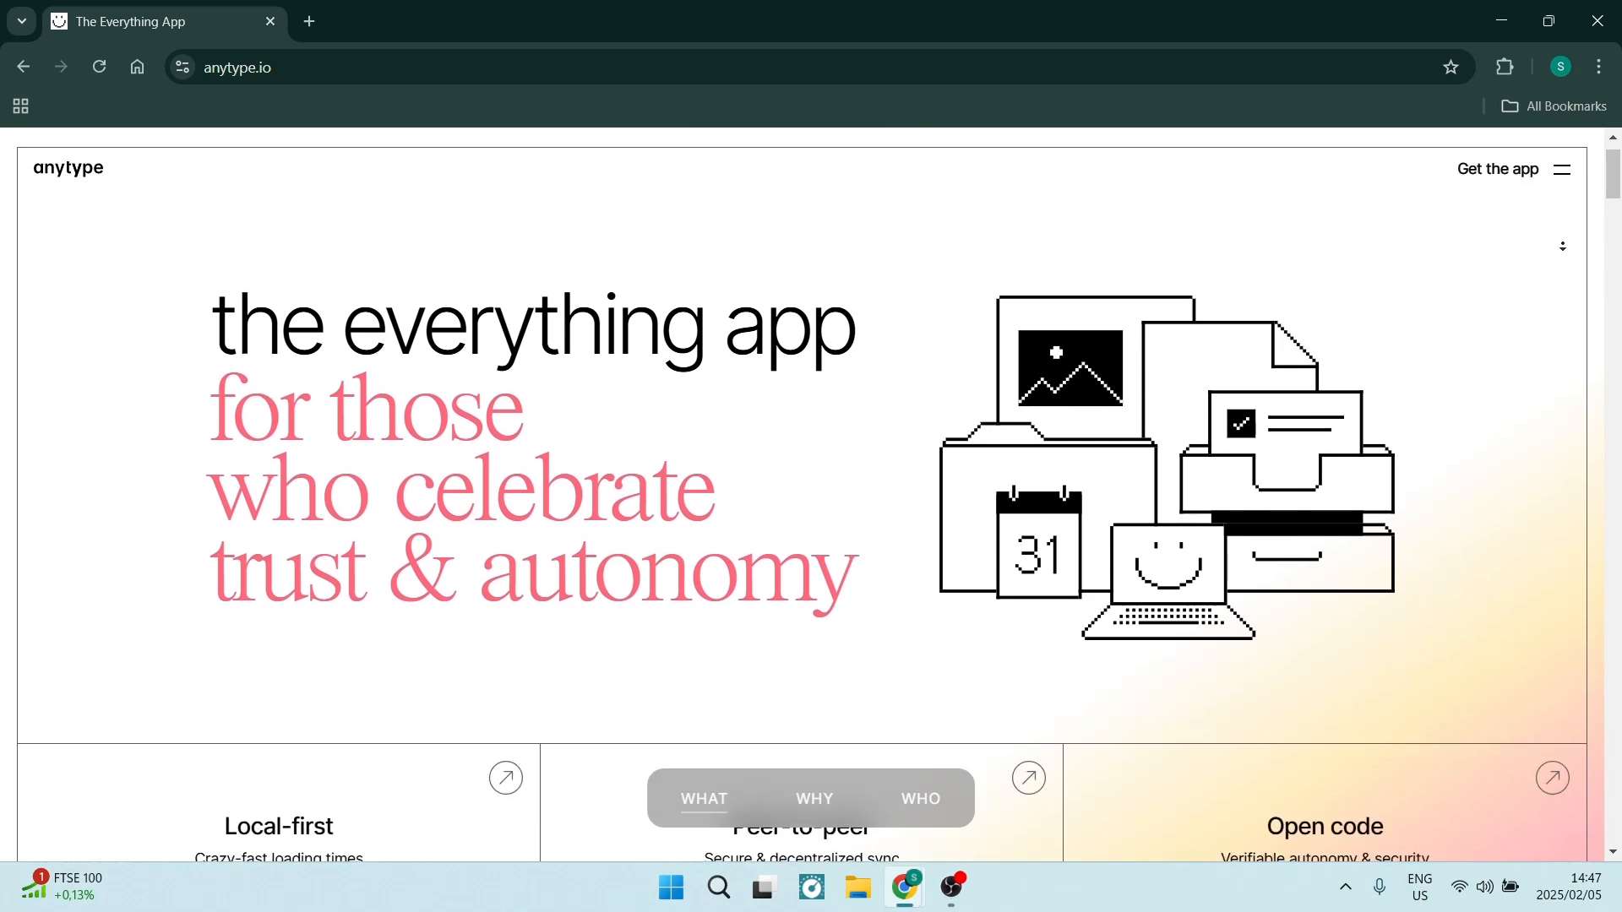
{"action": "scroll", "scroll_direction": "down", "scroll_amount": 3}
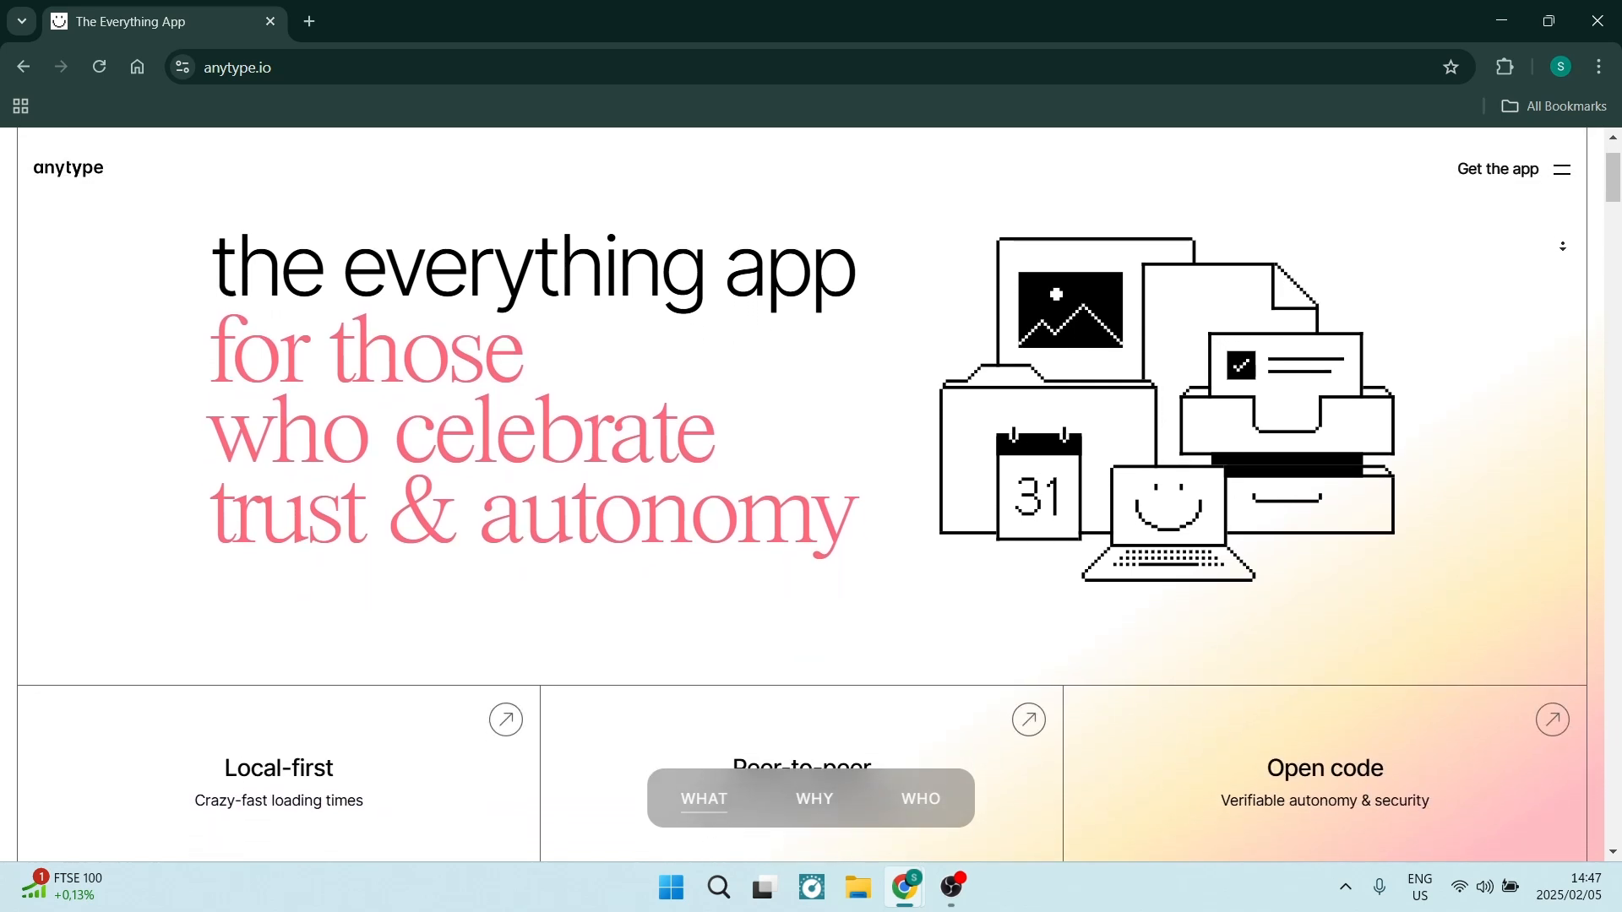
{"action": "scroll", "scroll_direction": "down", "scroll_amount": 3}
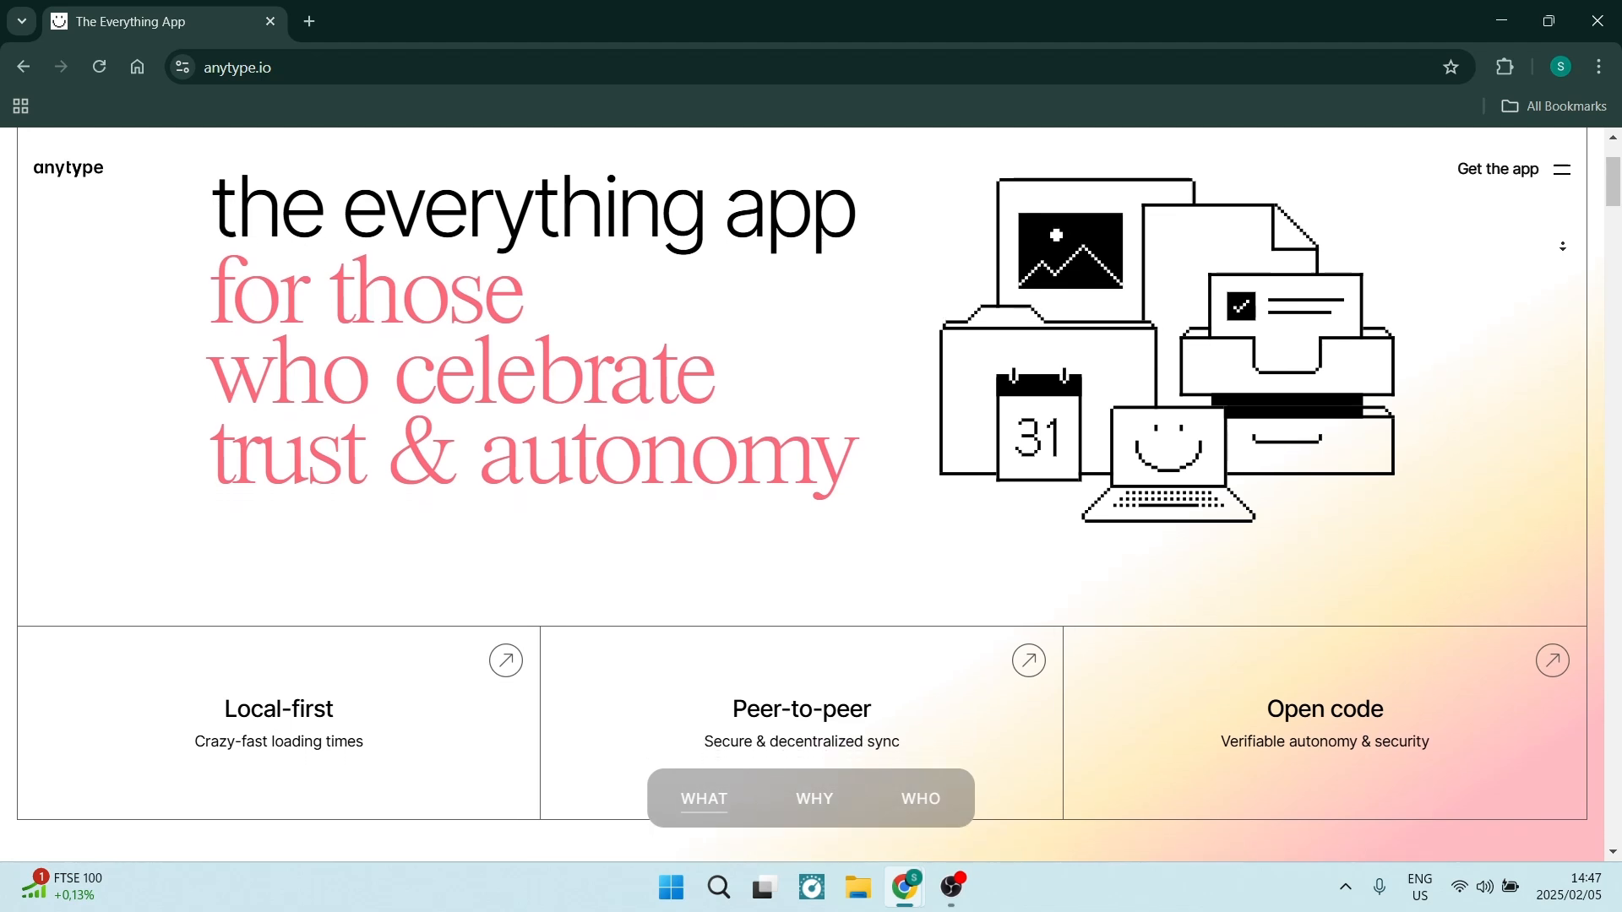
{"action": "scroll", "scroll_direction": "down", "scroll_amount": 3}
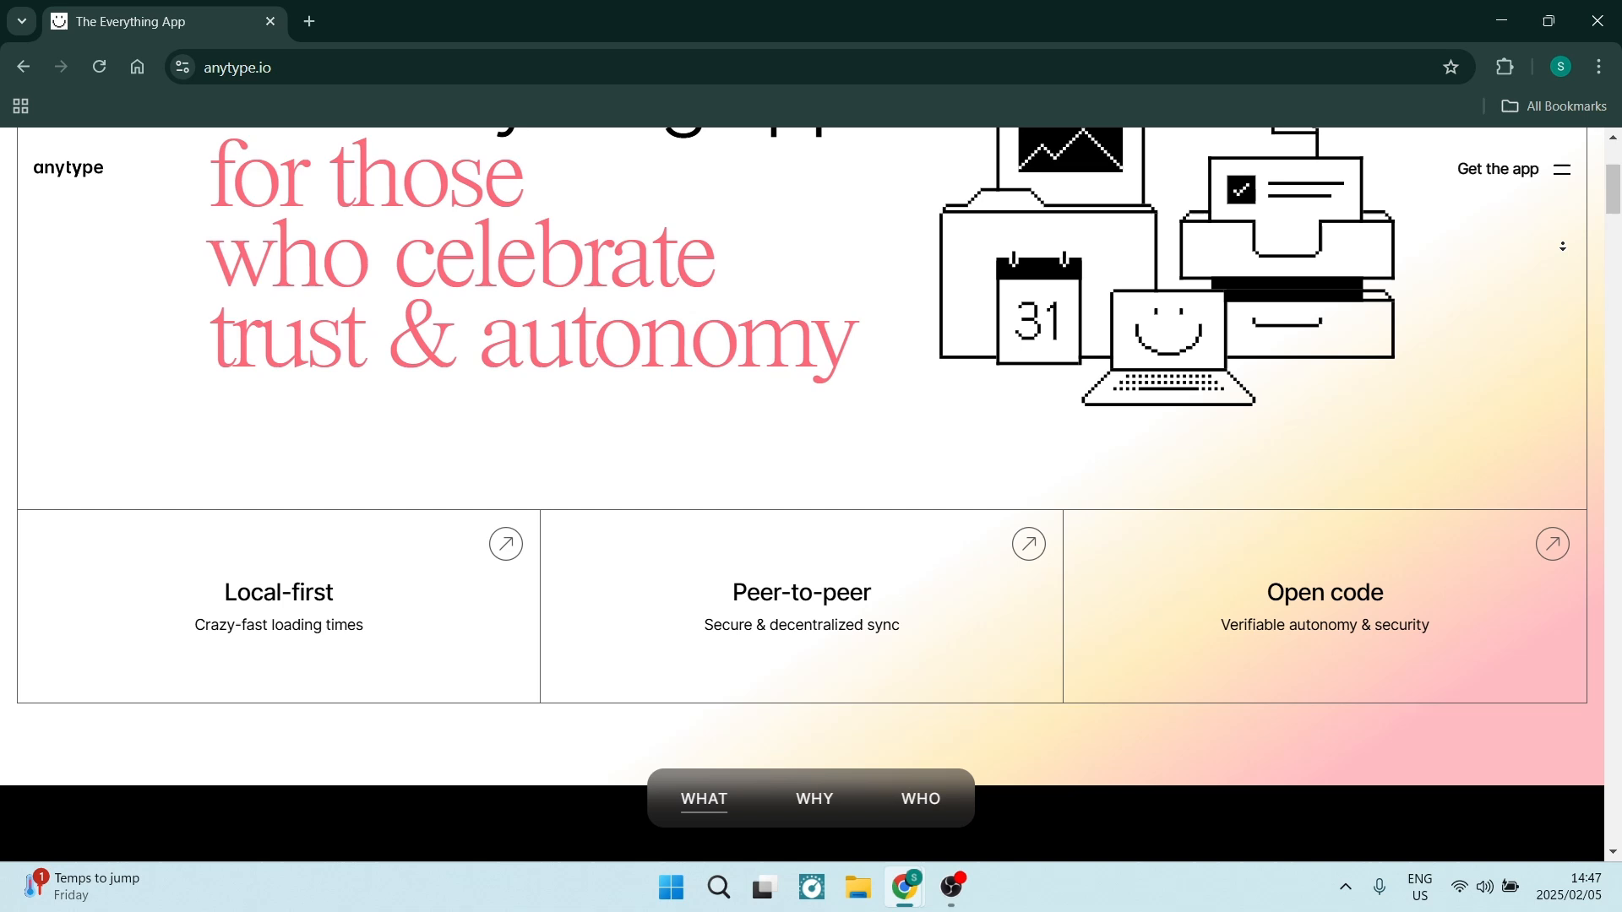
{"action": "scroll", "scroll_direction": "down", "scroll_amount": 3}
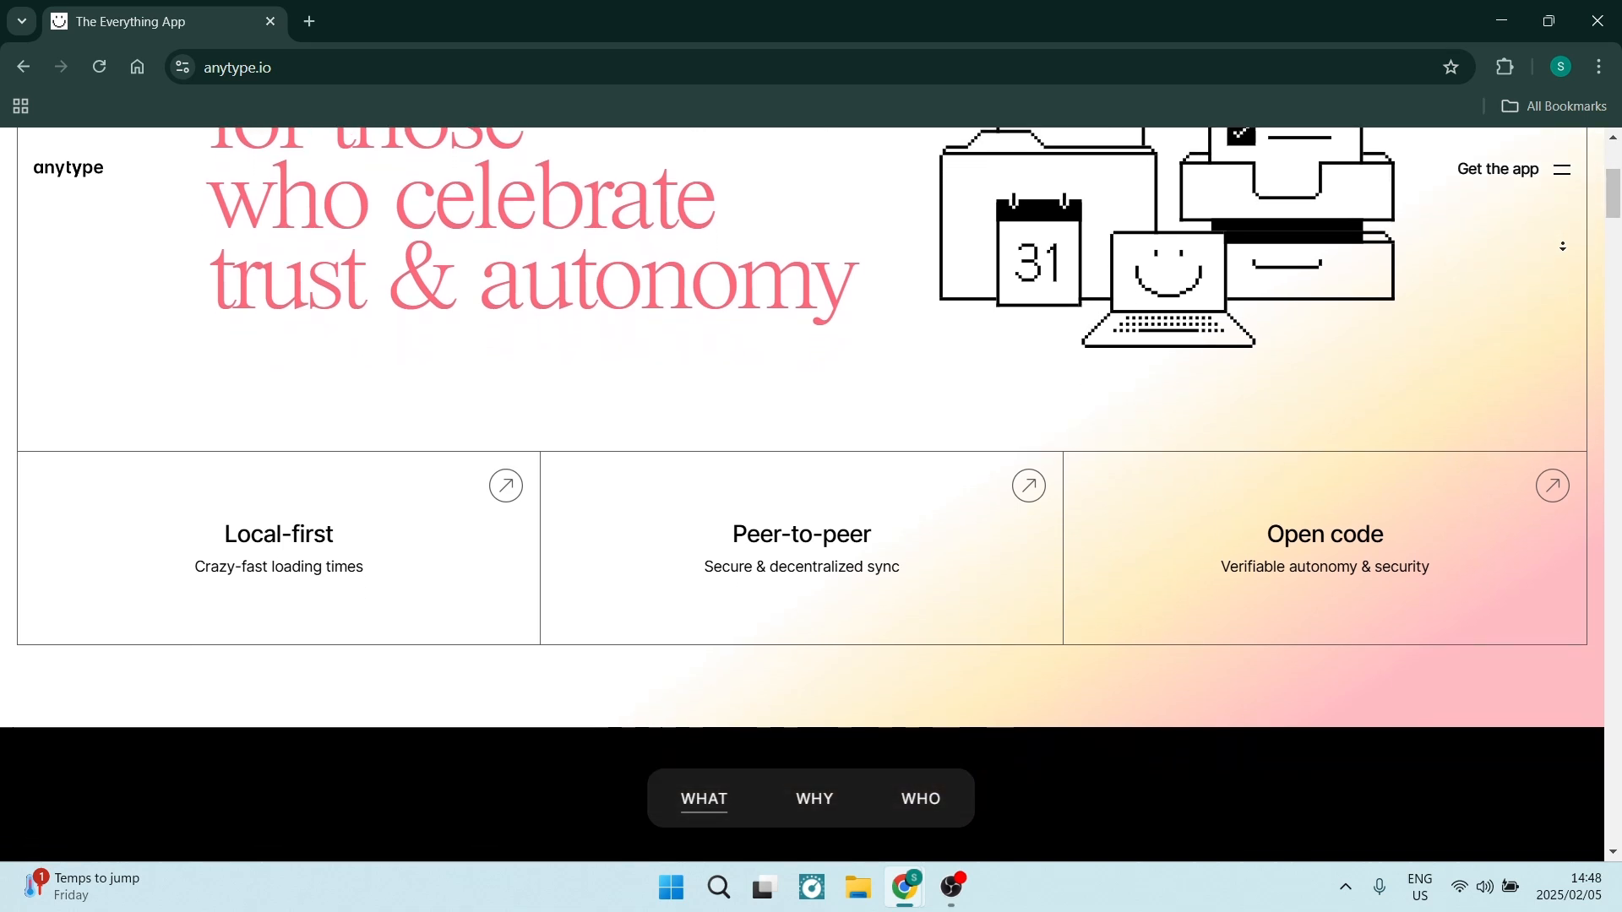
{"action": "scroll", "scroll_direction": "down", "scroll_amount": 3}
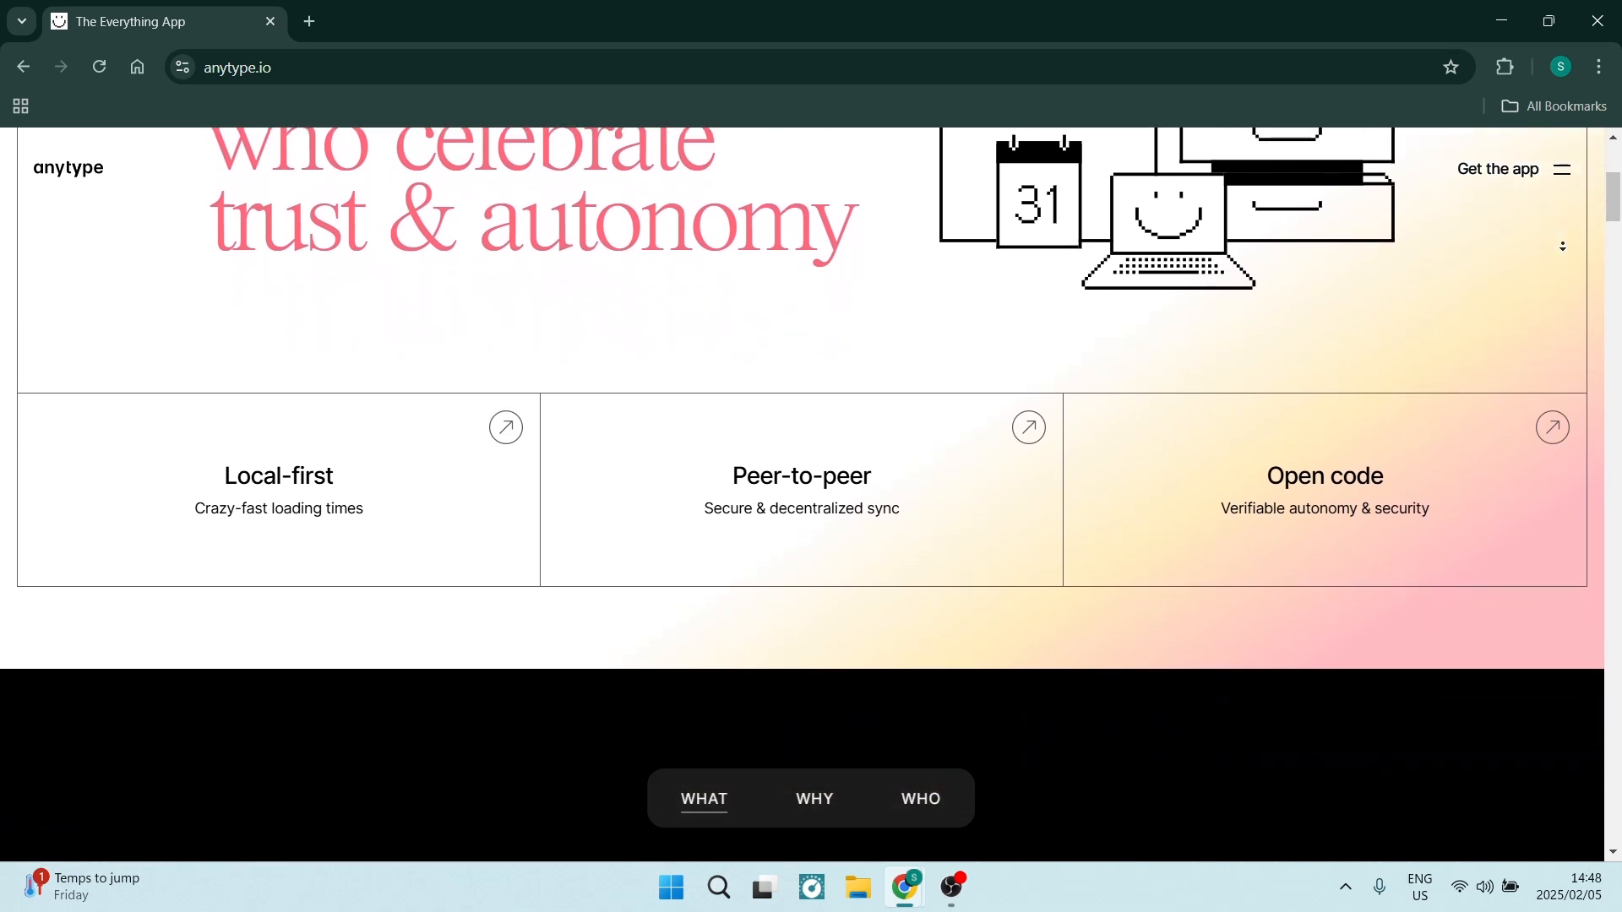
{"action": "scroll", "scroll_direction": "down", "scroll_amount": 3}
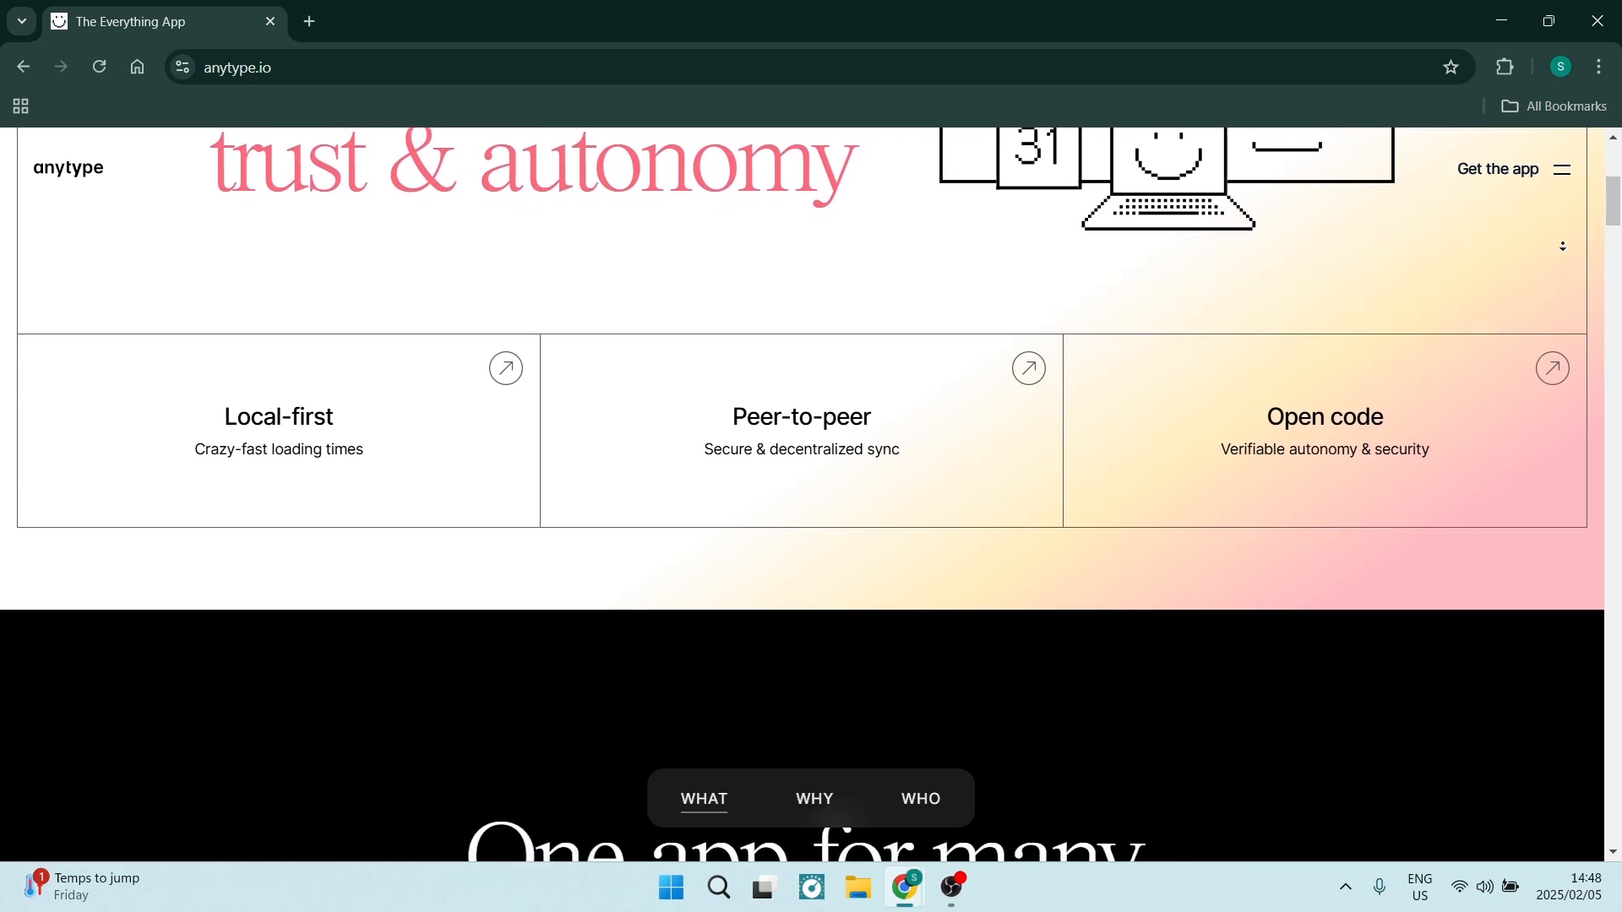
{"action": "scroll", "scroll_direction": "down", "scroll_amount": 3}
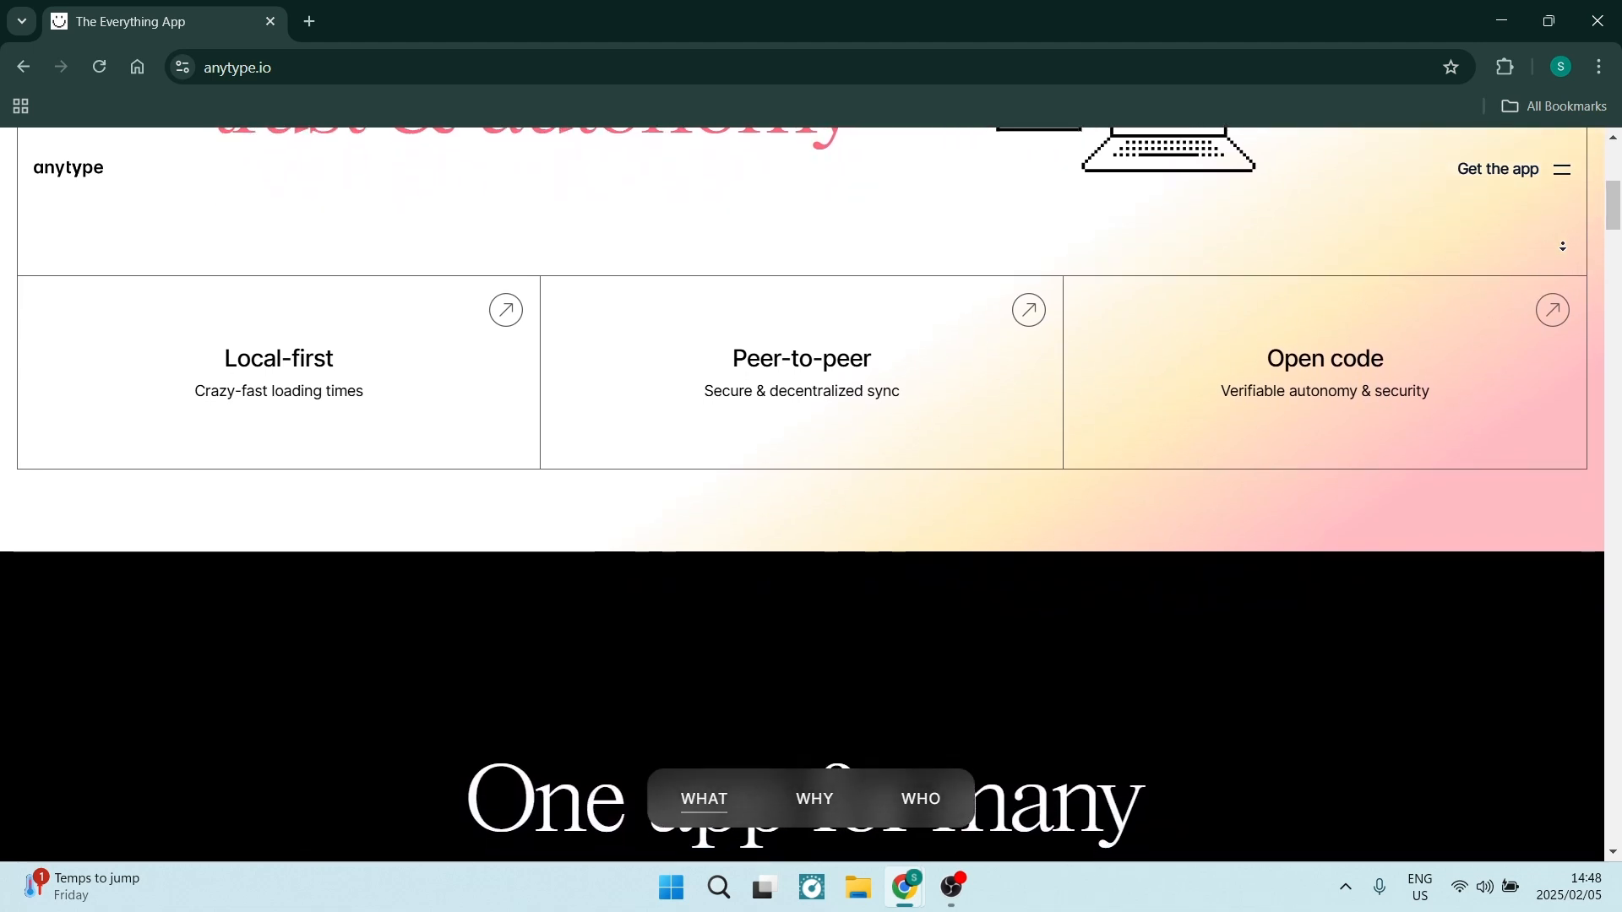
{"action": "scroll", "scroll_direction": "down", "scroll_amount": 3}
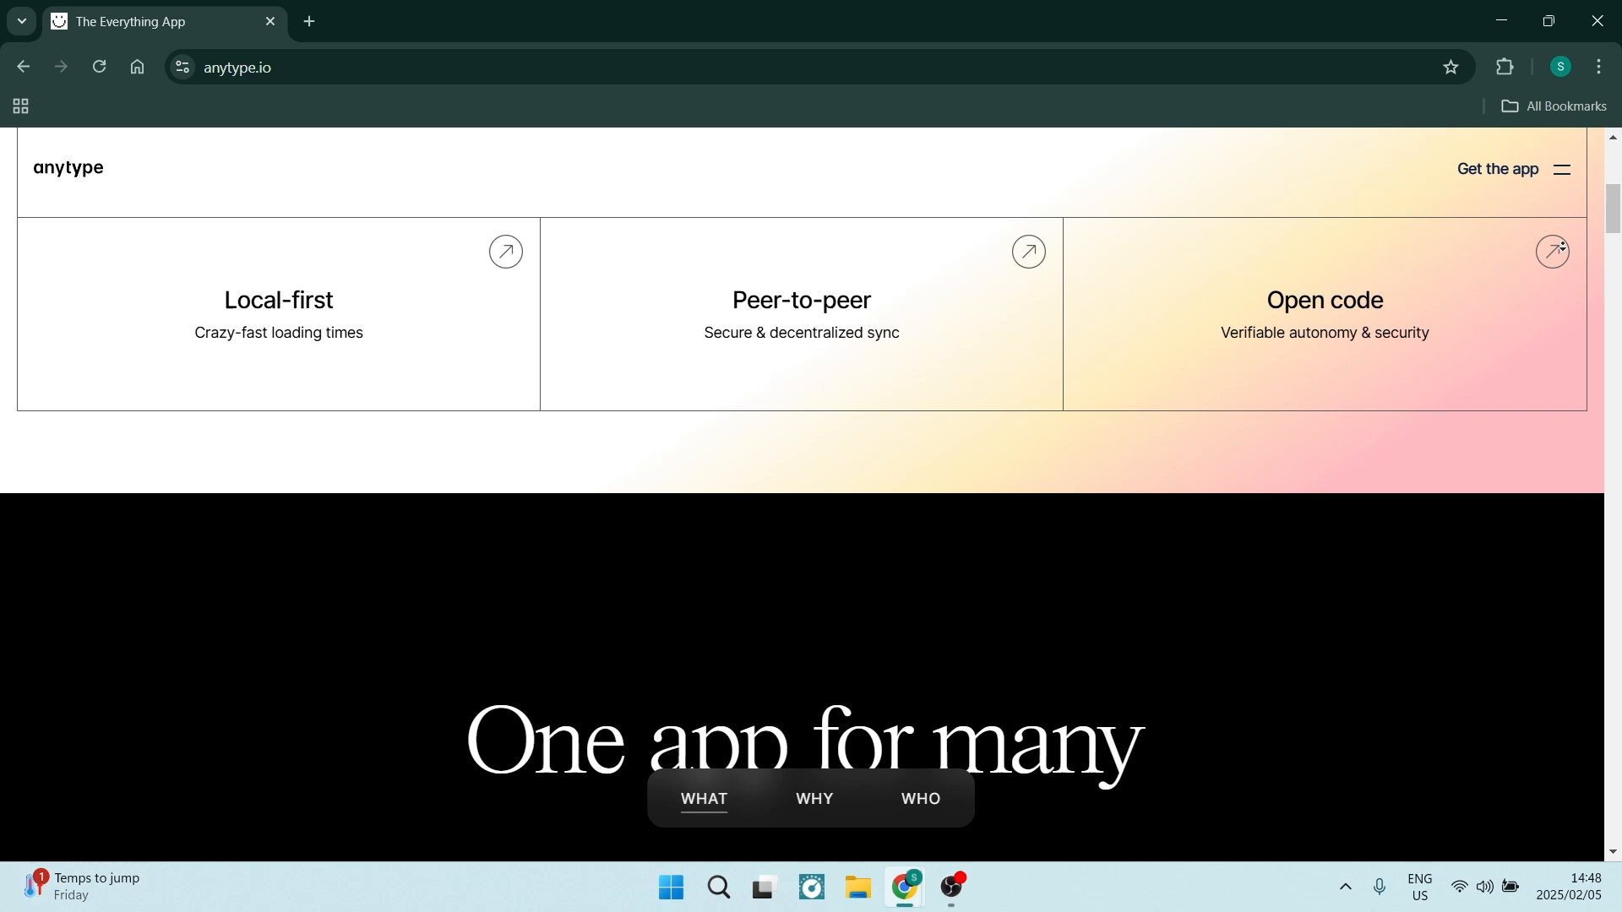
Scroll through the Anytype Personal use-case examples below 'One app for many'.
{"action": "scroll", "scroll_direction": "down", "scroll_amount": 3}
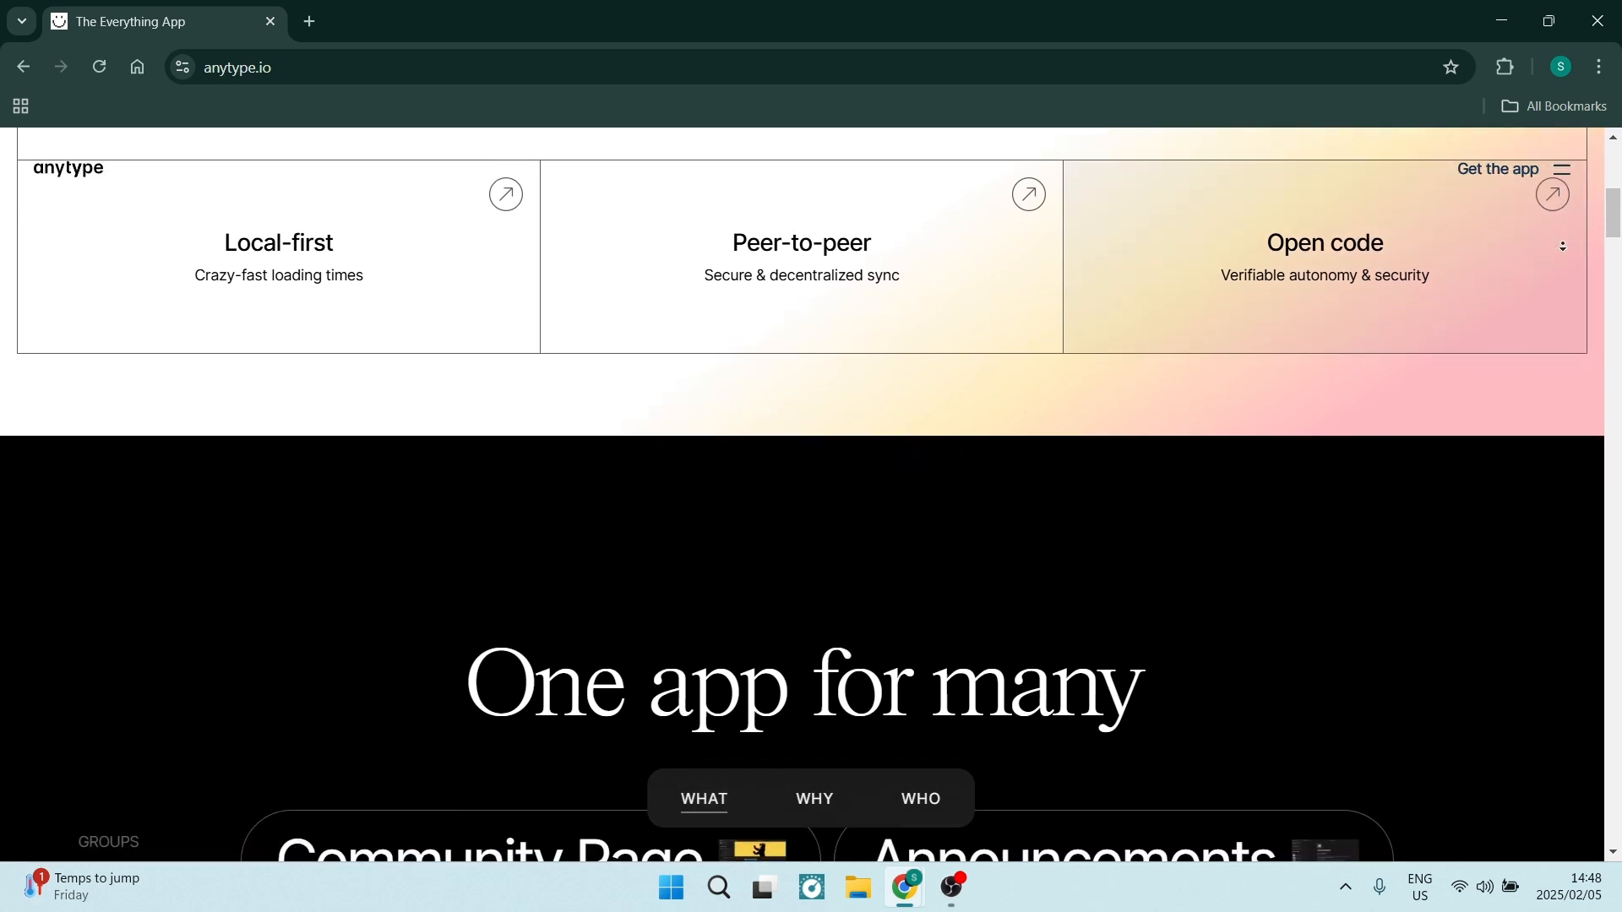
{"action": "scroll", "scroll_direction": "down", "scroll_amount": 3}
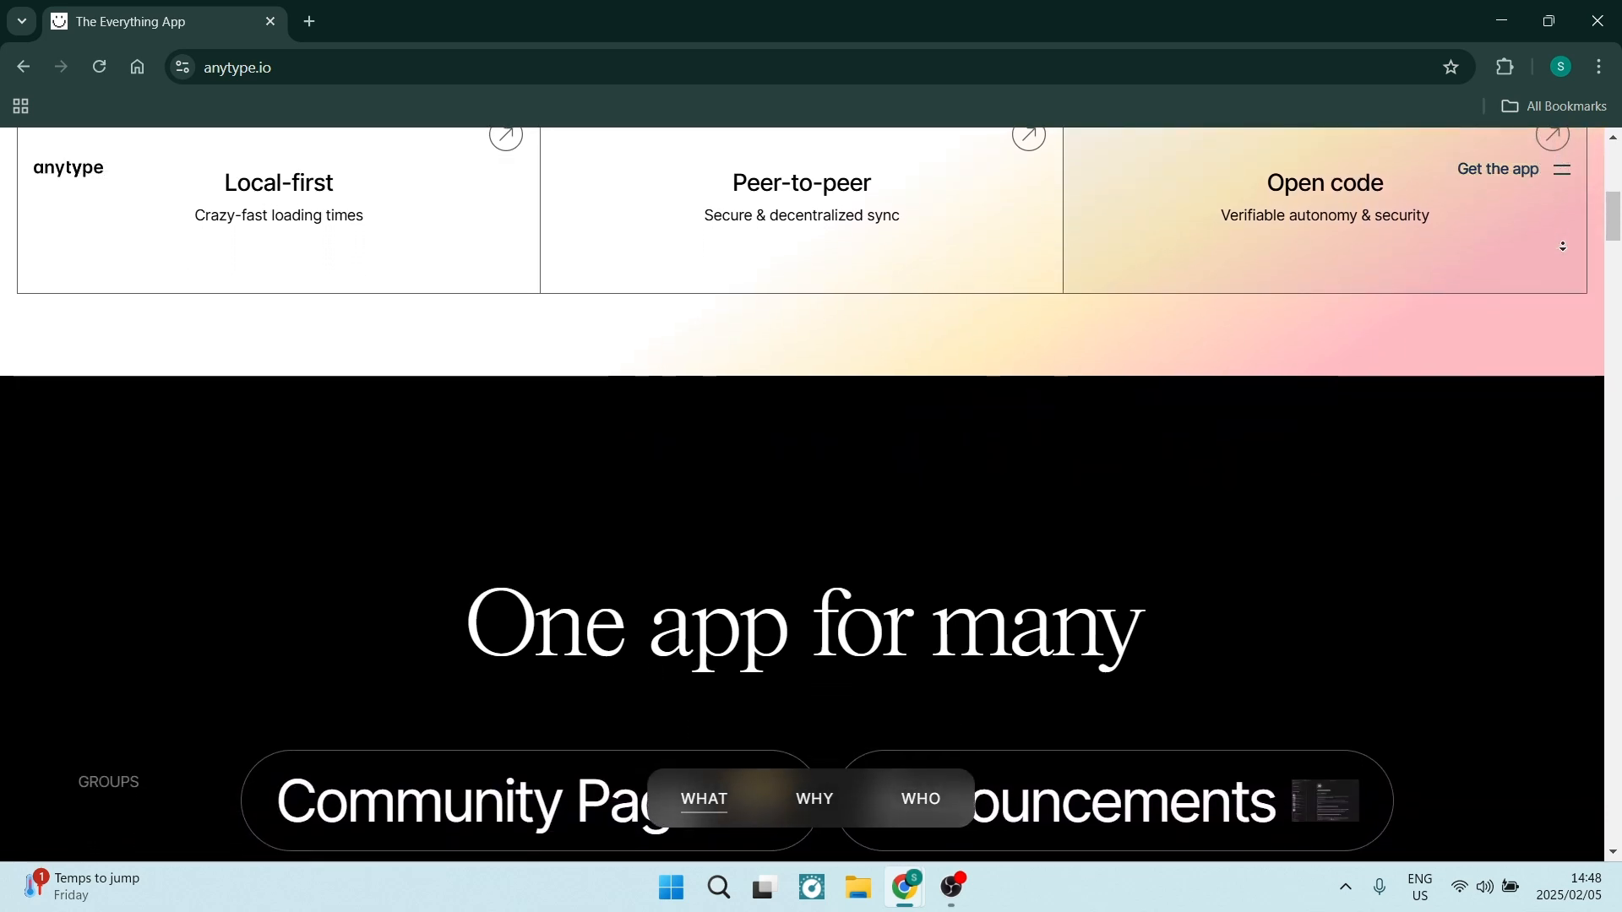
{"action": "scroll", "scroll_direction": "down", "scroll_amount": 3}
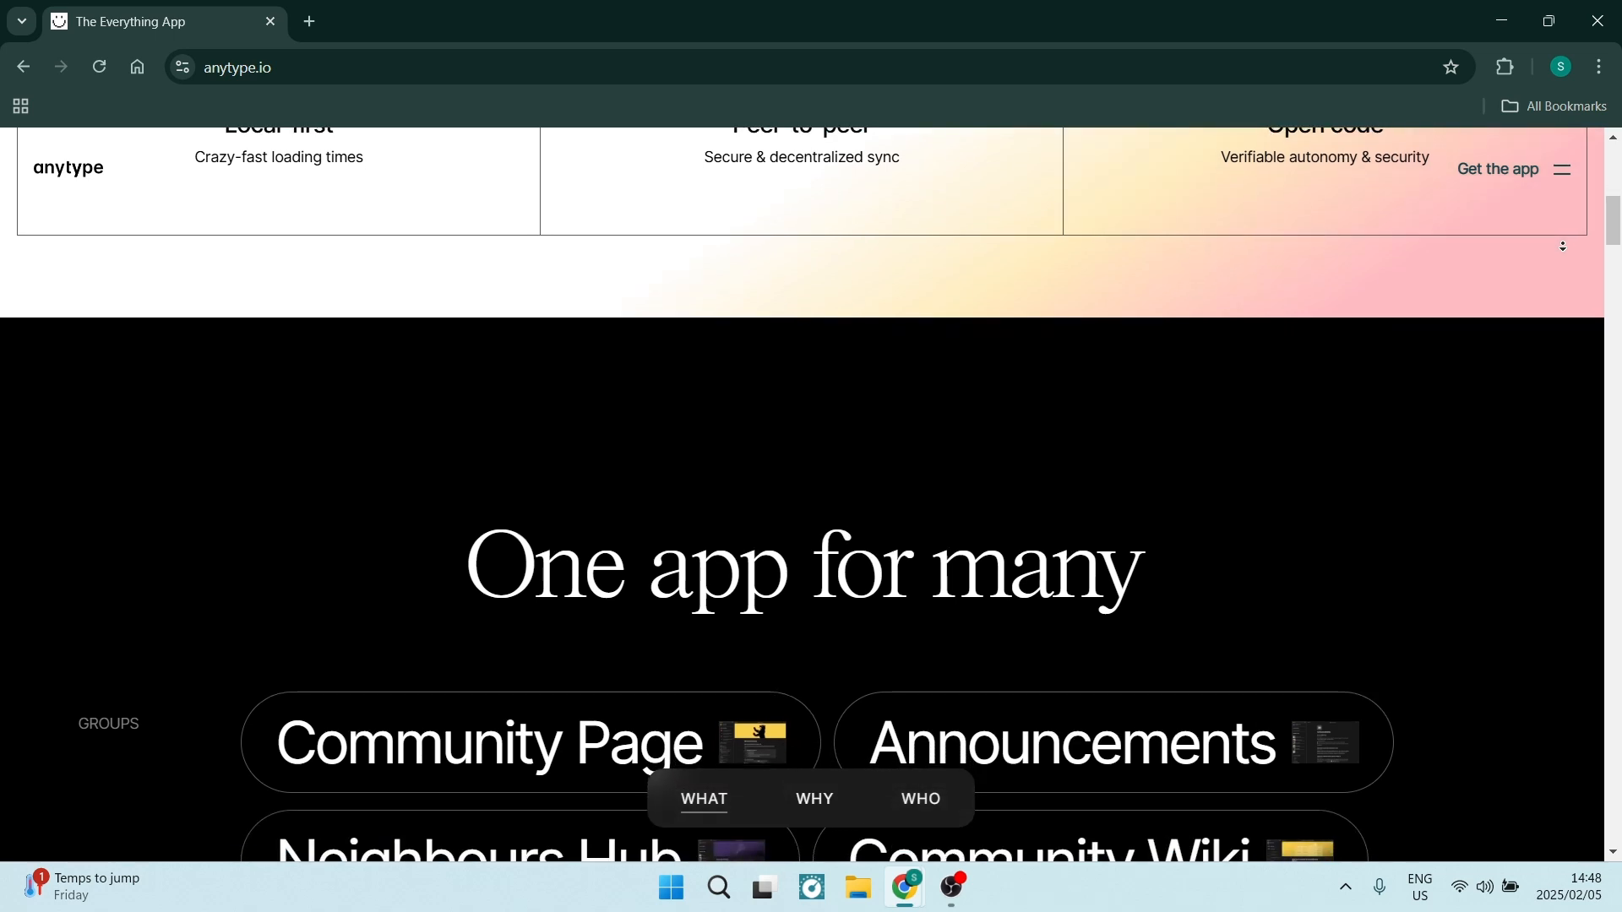
{"action": "scroll", "scroll_direction": "down", "scroll_amount": 3}
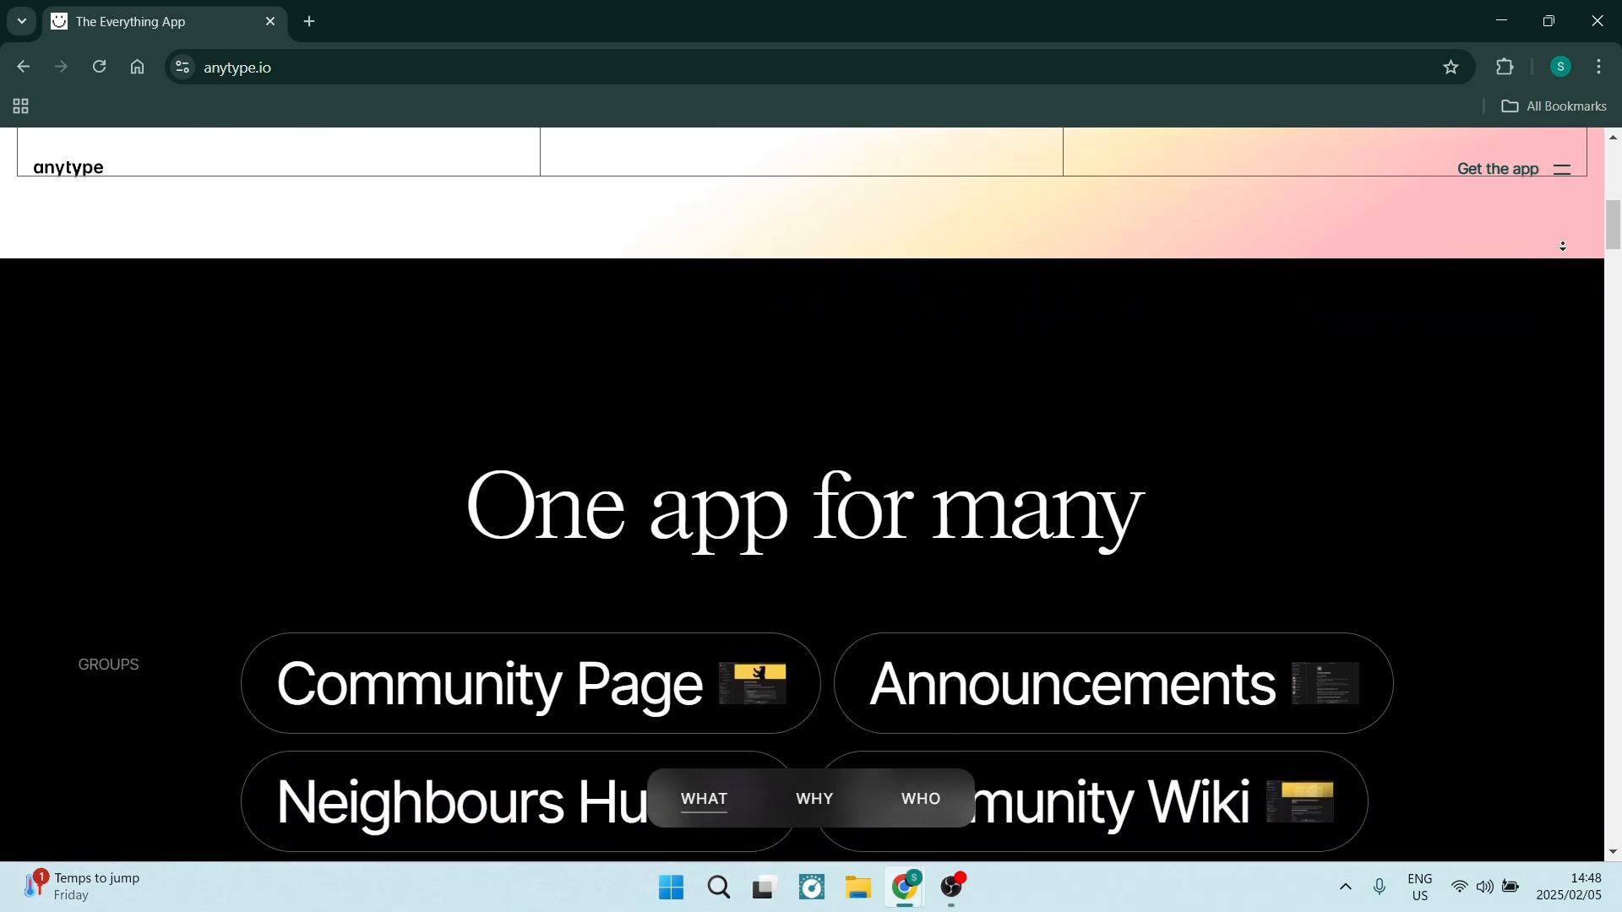
{"action": "scroll", "scroll_direction": "down", "scroll_amount": 3}
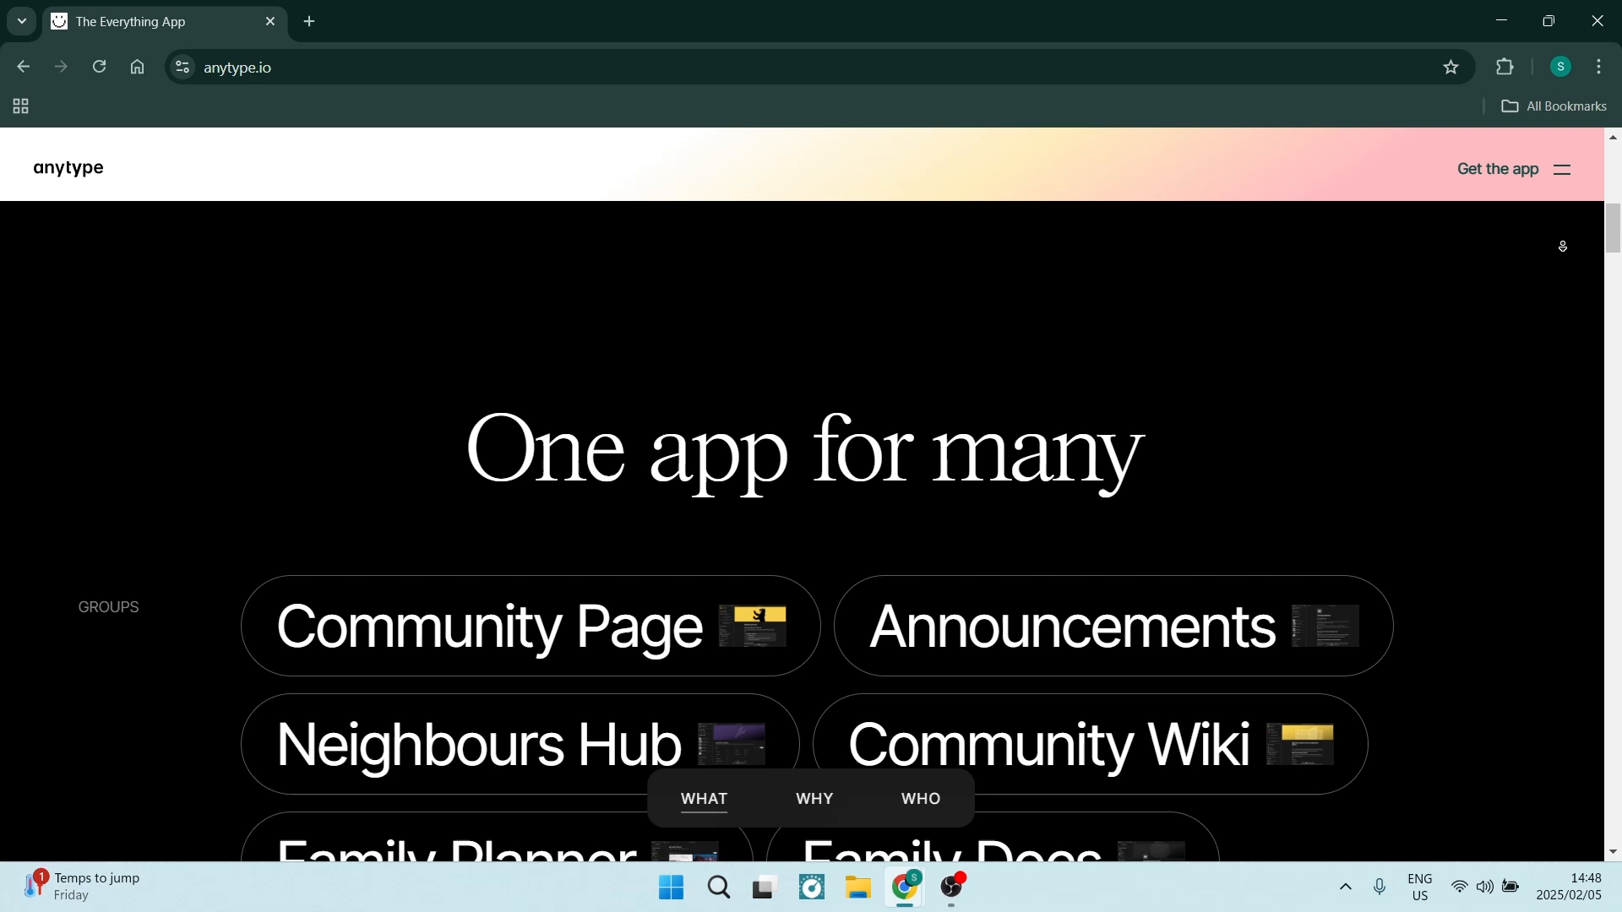
{"action": "scroll", "scroll_direction": "down", "scroll_amount": 3}
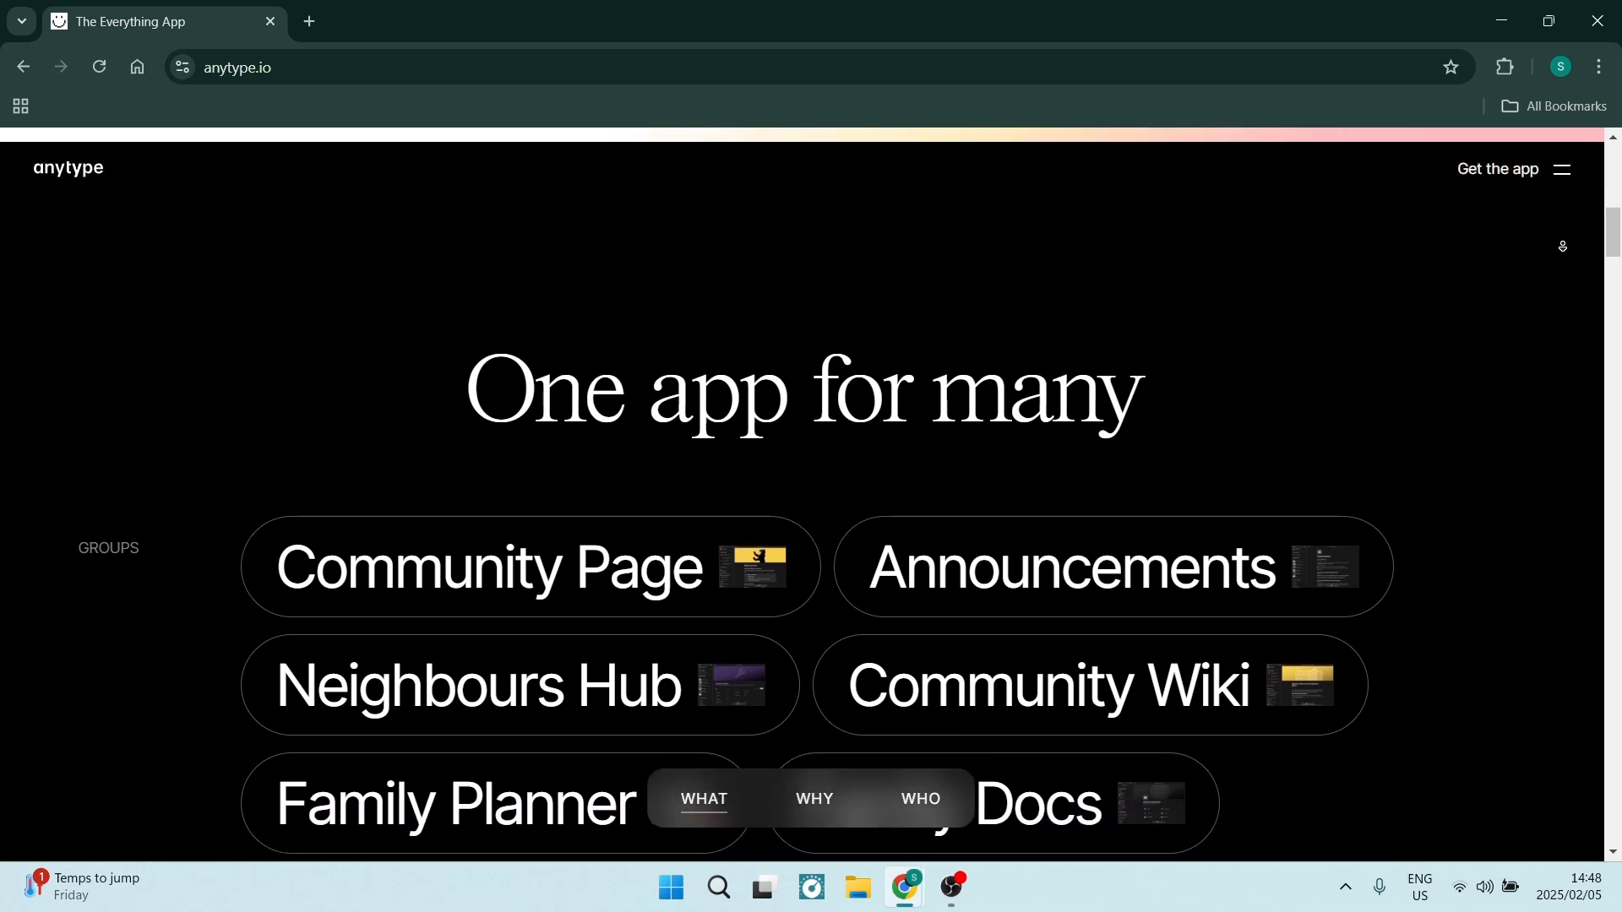
{"action": "scroll", "scroll_direction": "down", "scroll_amount": 3}
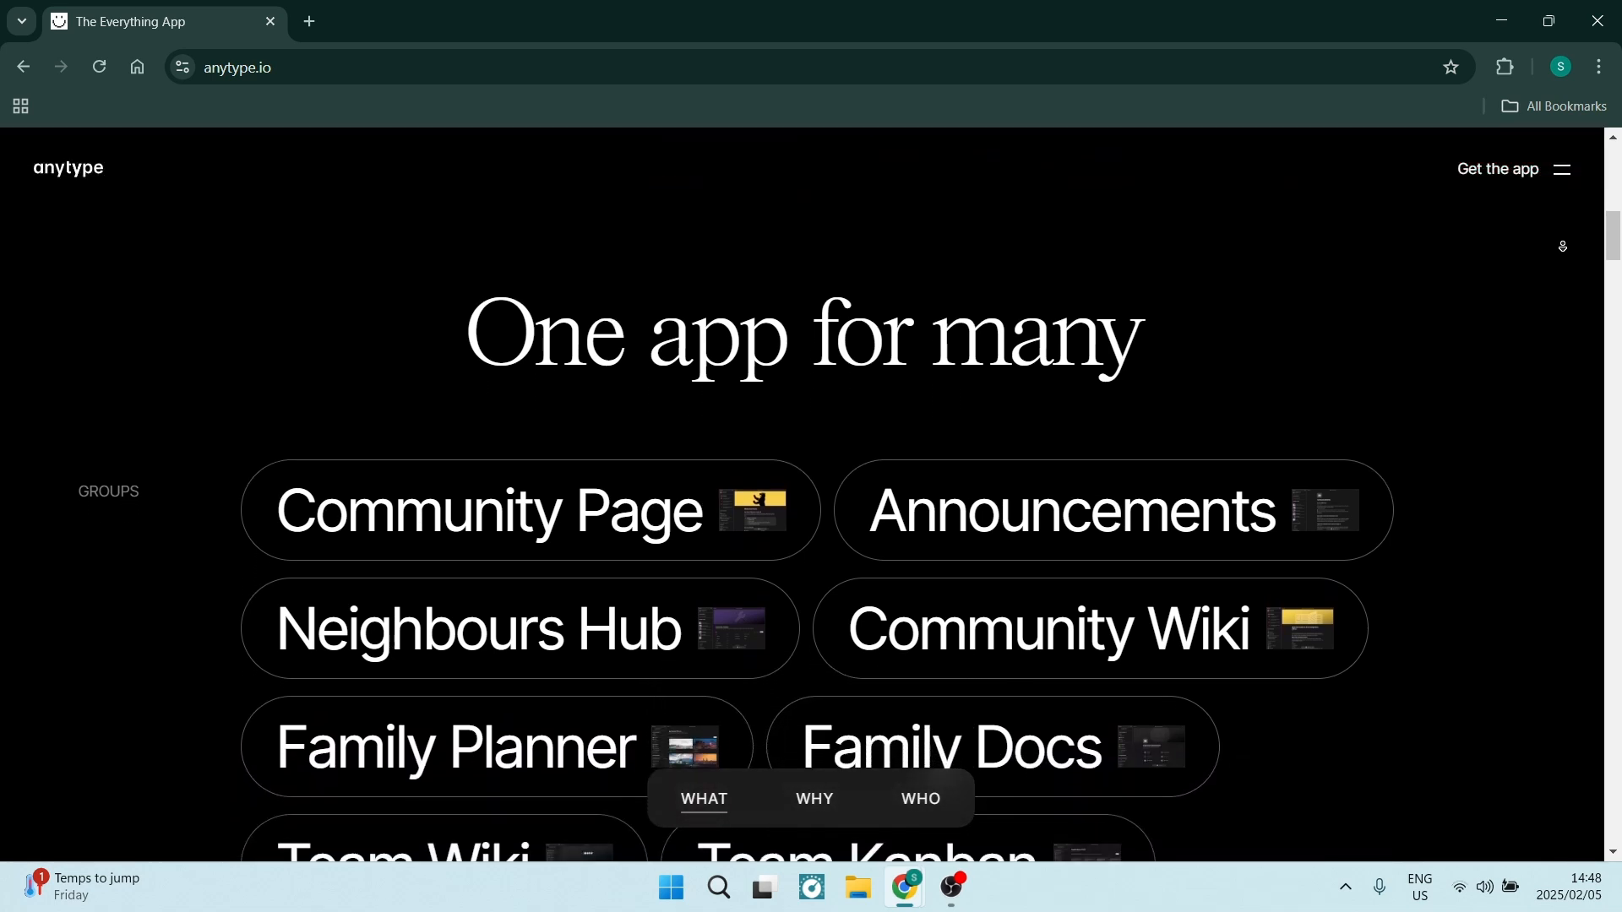
{"action": "scroll", "scroll_direction": "down", "scroll_amount": 3}
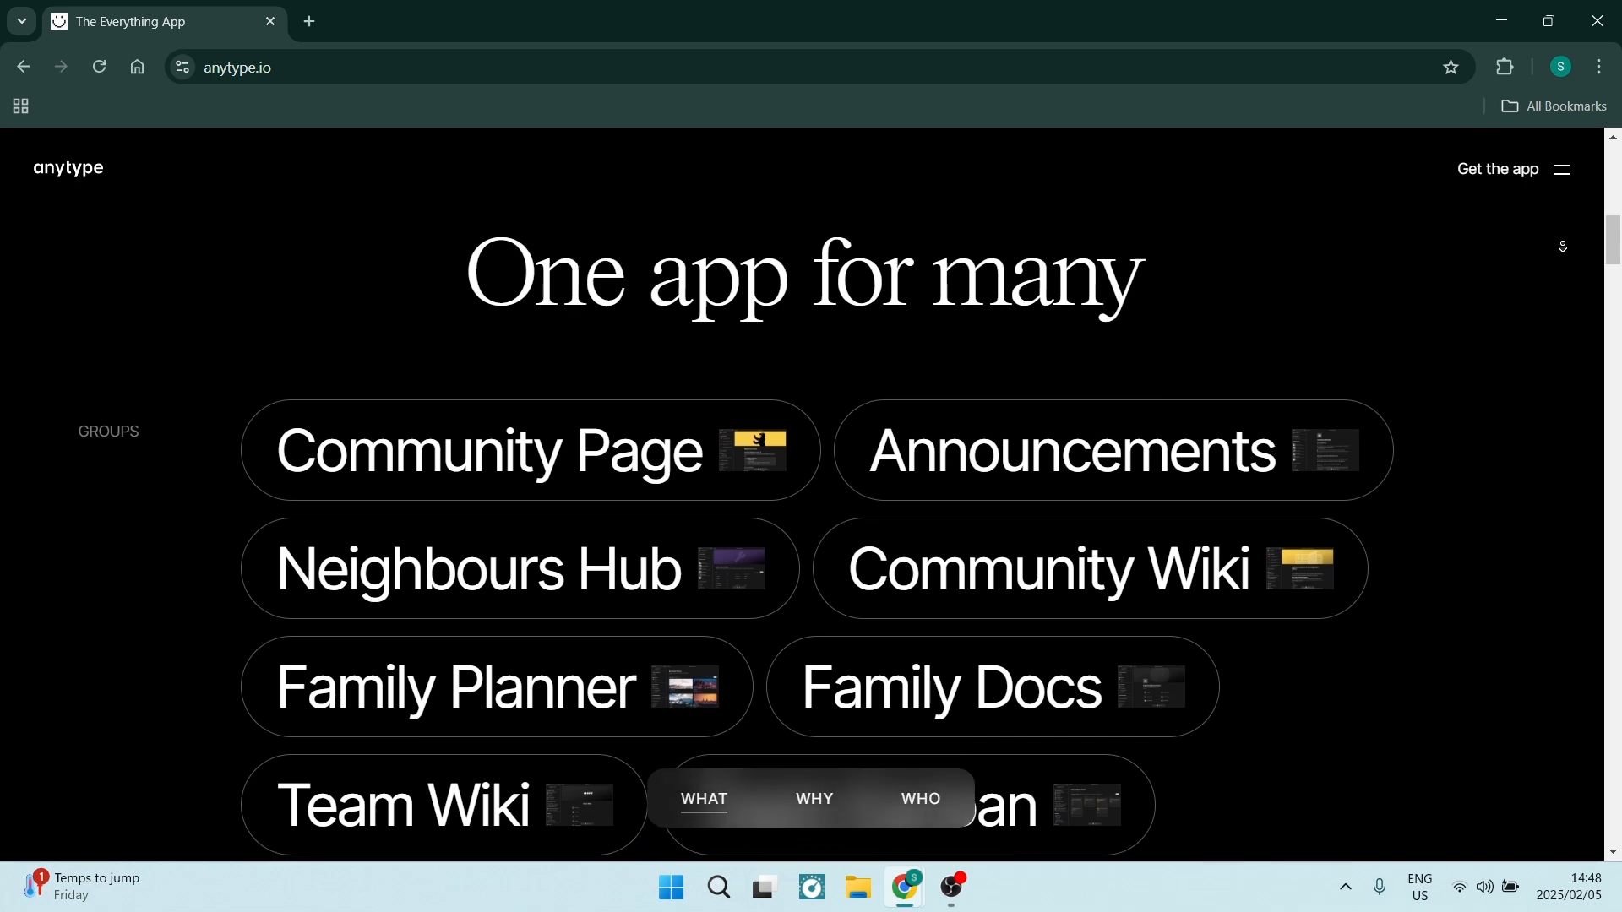
{"action": "scroll", "scroll_direction": "down", "scroll_amount": 3}
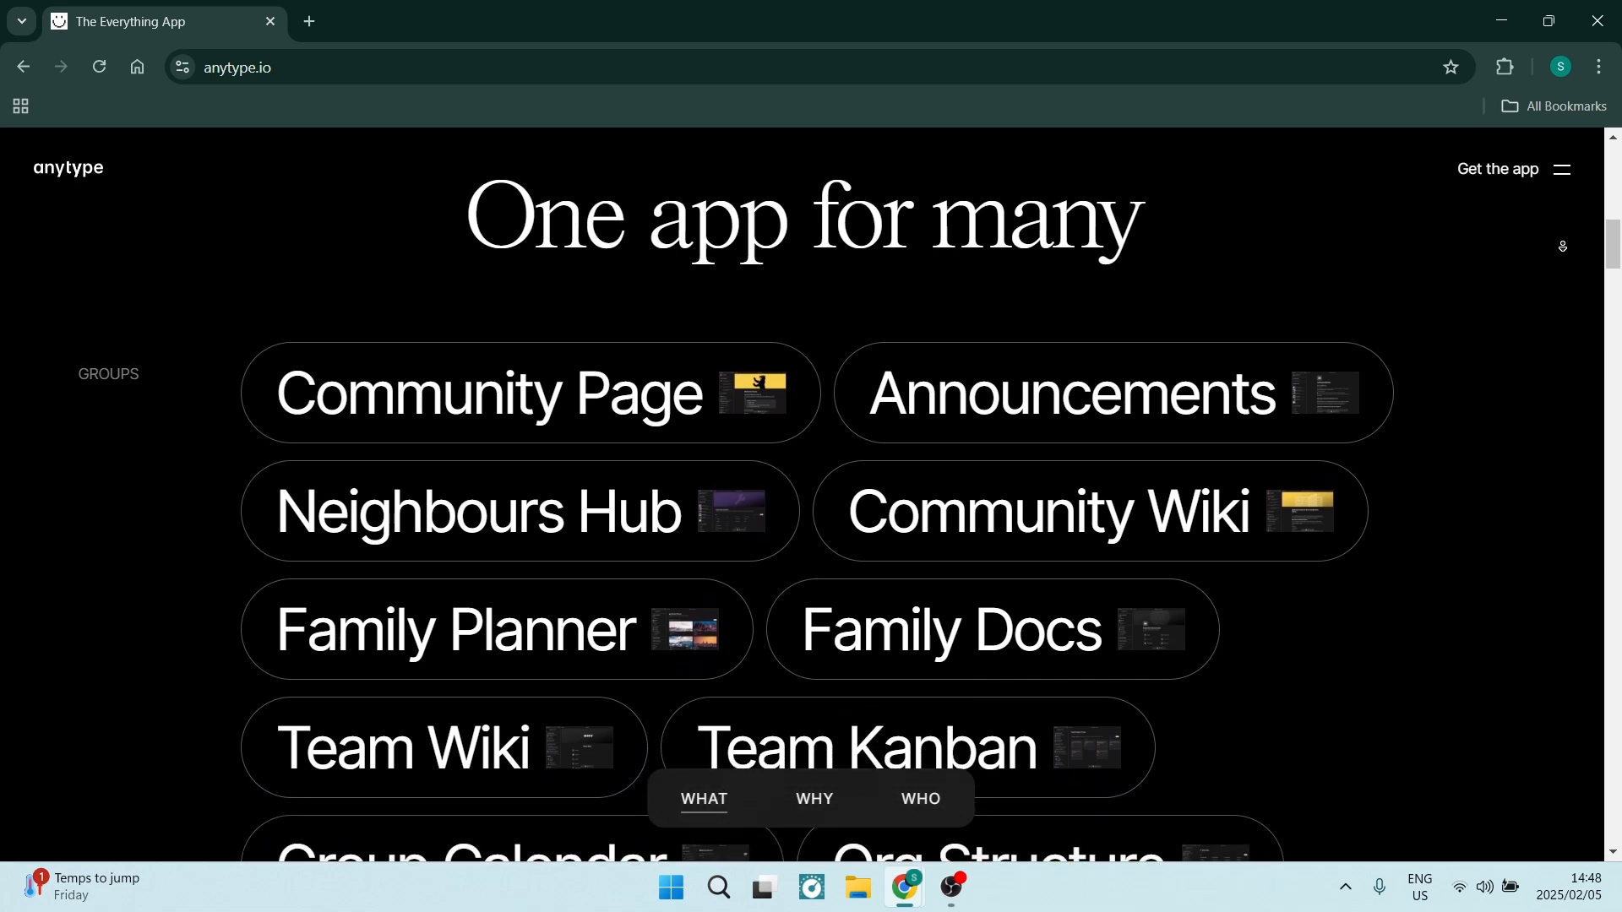
{"action": "scroll", "scroll_direction": "down", "scroll_amount": 3}
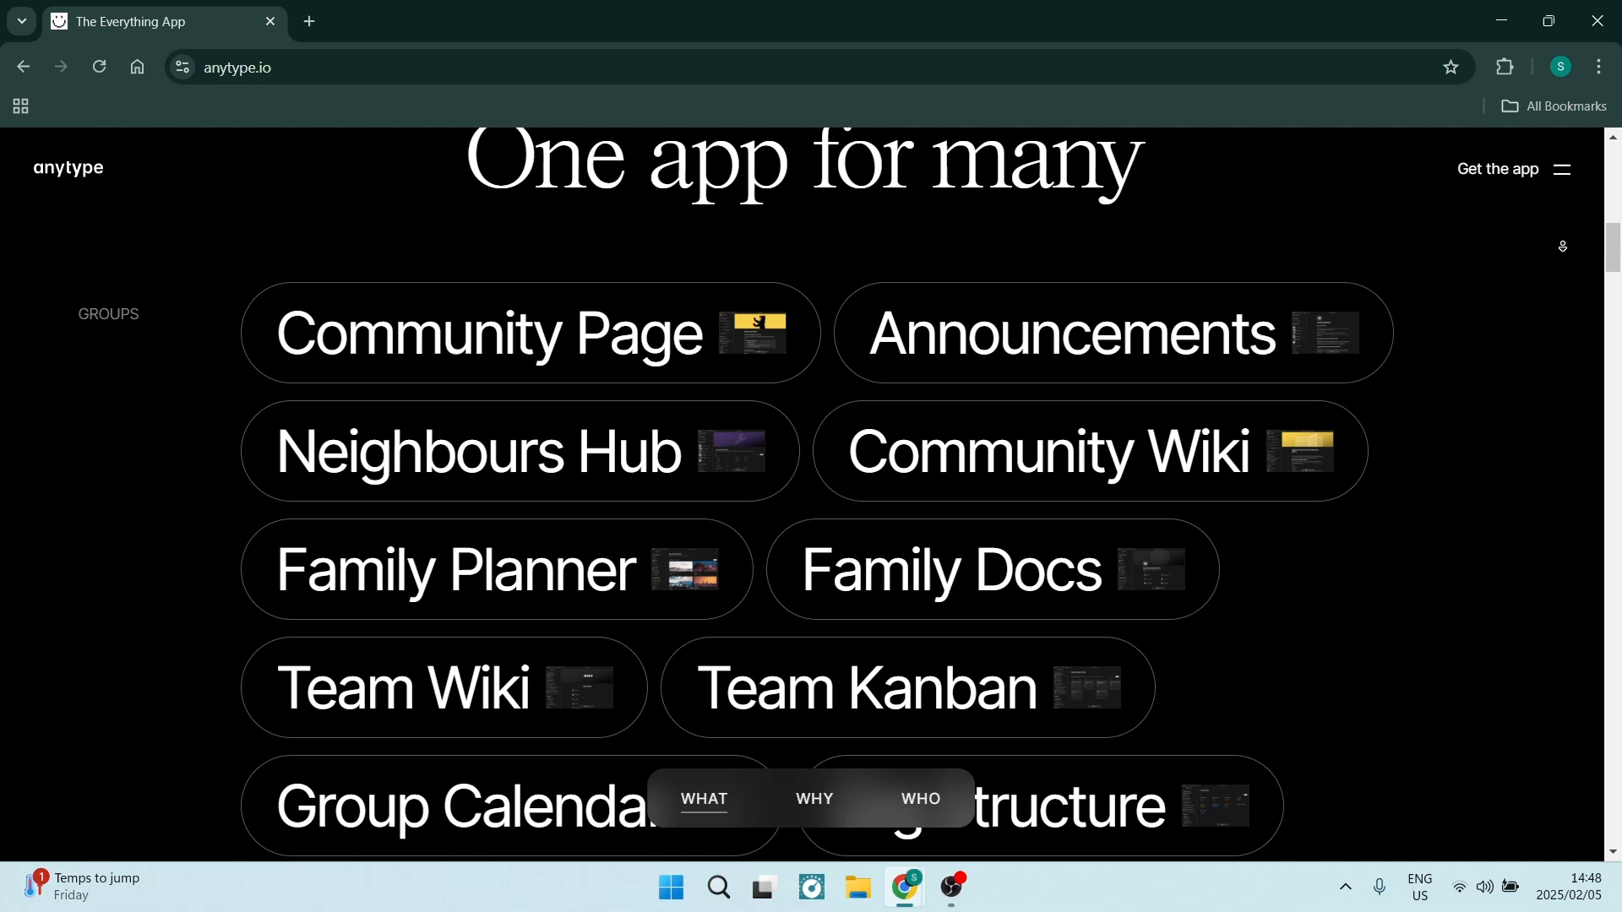
{"action": "scroll", "scroll_direction": "down", "scroll_amount": 3}
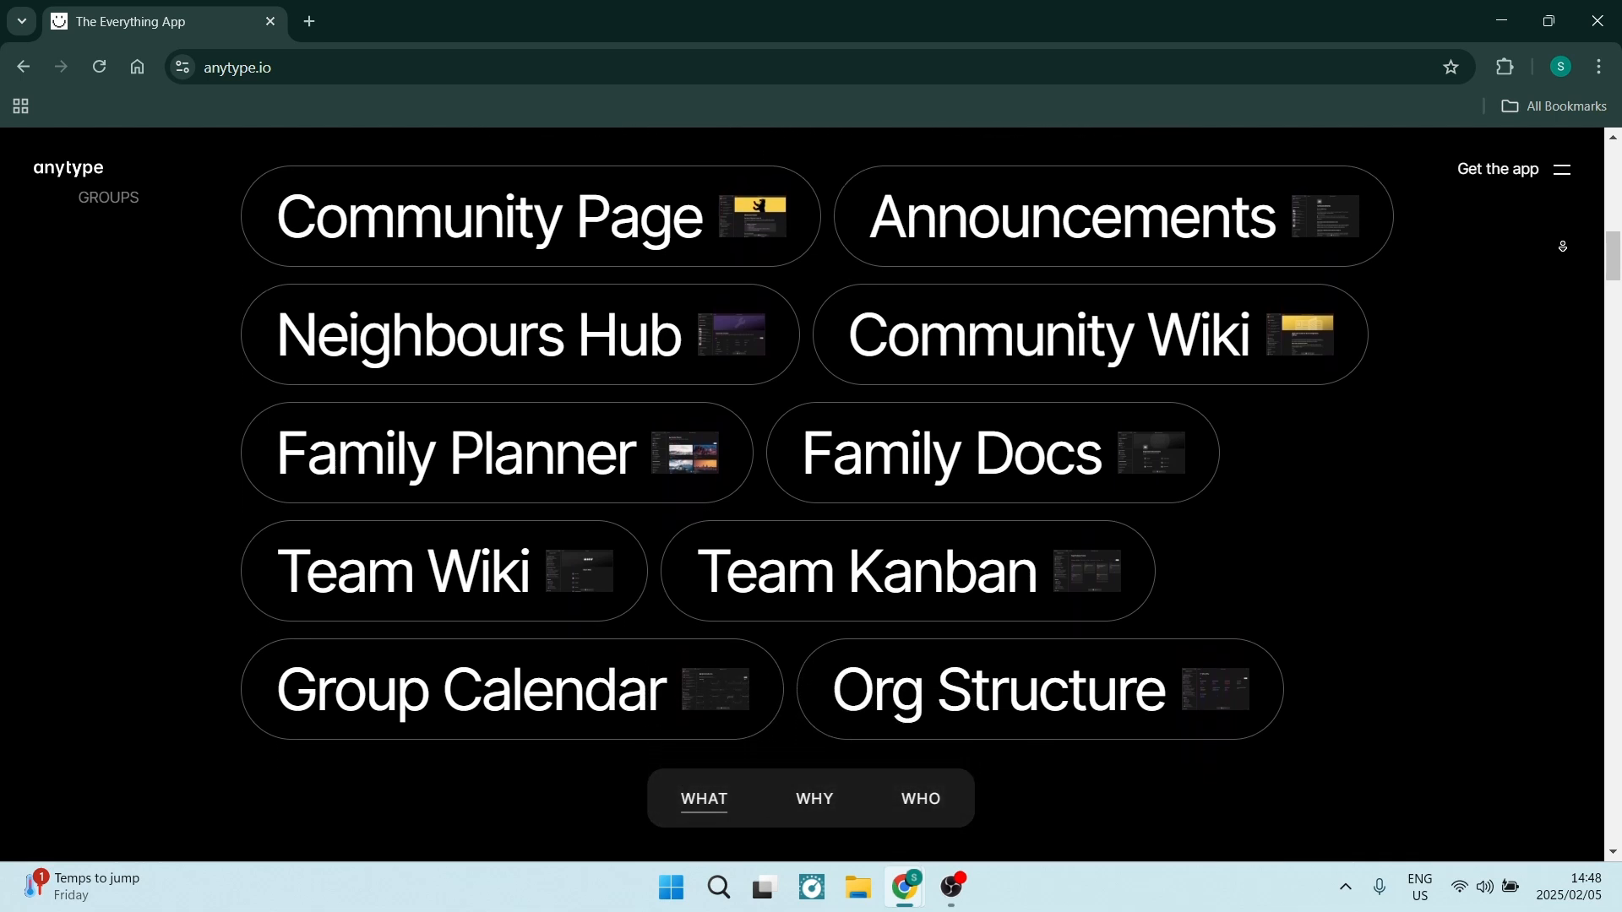
{"action": "scroll", "scroll_direction": "down", "scroll_amount": 3}
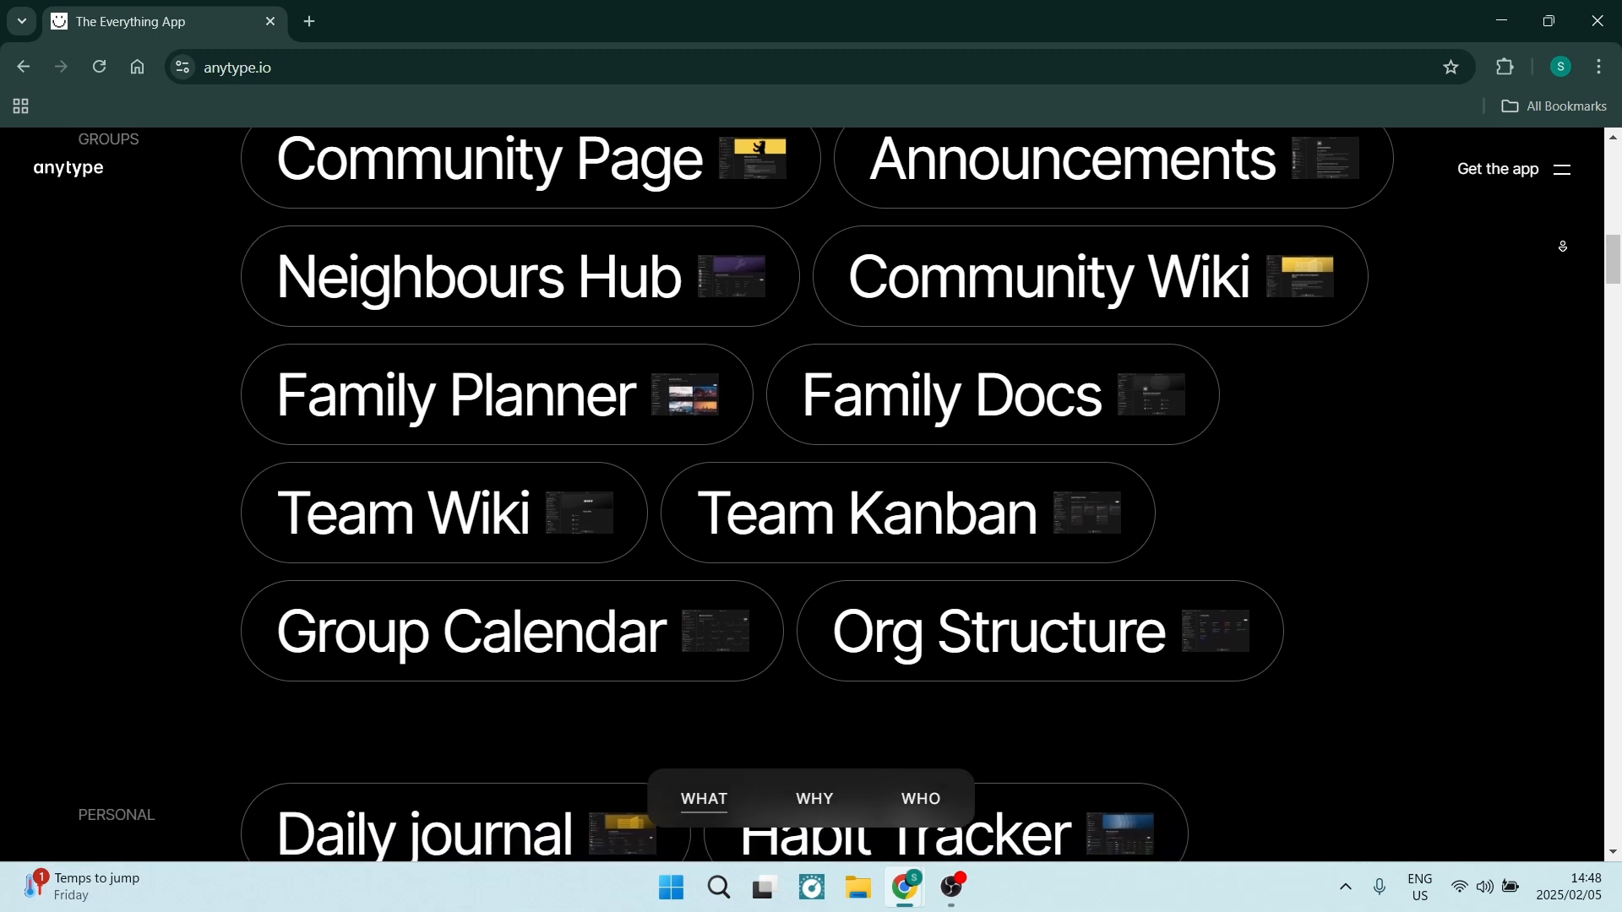
{"action": "scroll", "scroll_direction": "down", "scroll_amount": 3}
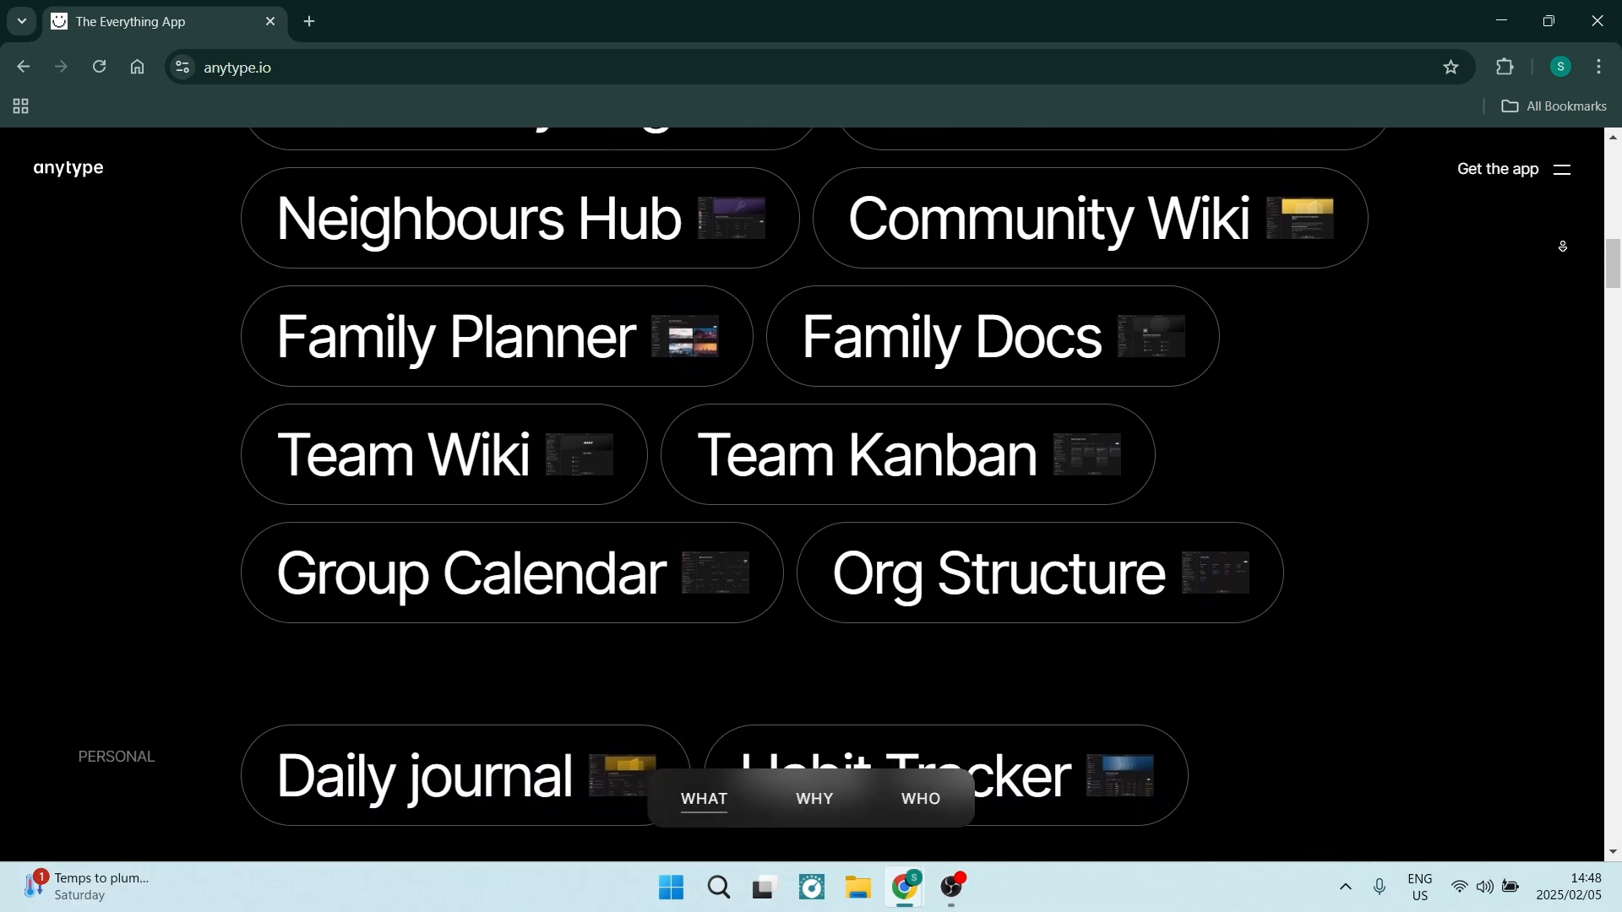
{"action": "scroll", "scroll_direction": "down", "scroll_amount": 3}
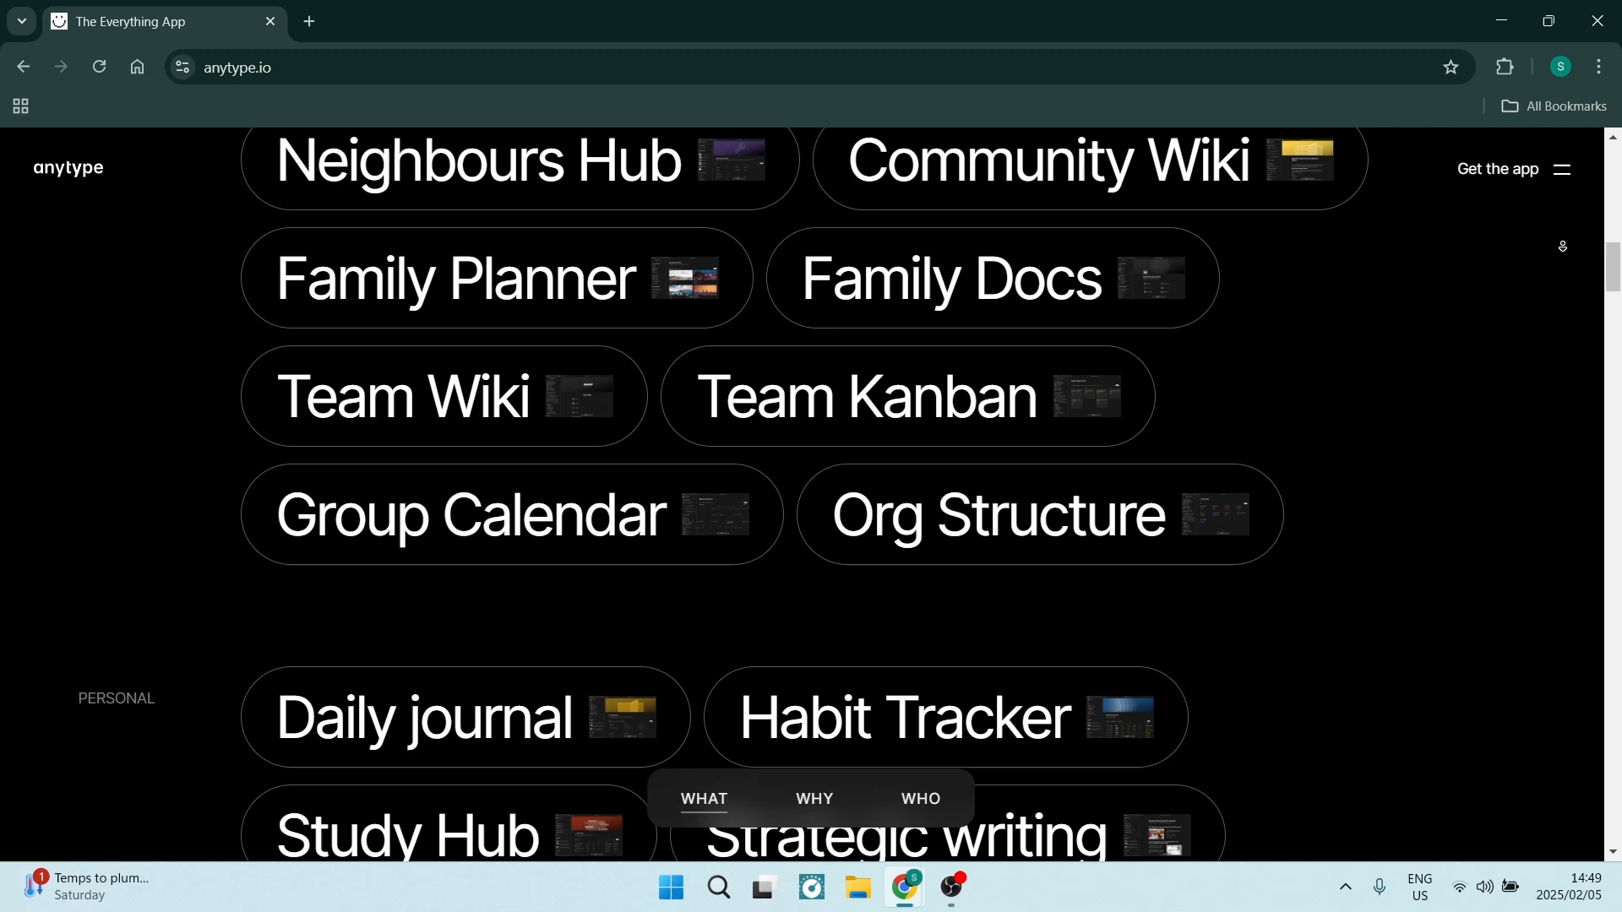
Continue to the Creators templates like Blog Homepage and Curated Lists and the section below.
{"action": "scroll", "scroll_direction": "down", "scroll_amount": 3}
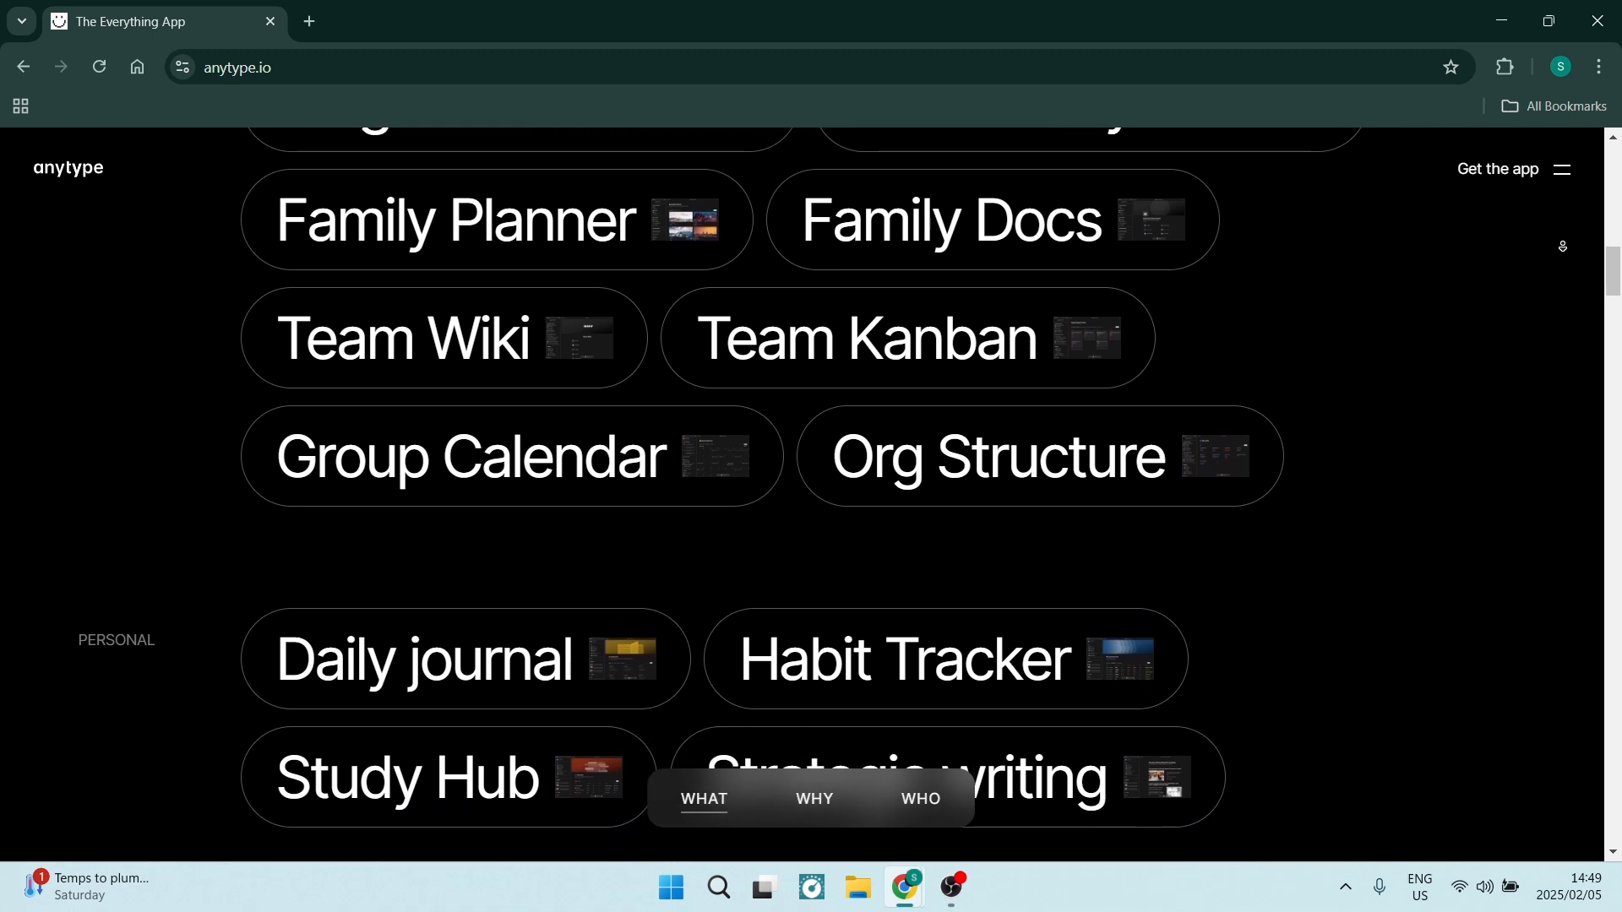
{"action": "scroll", "scroll_direction": "down", "scroll_amount": 3}
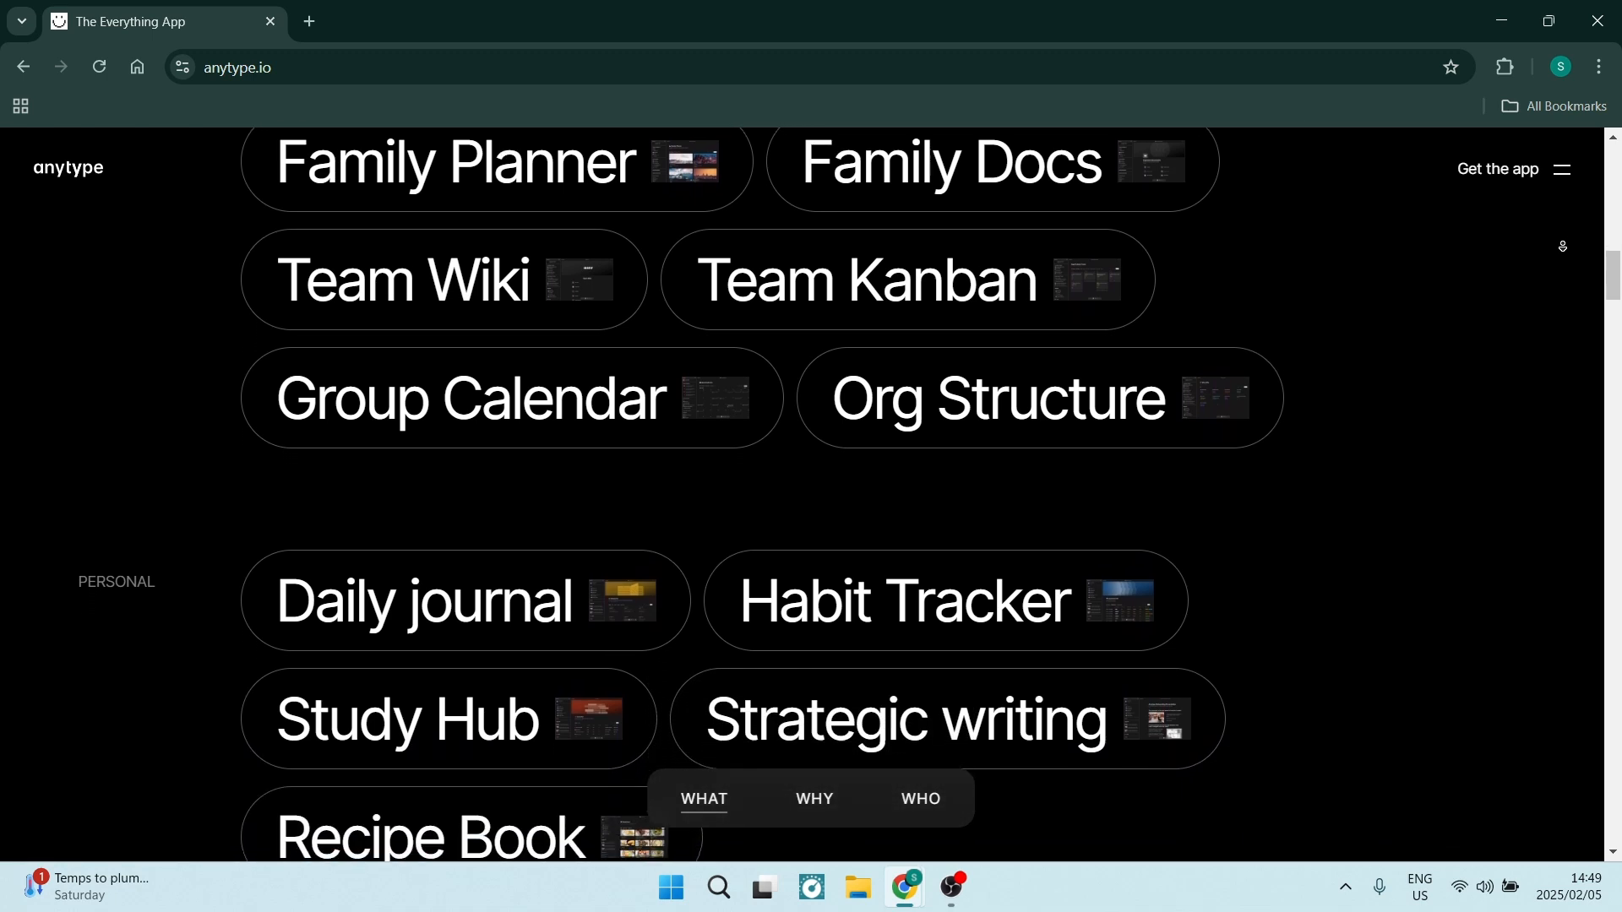
{"action": "scroll", "scroll_direction": "down", "scroll_amount": 3}
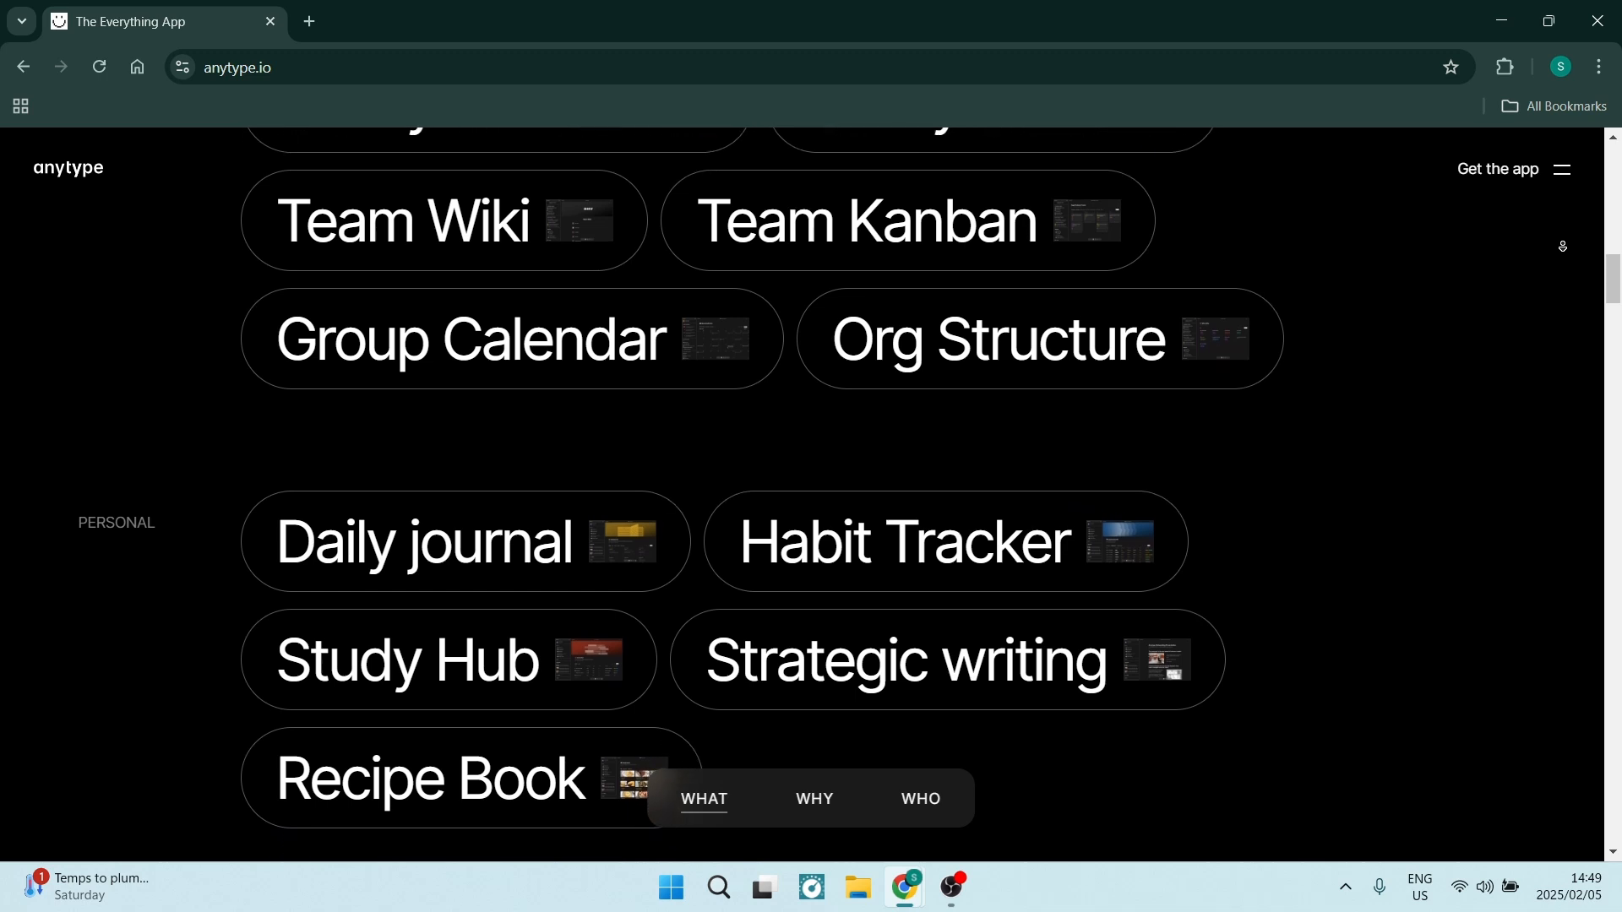
{"action": "scroll", "scroll_direction": "down", "scroll_amount": 3}
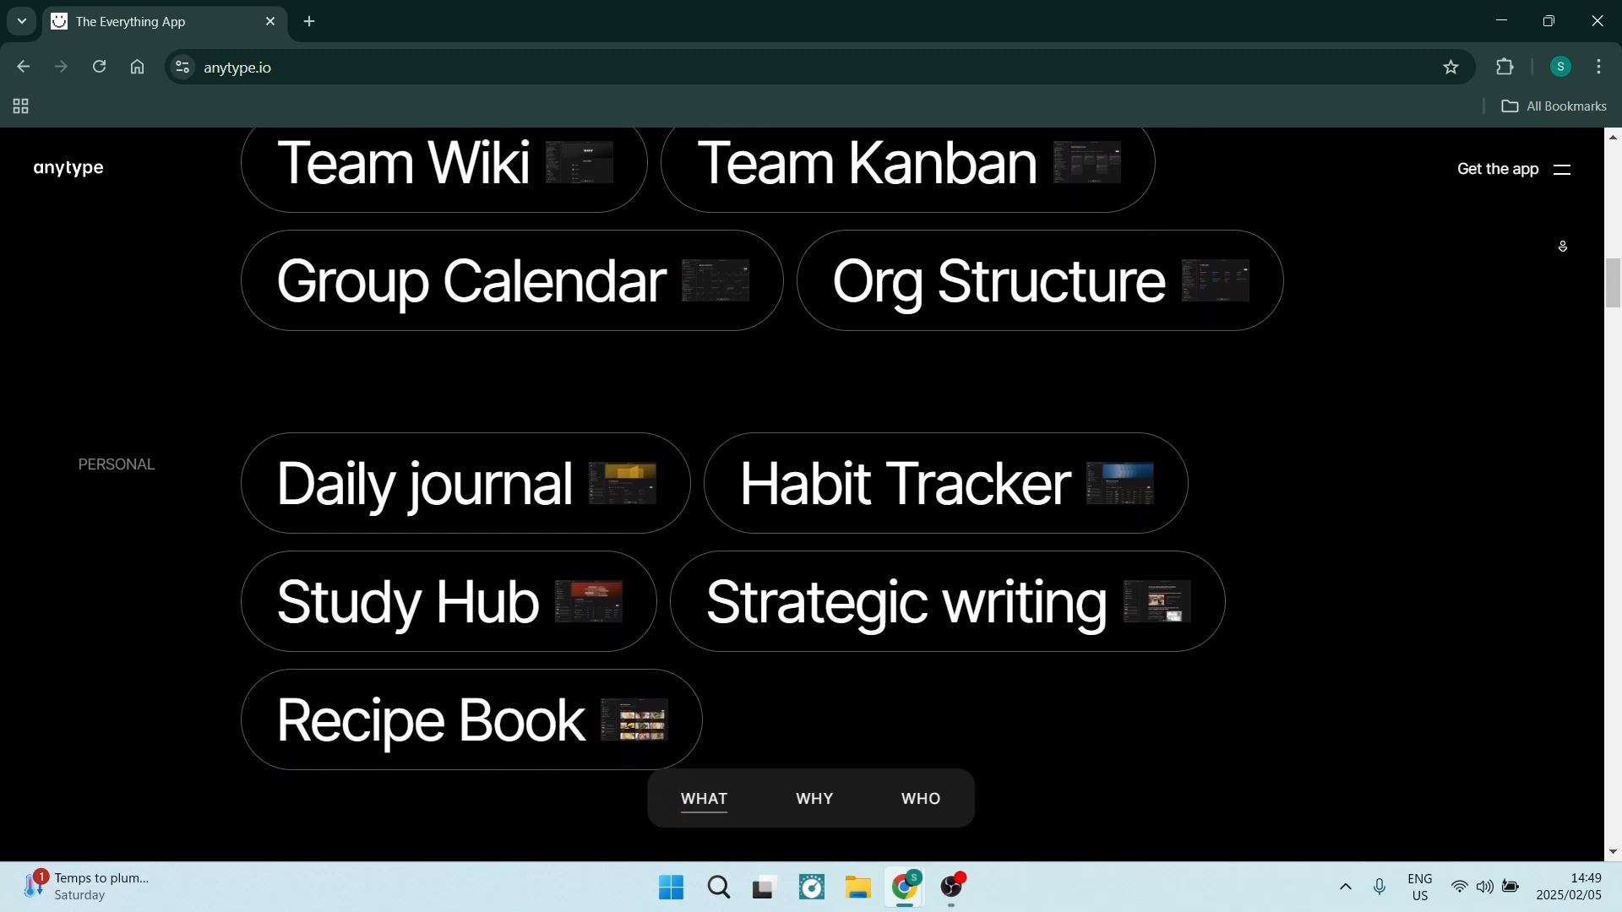
{"action": "scroll", "scroll_direction": "down", "scroll_amount": 3}
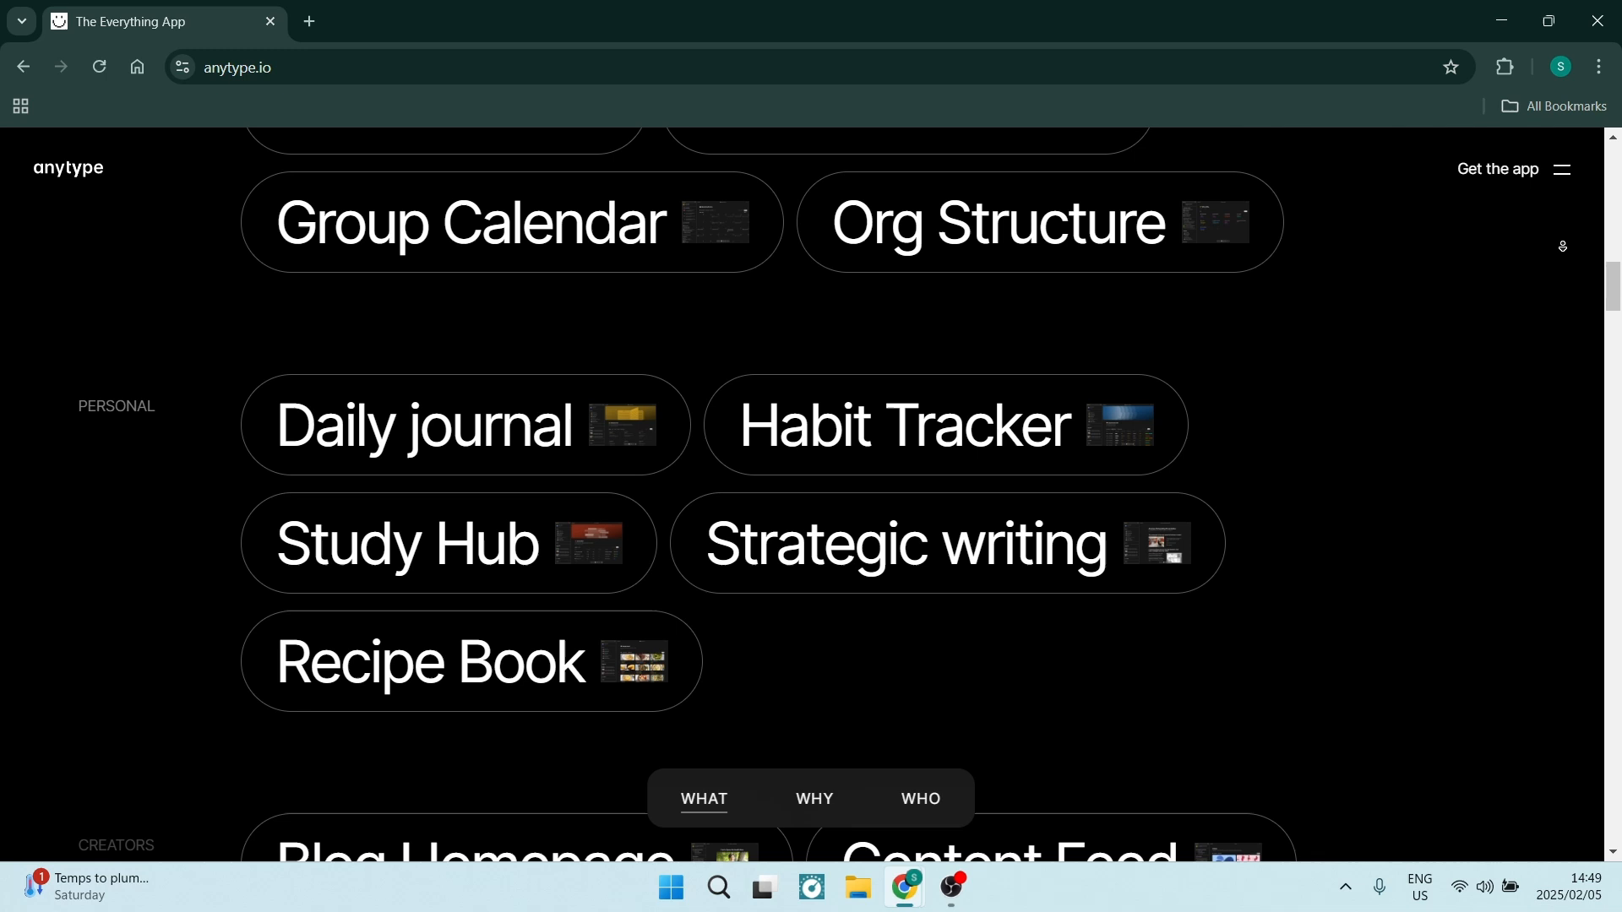
{"action": "scroll", "scroll_direction": "down", "scroll_amount": 3}
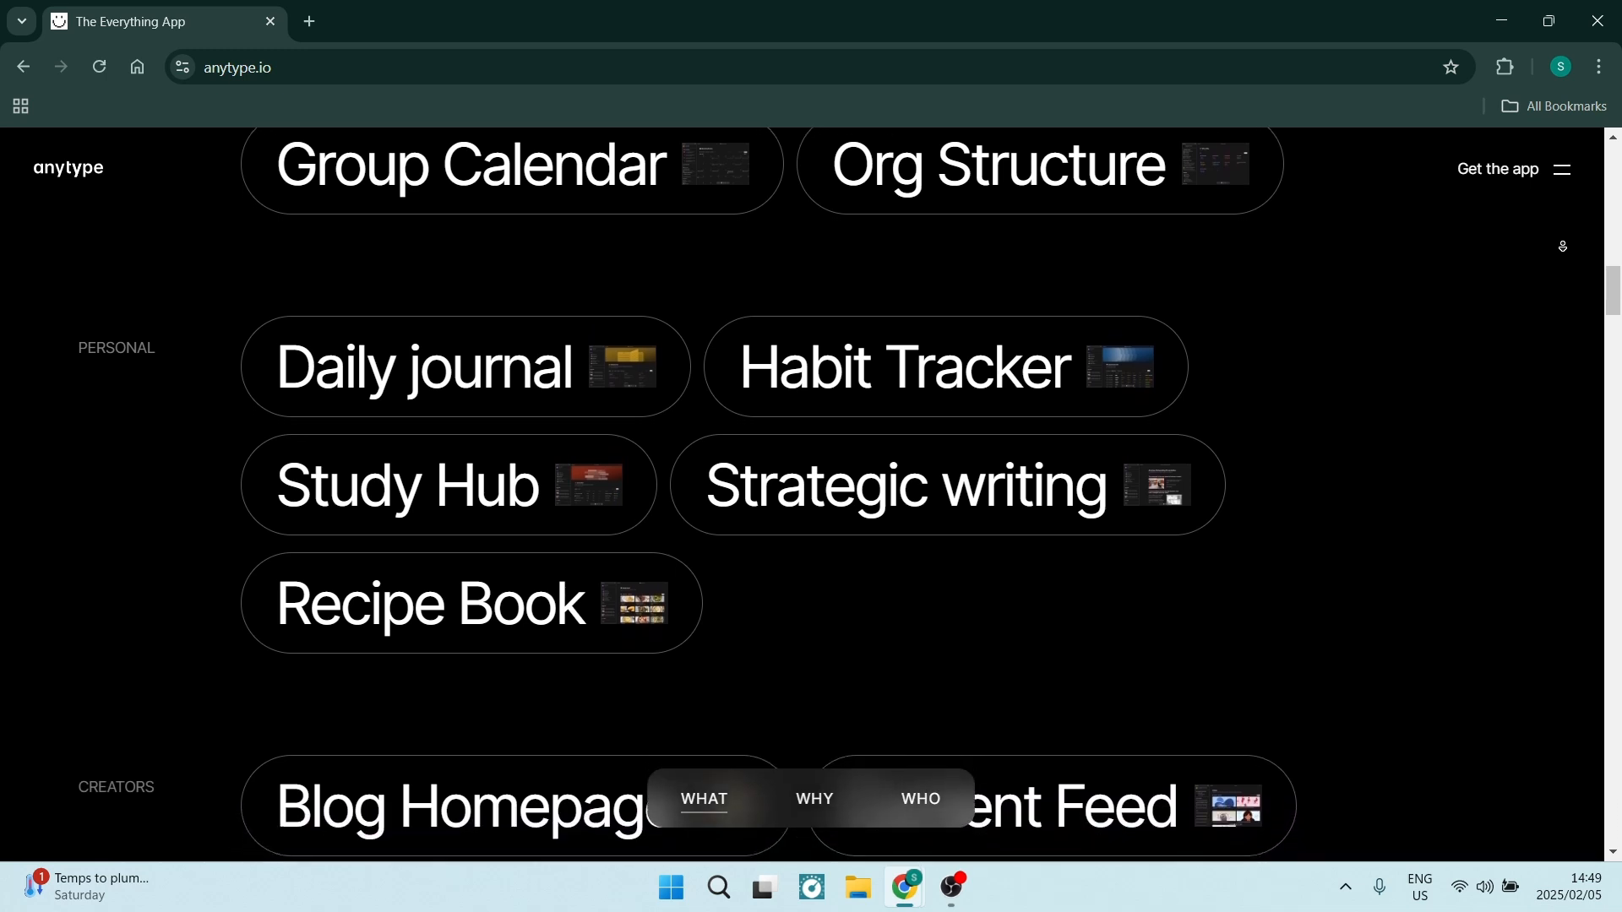
{"action": "scroll", "scroll_direction": "down", "scroll_amount": 3}
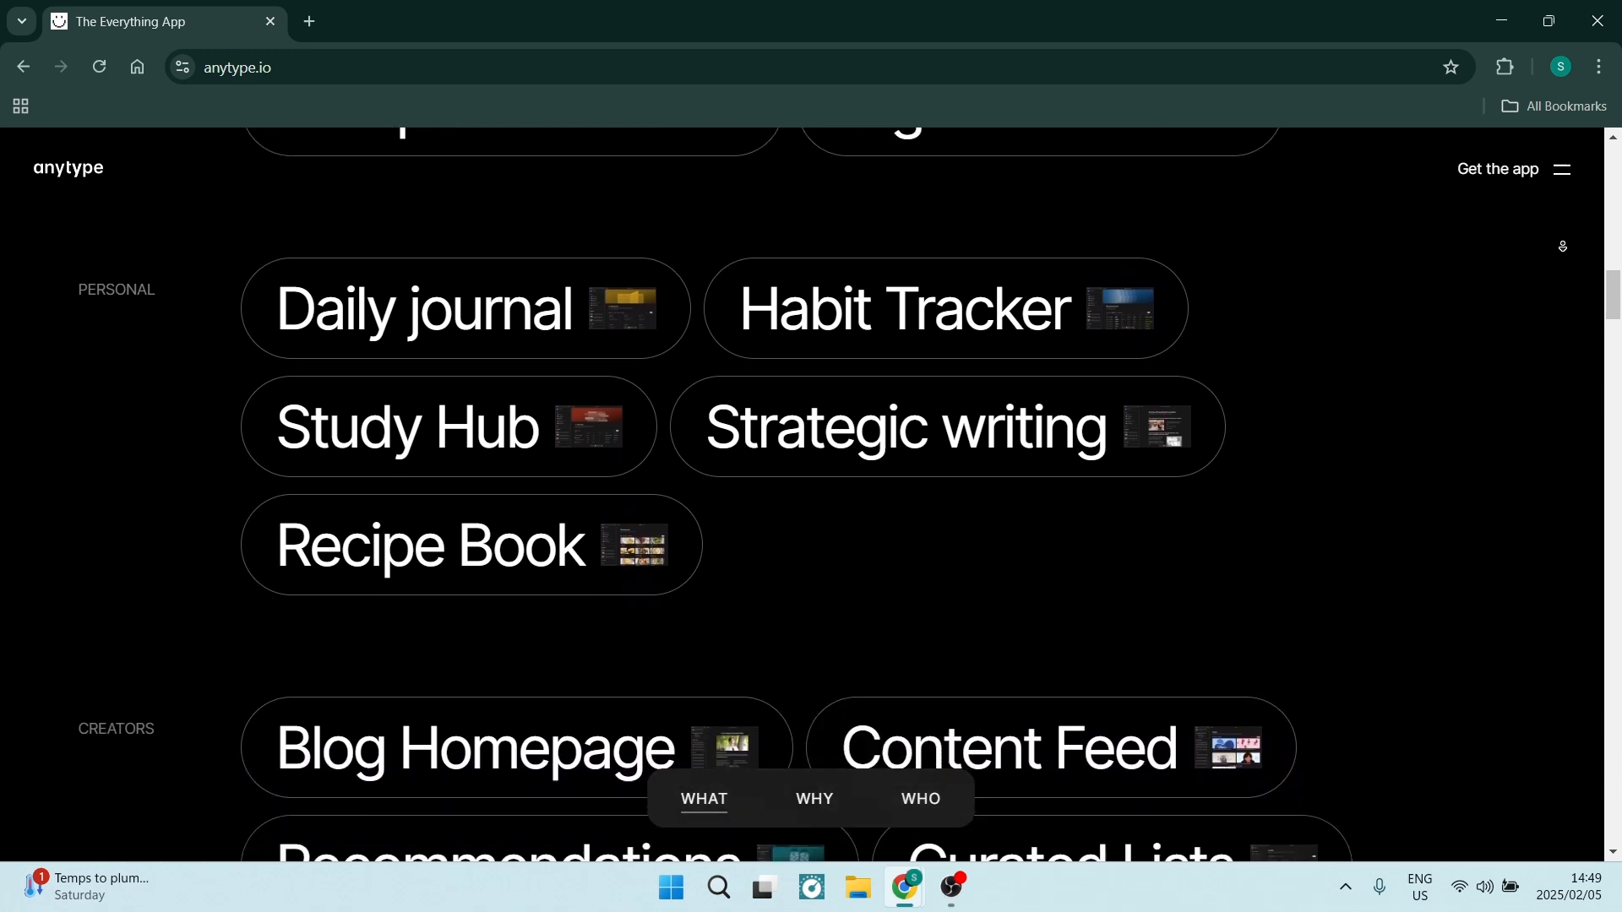
{"action": "scroll", "scroll_direction": "down", "scroll_amount": 3}
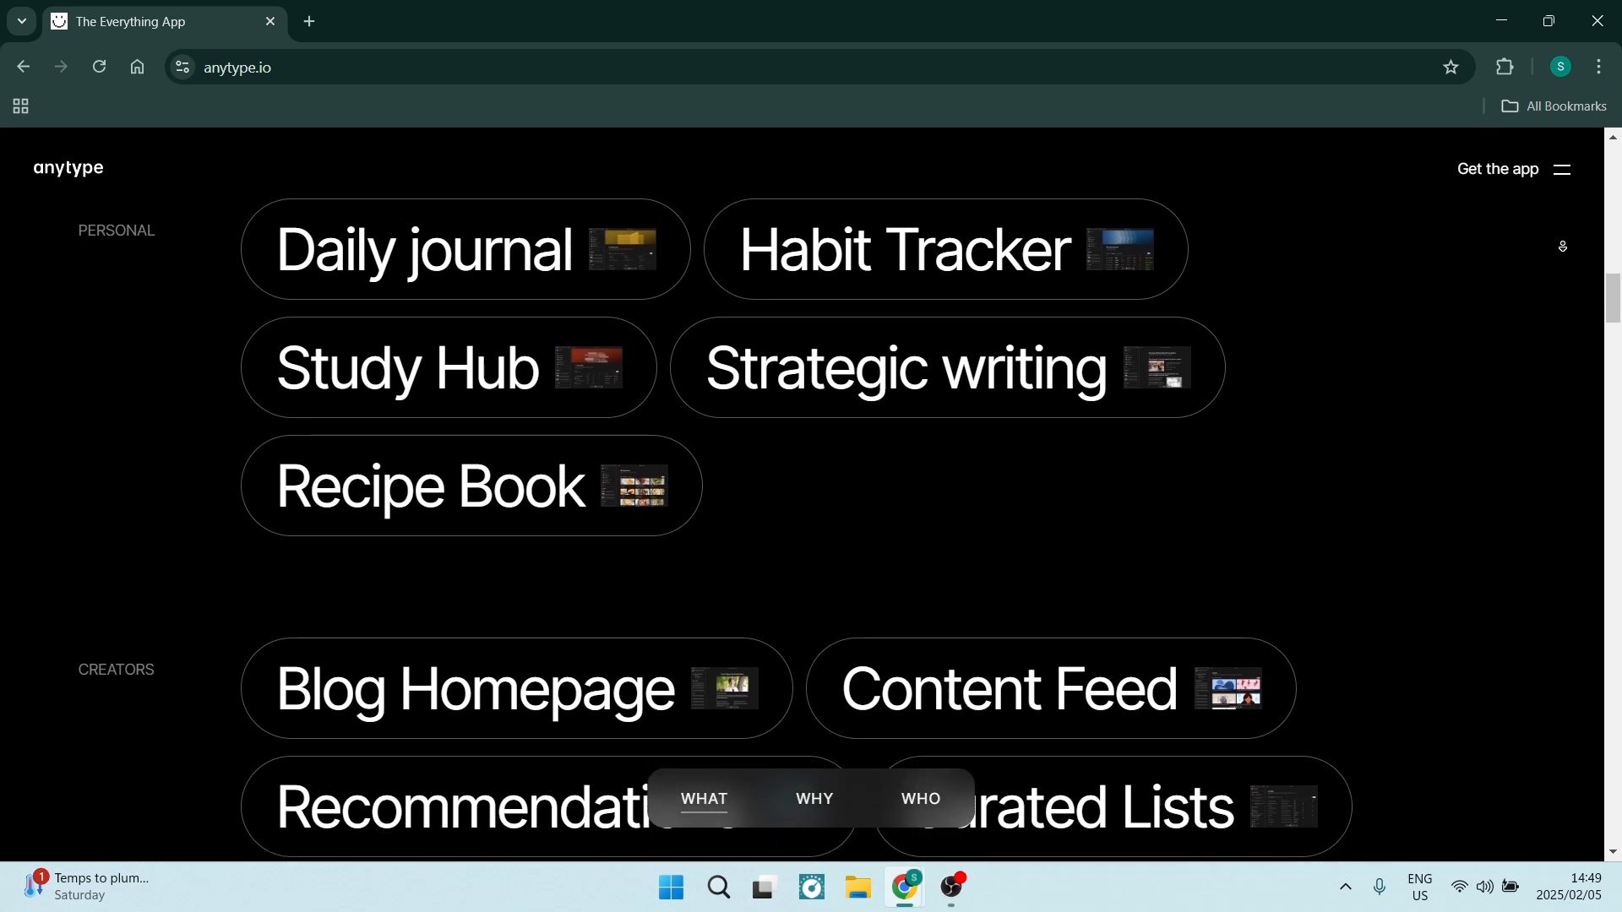
{"action": "scroll", "scroll_direction": "down", "scroll_amount": 3}
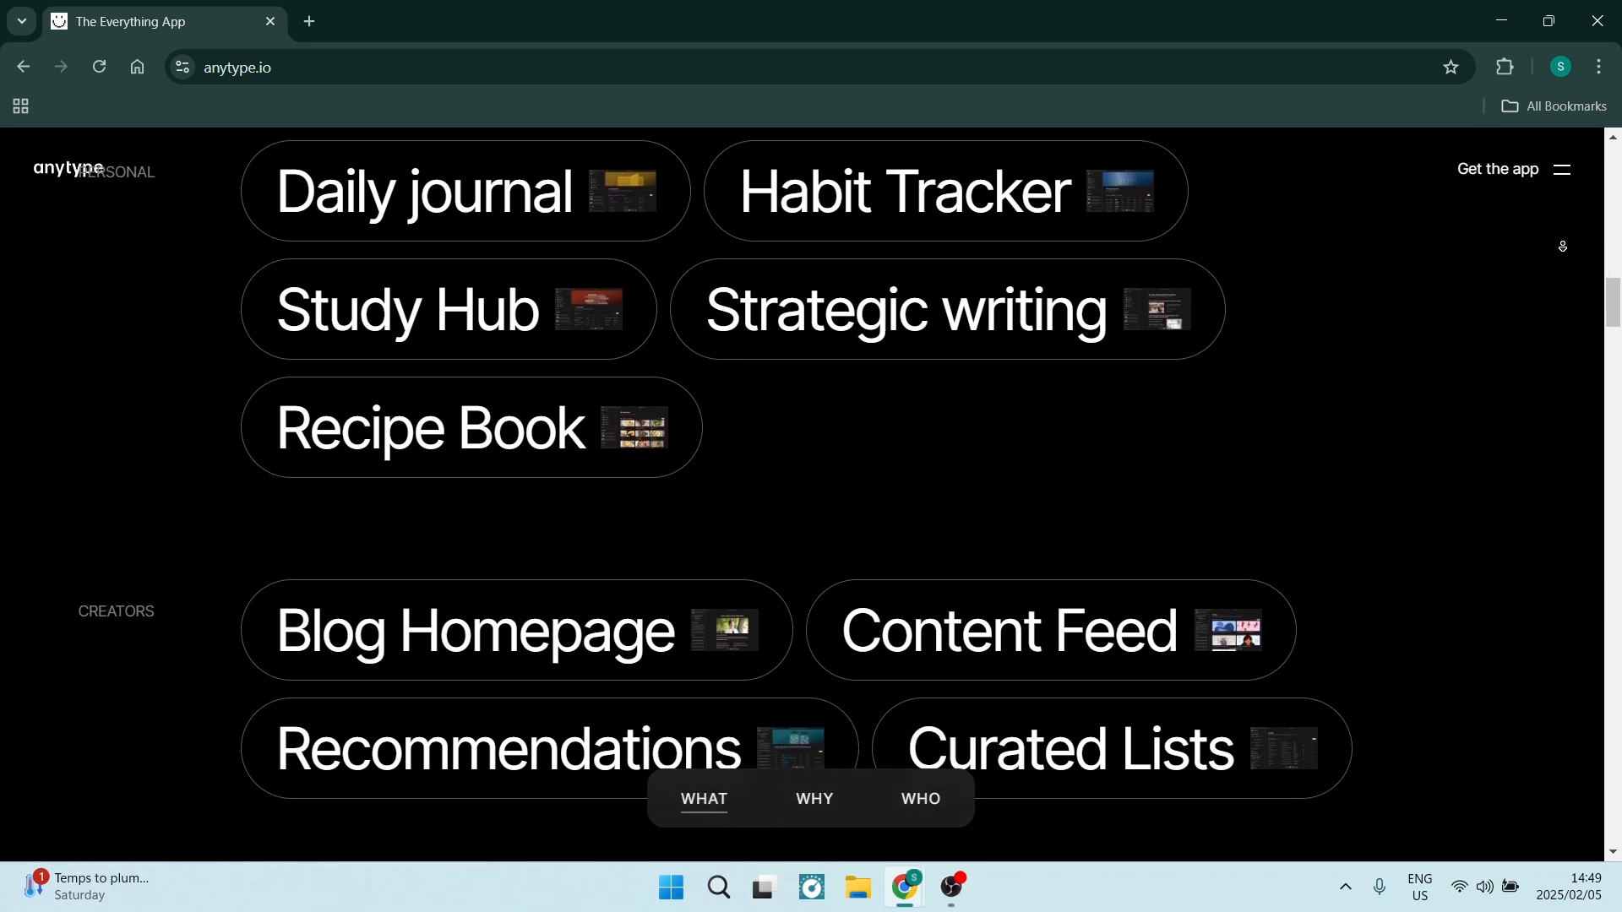
{"action": "scroll", "scroll_direction": "down", "scroll_amount": 3}
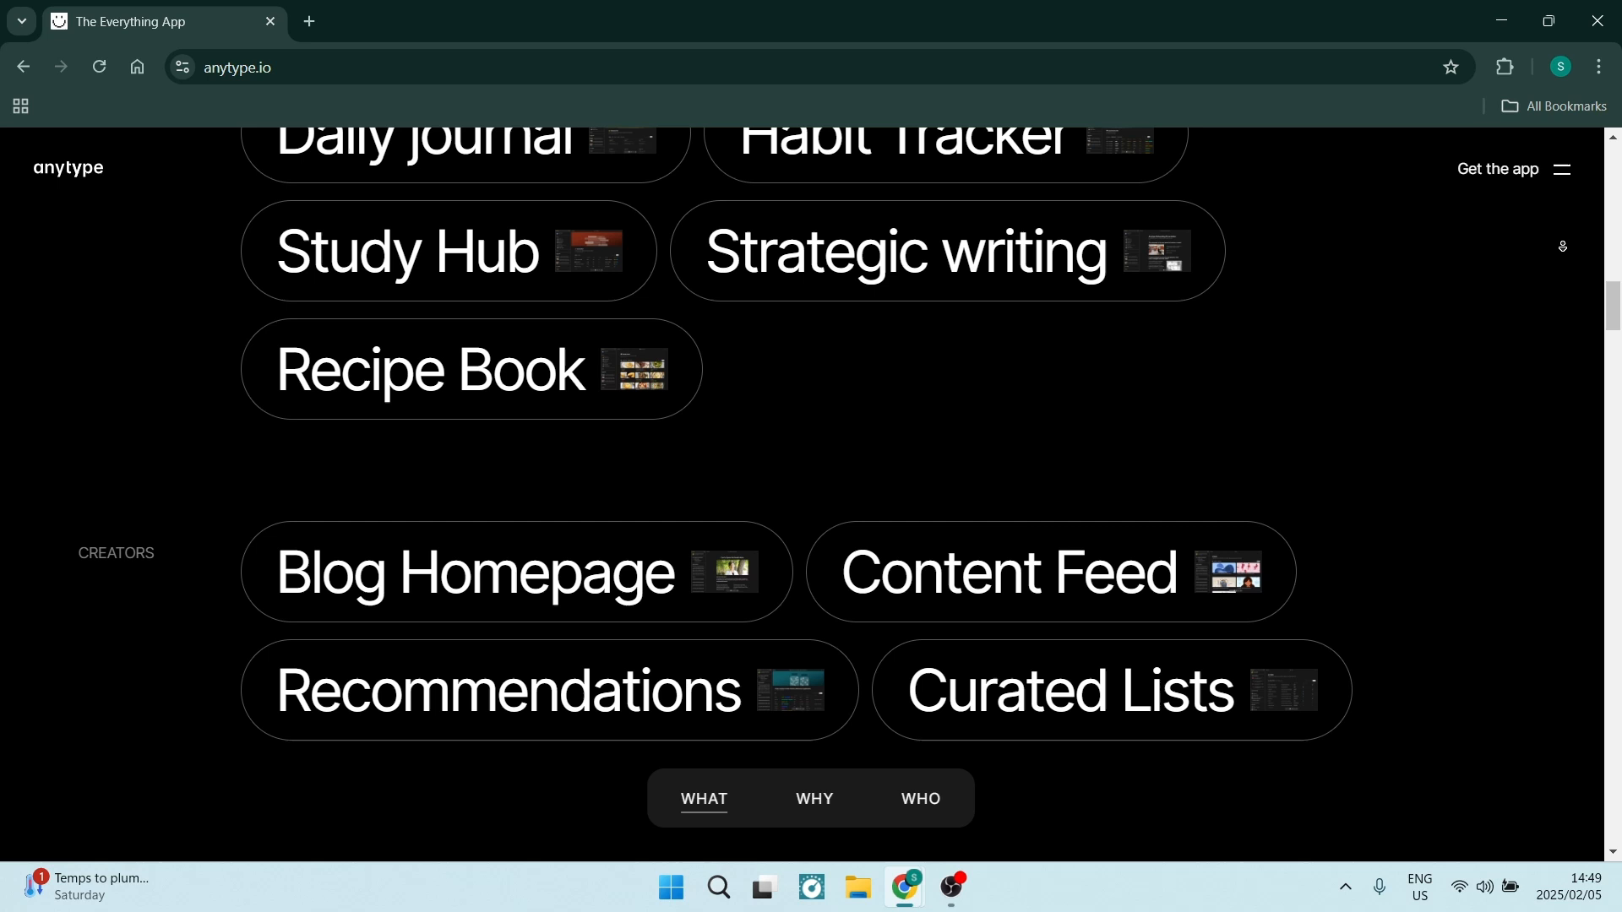
{"action": "scroll", "scroll_direction": "down", "scroll_amount": 3}
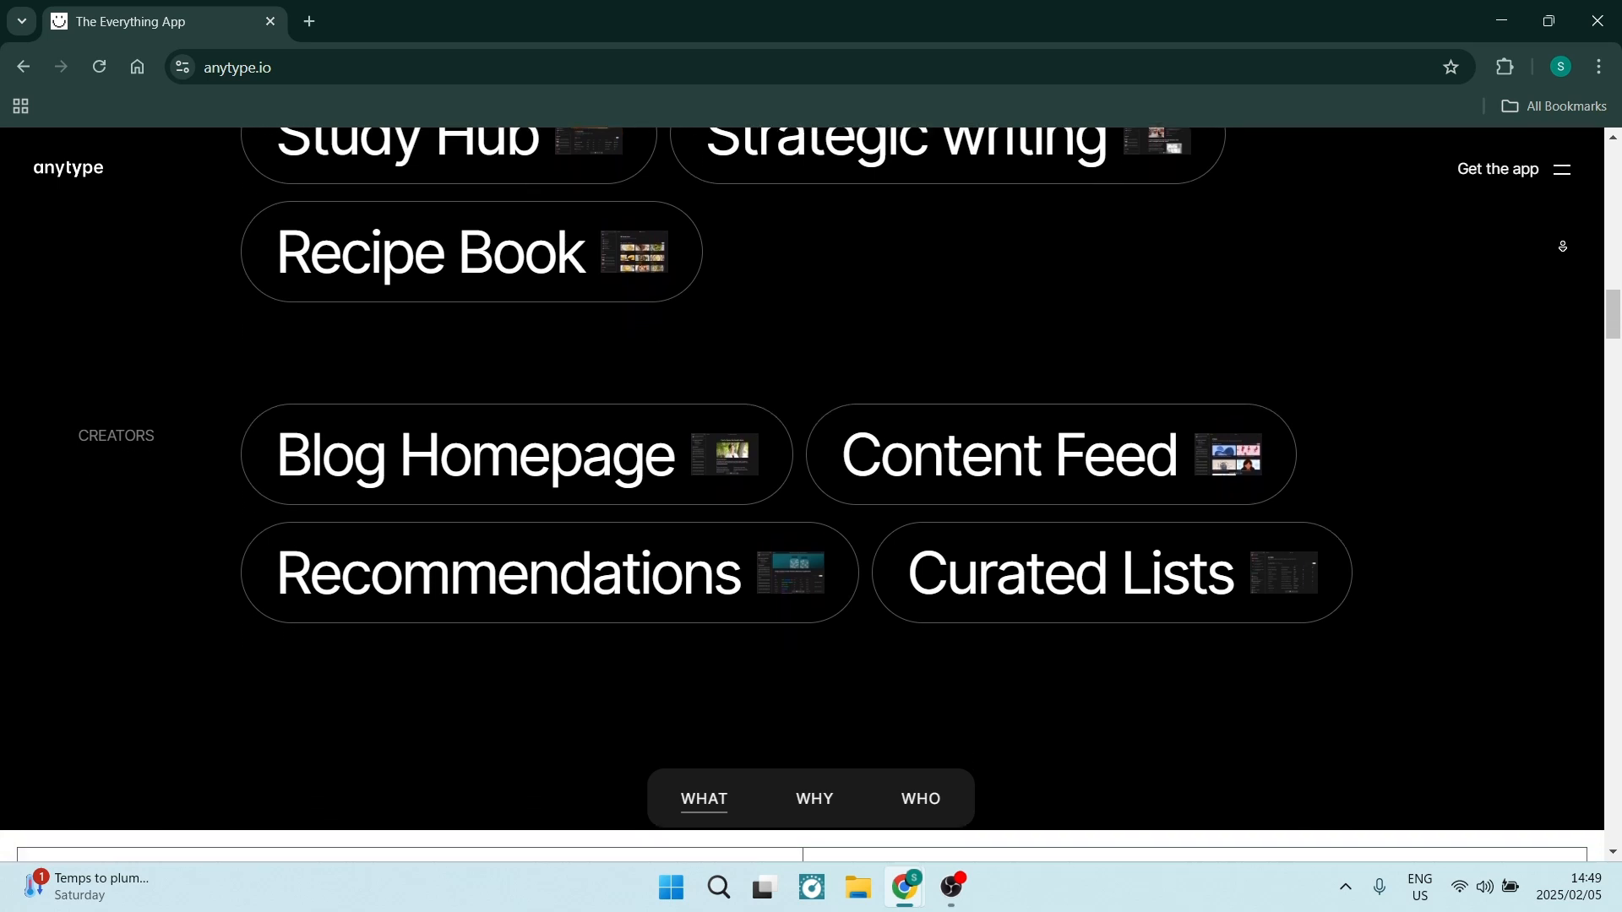
{"action": "scroll", "scroll_direction": "down", "scroll_amount": 3}
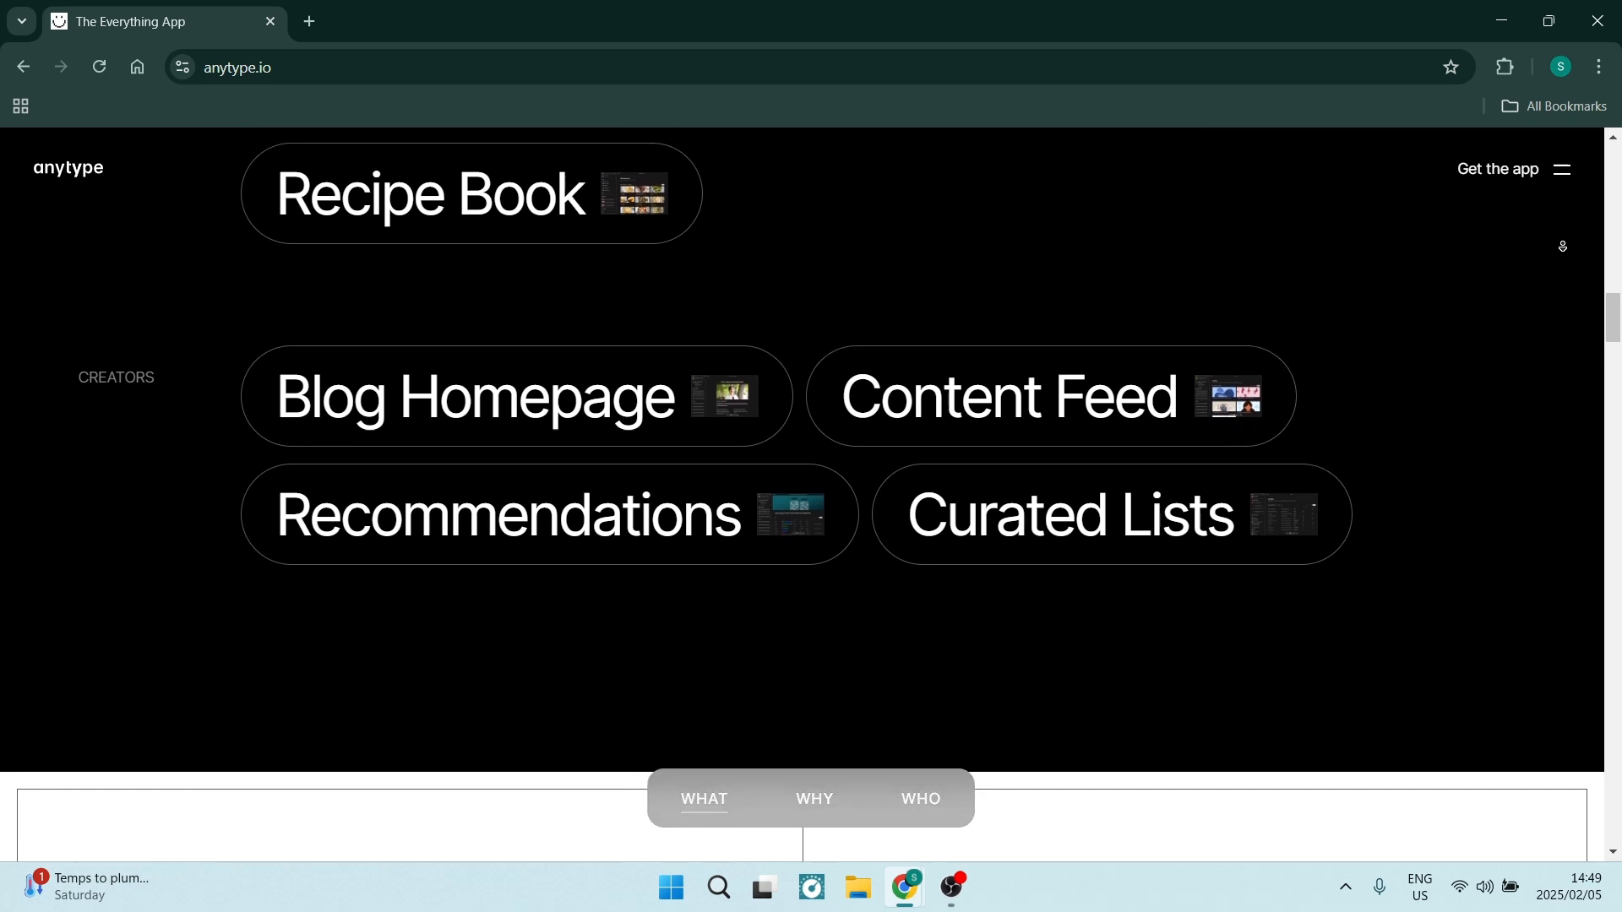
{"action": "scroll", "scroll_direction": "down", "scroll_amount": 3}
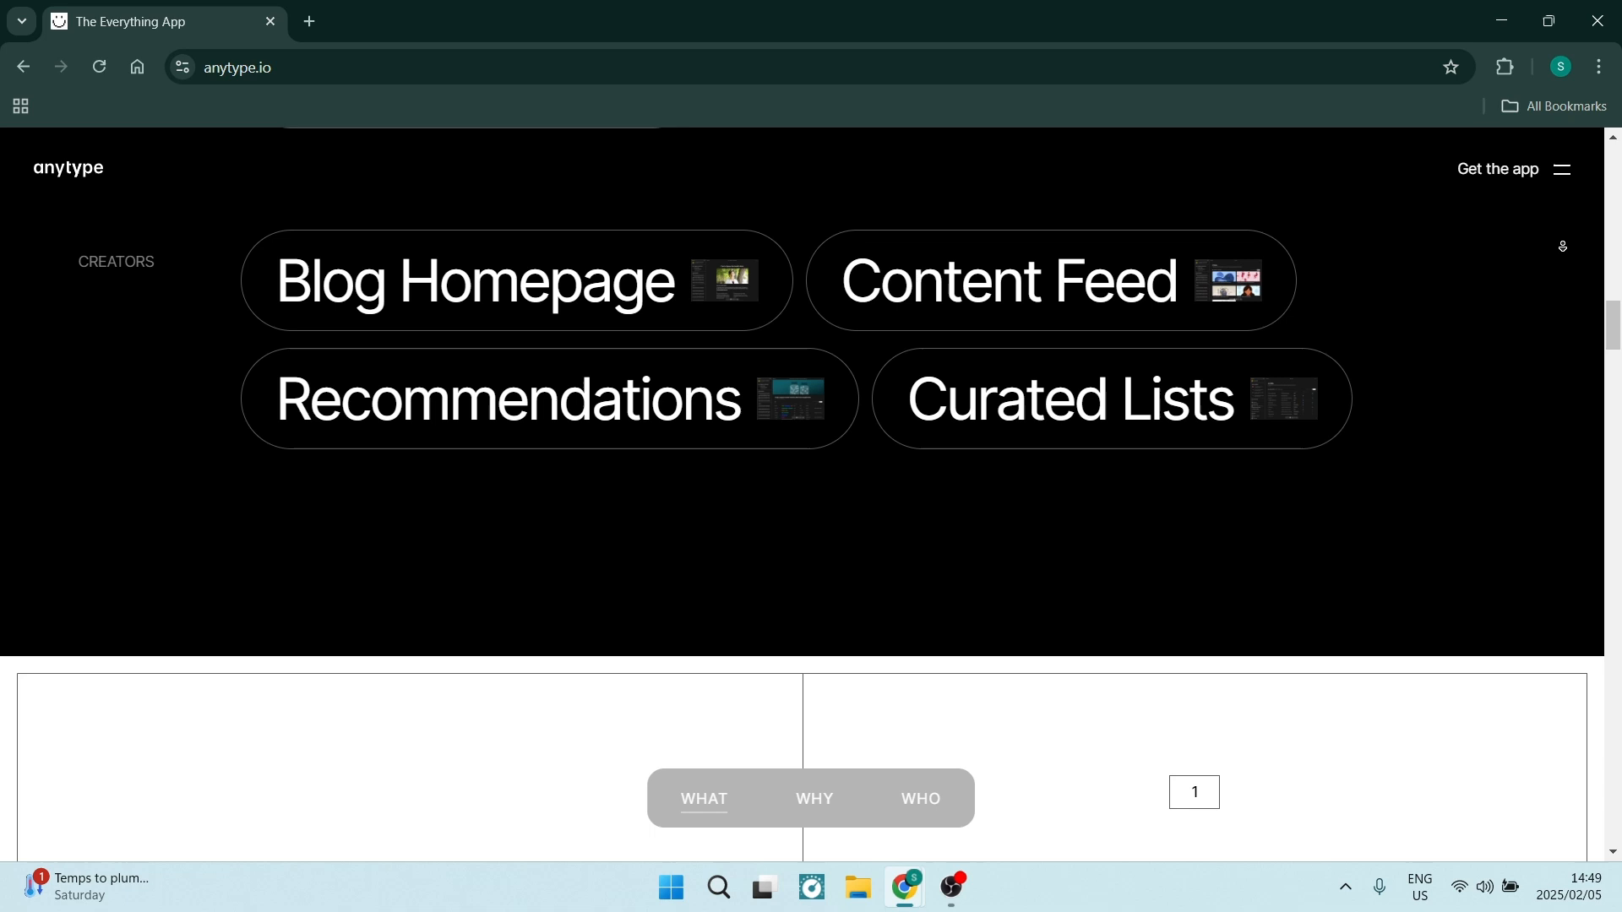
Scroll through Anytype's 'Enjoy true privacy' block and its privacy features.
{"action": "scroll", "scroll_direction": "down", "scroll_amount": 3}
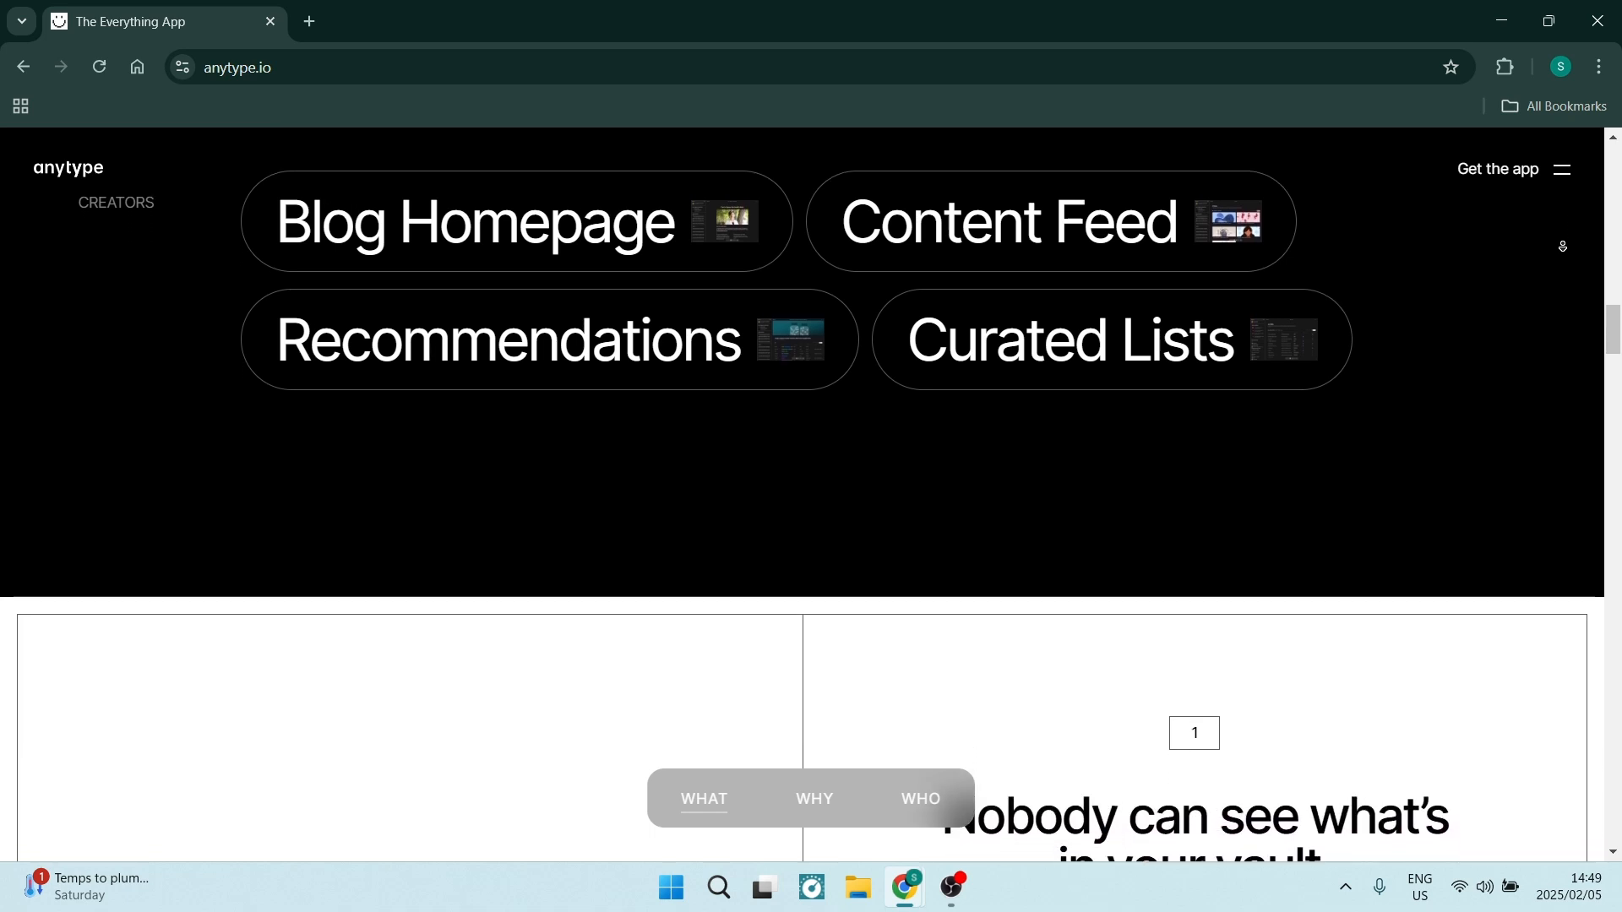
{"action": "scroll", "scroll_direction": "down", "scroll_amount": 3}
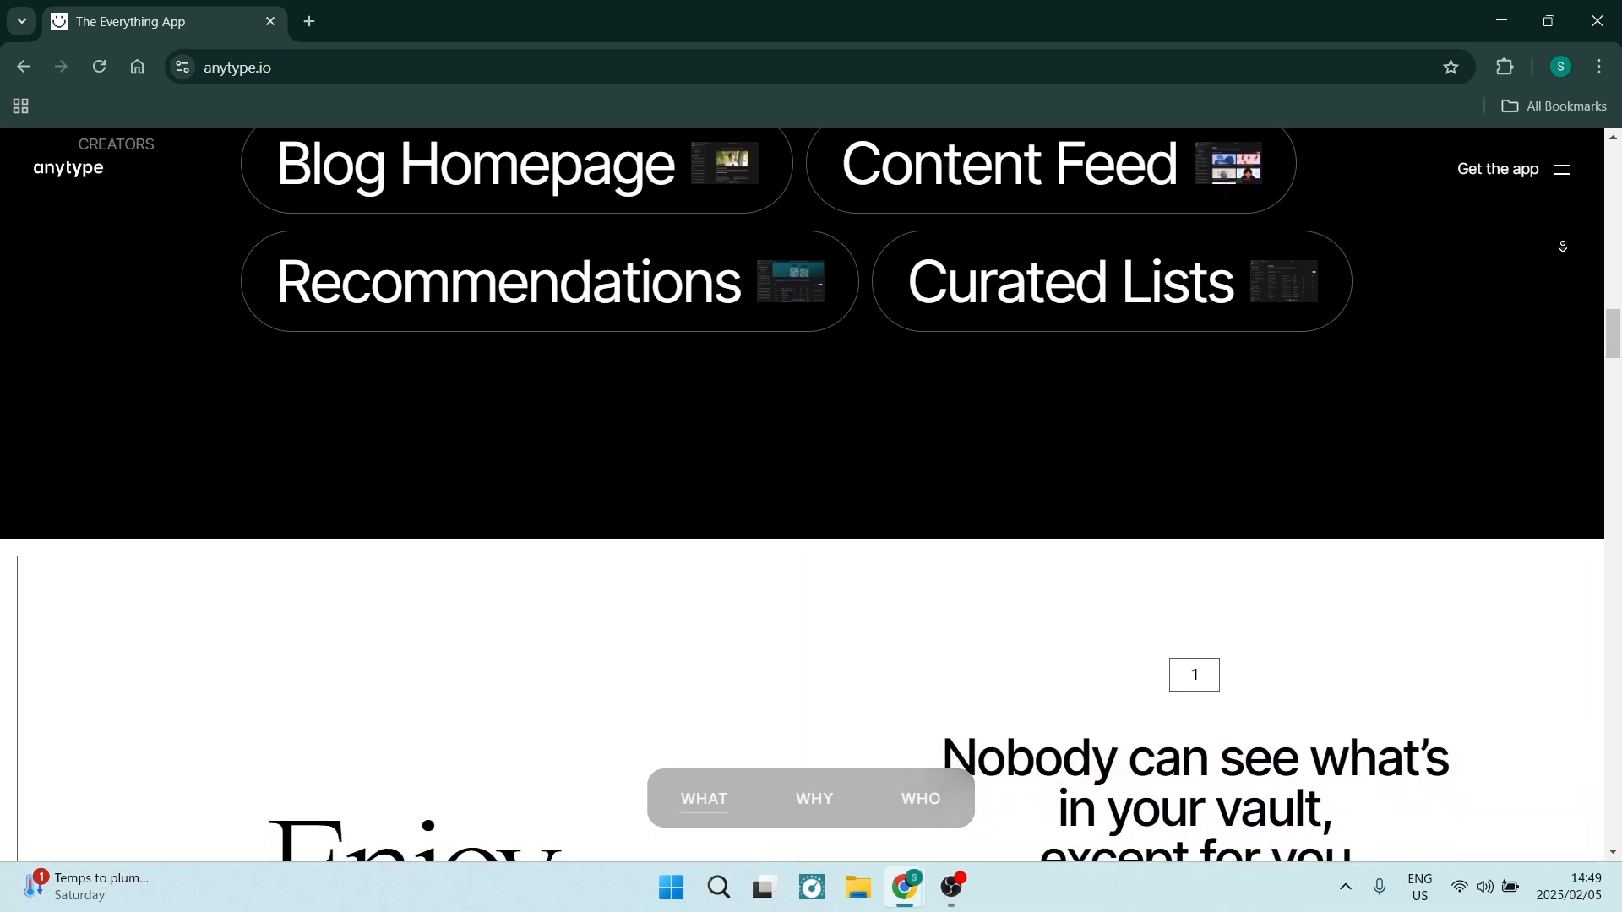
{"action": "scroll", "scroll_direction": "down", "scroll_amount": 3}
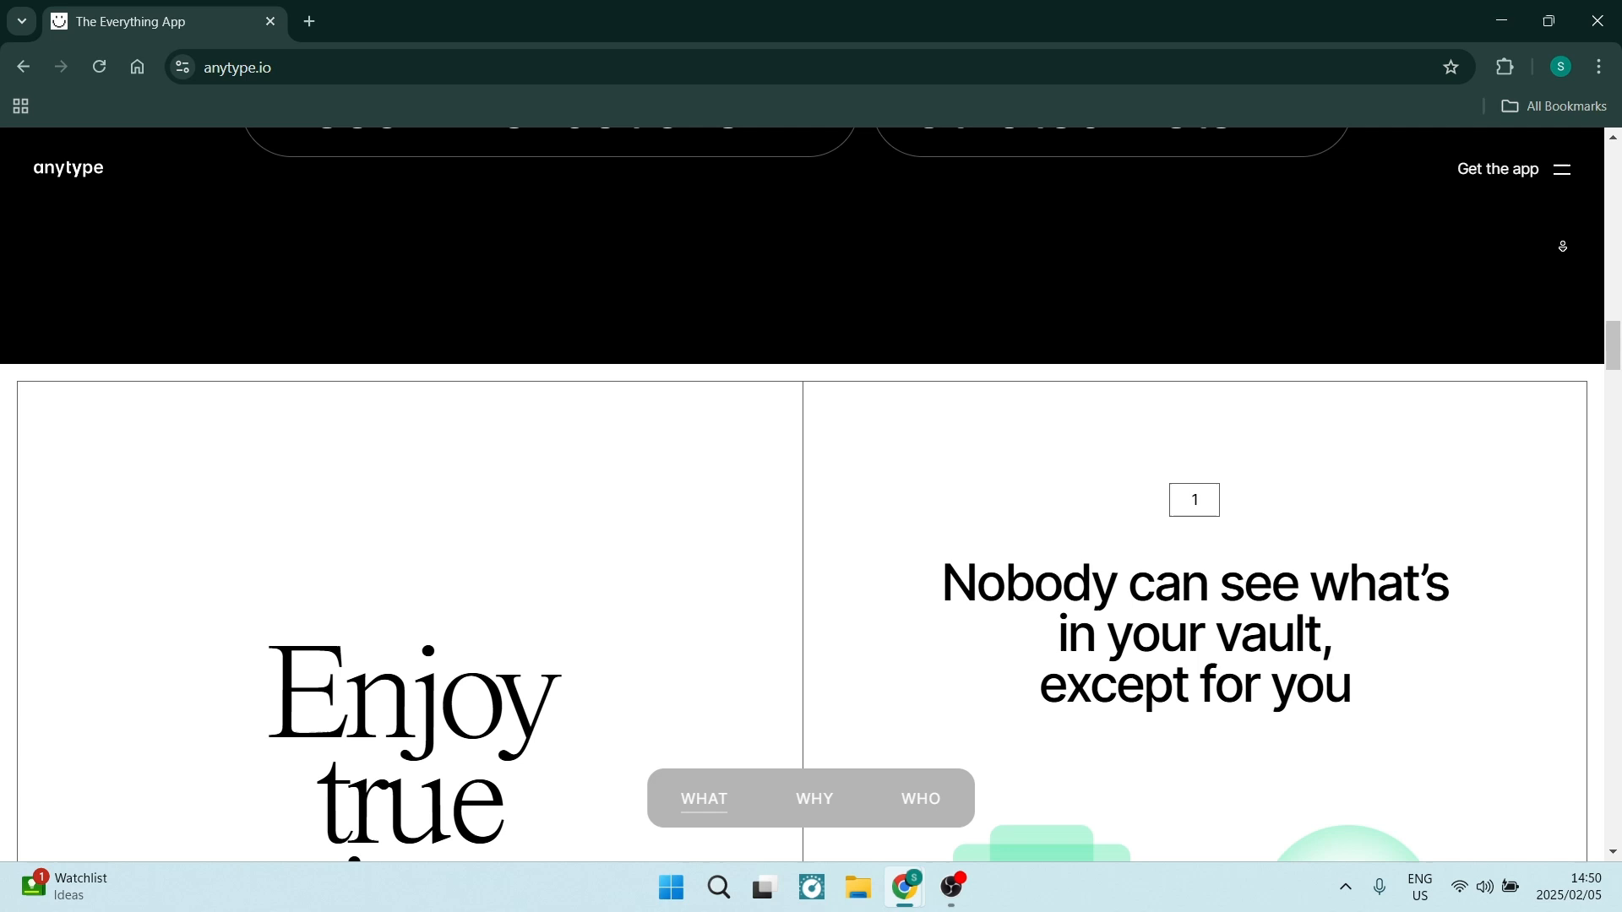
{"action": "scroll", "scroll_direction": "down", "scroll_amount": 3}
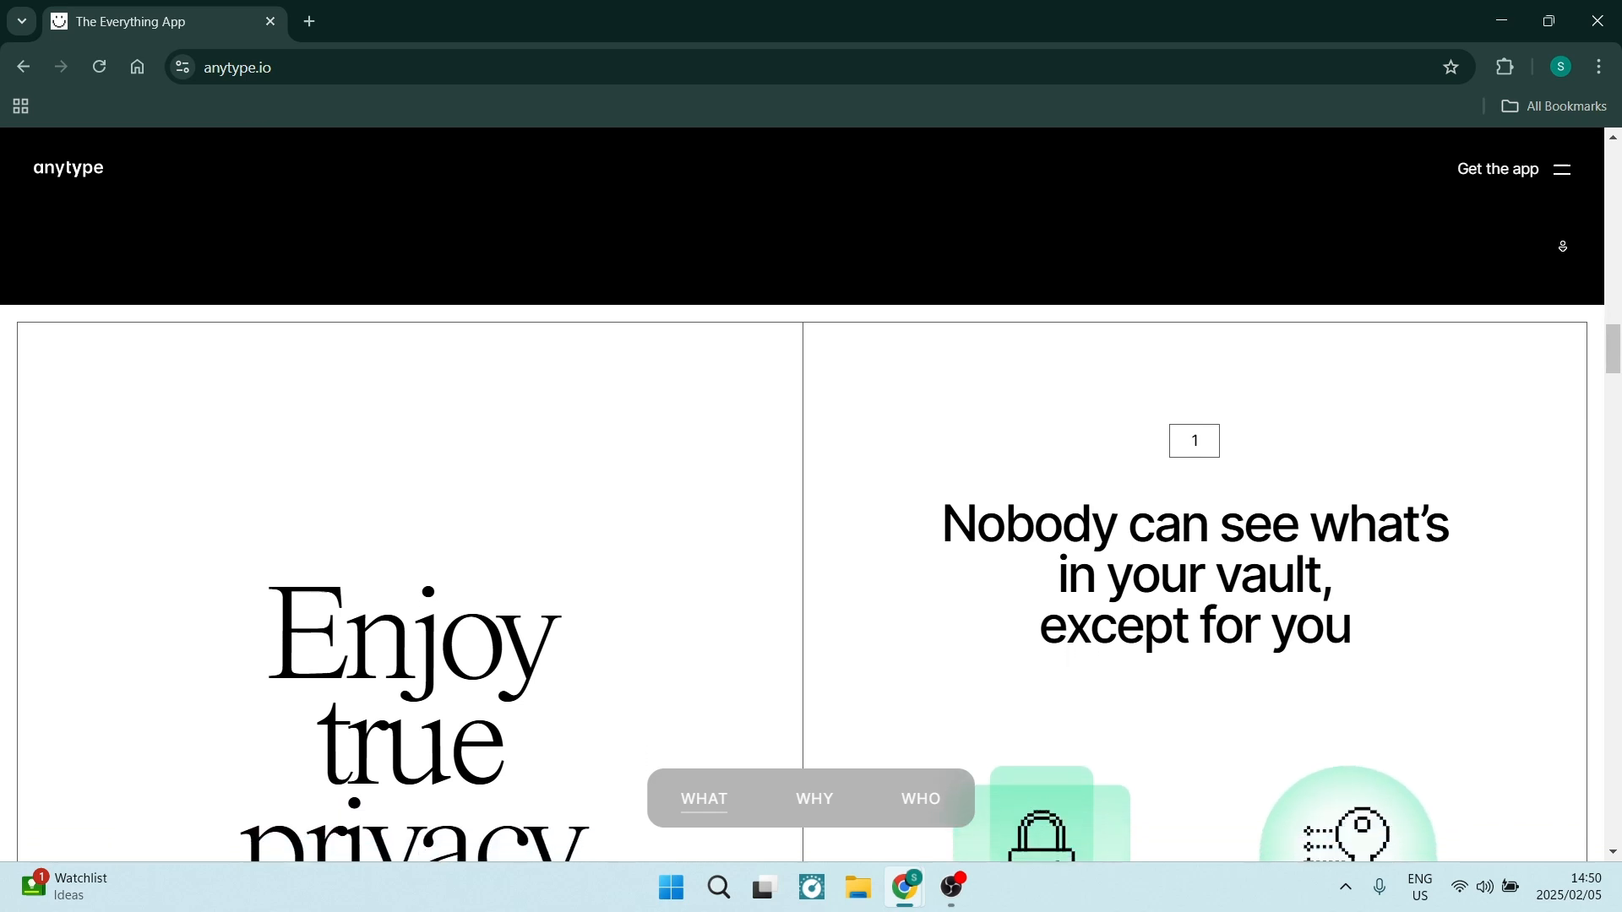
{"action": "scroll", "scroll_direction": "down", "scroll_amount": 3}
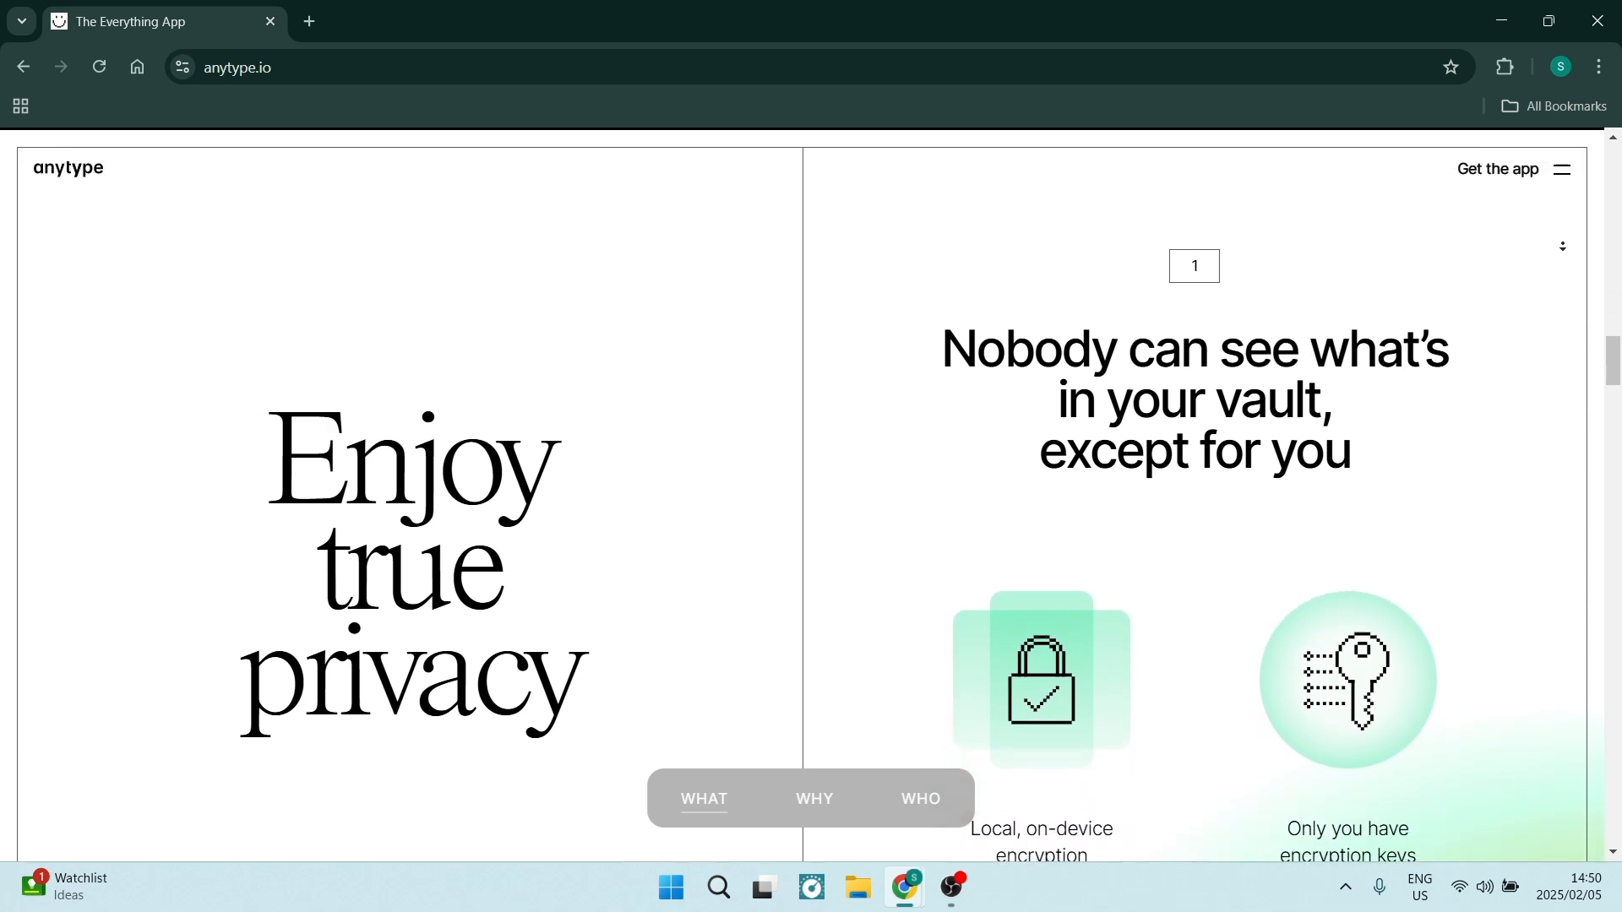
{"action": "scroll", "scroll_direction": "down", "scroll_amount": 3}
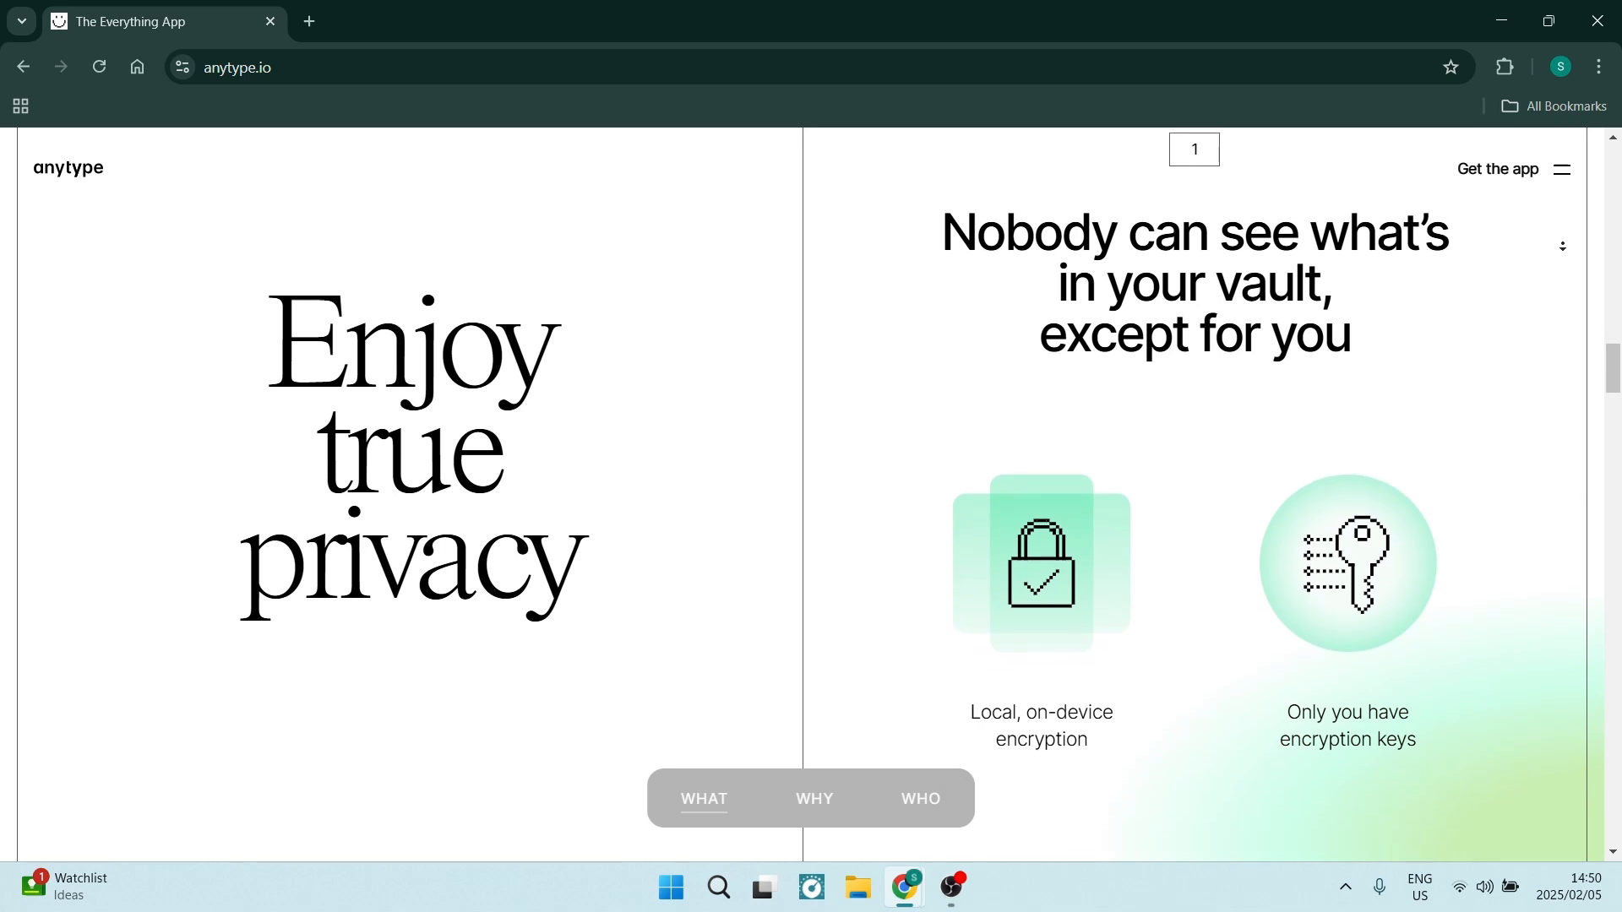
{"action": "scroll", "scroll_direction": "down", "scroll_amount": 3}
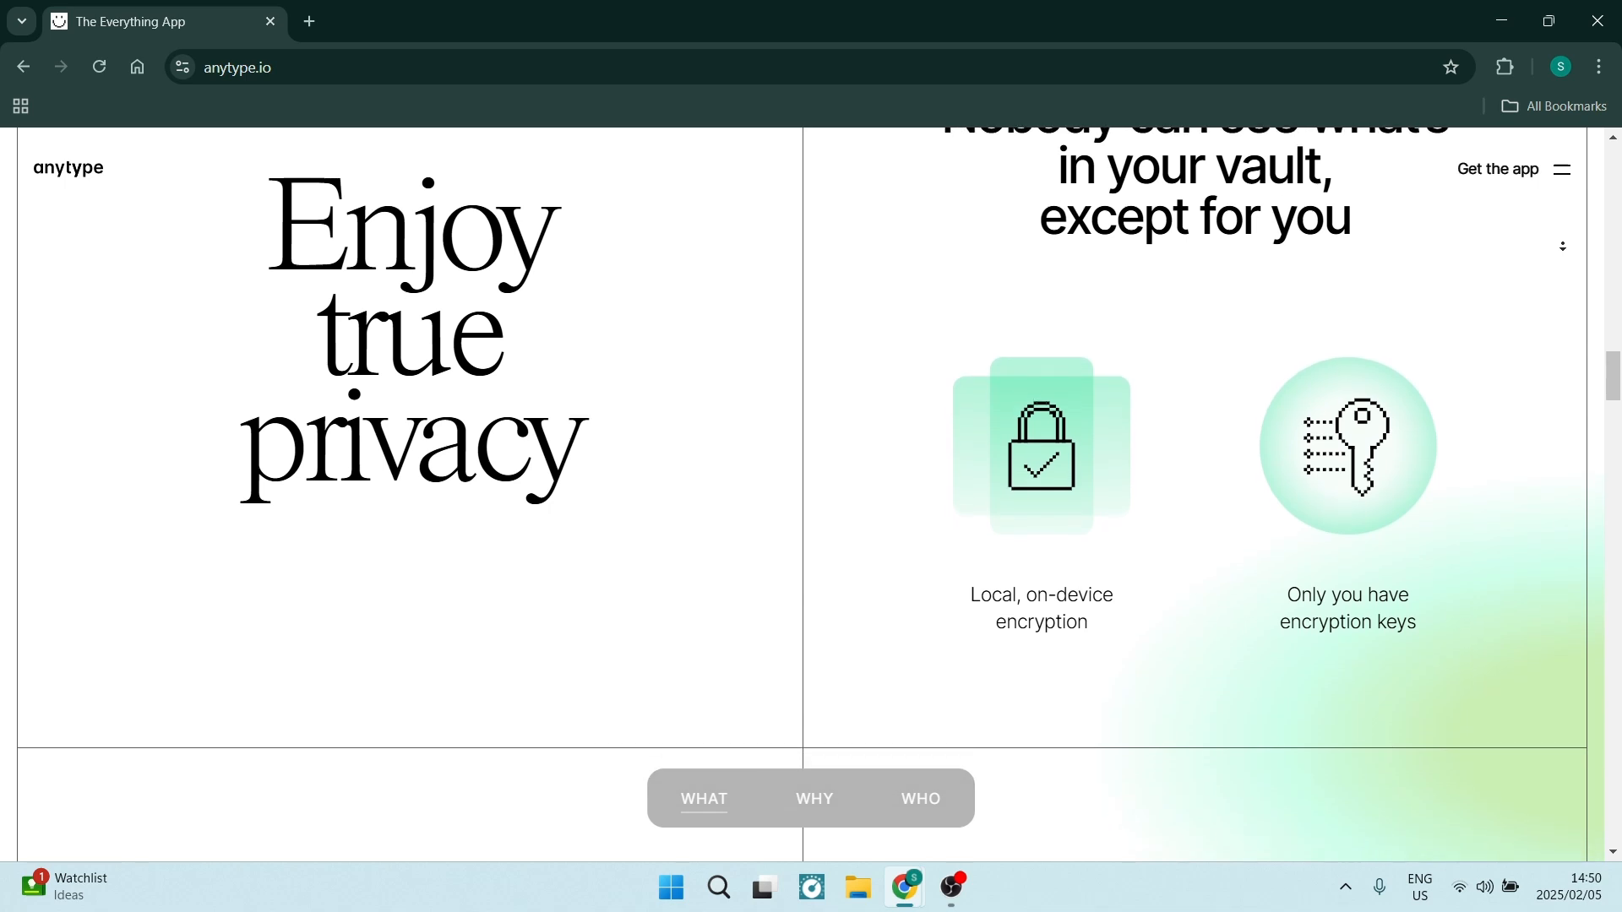
{"action": "scroll", "scroll_direction": "down", "scroll_amount": 3}
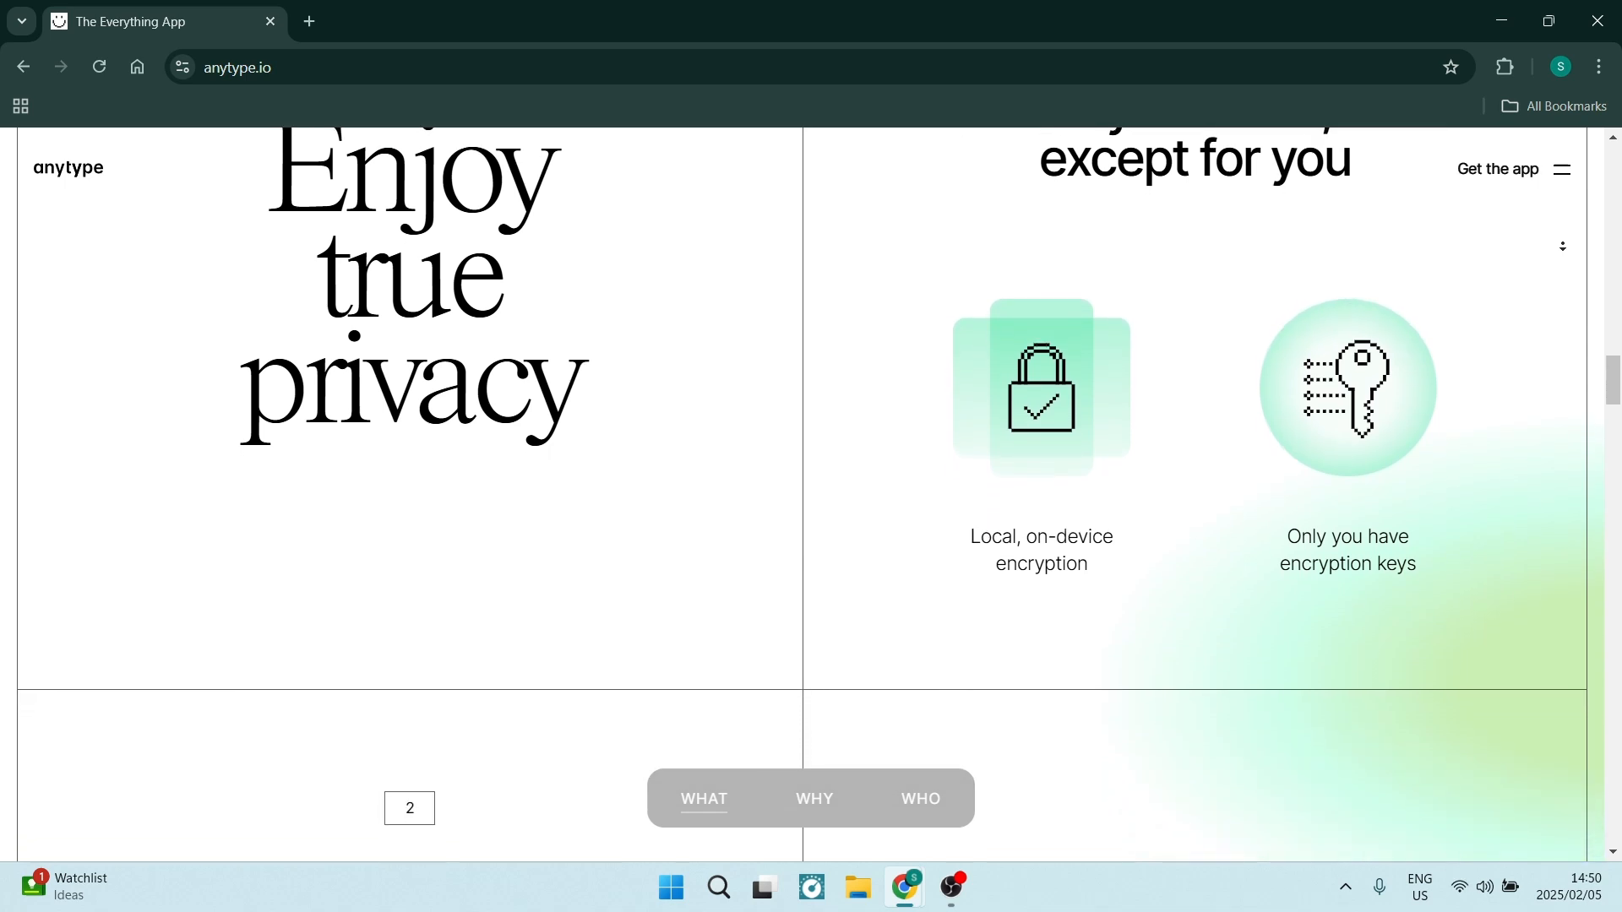
Continue past 'Never lose access', offline account creation and 'Nobody can stop you from accessing your data'.
{"action": "scroll", "scroll_direction": "down", "scroll_amount": 3}
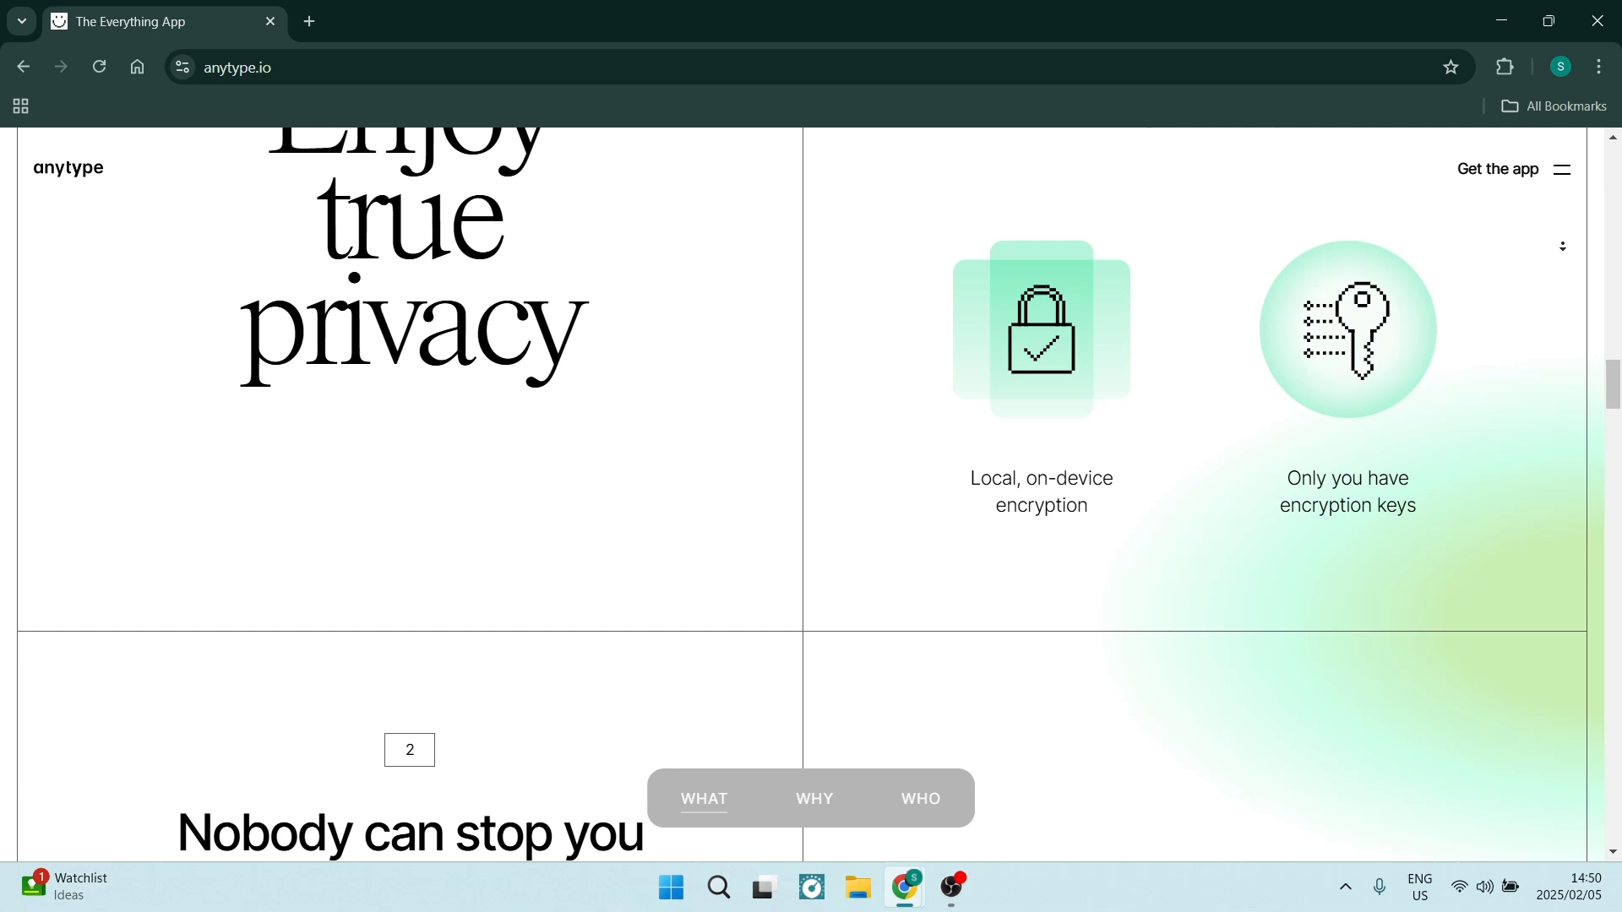
{"action": "scroll", "scroll_direction": "down", "scroll_amount": 3}
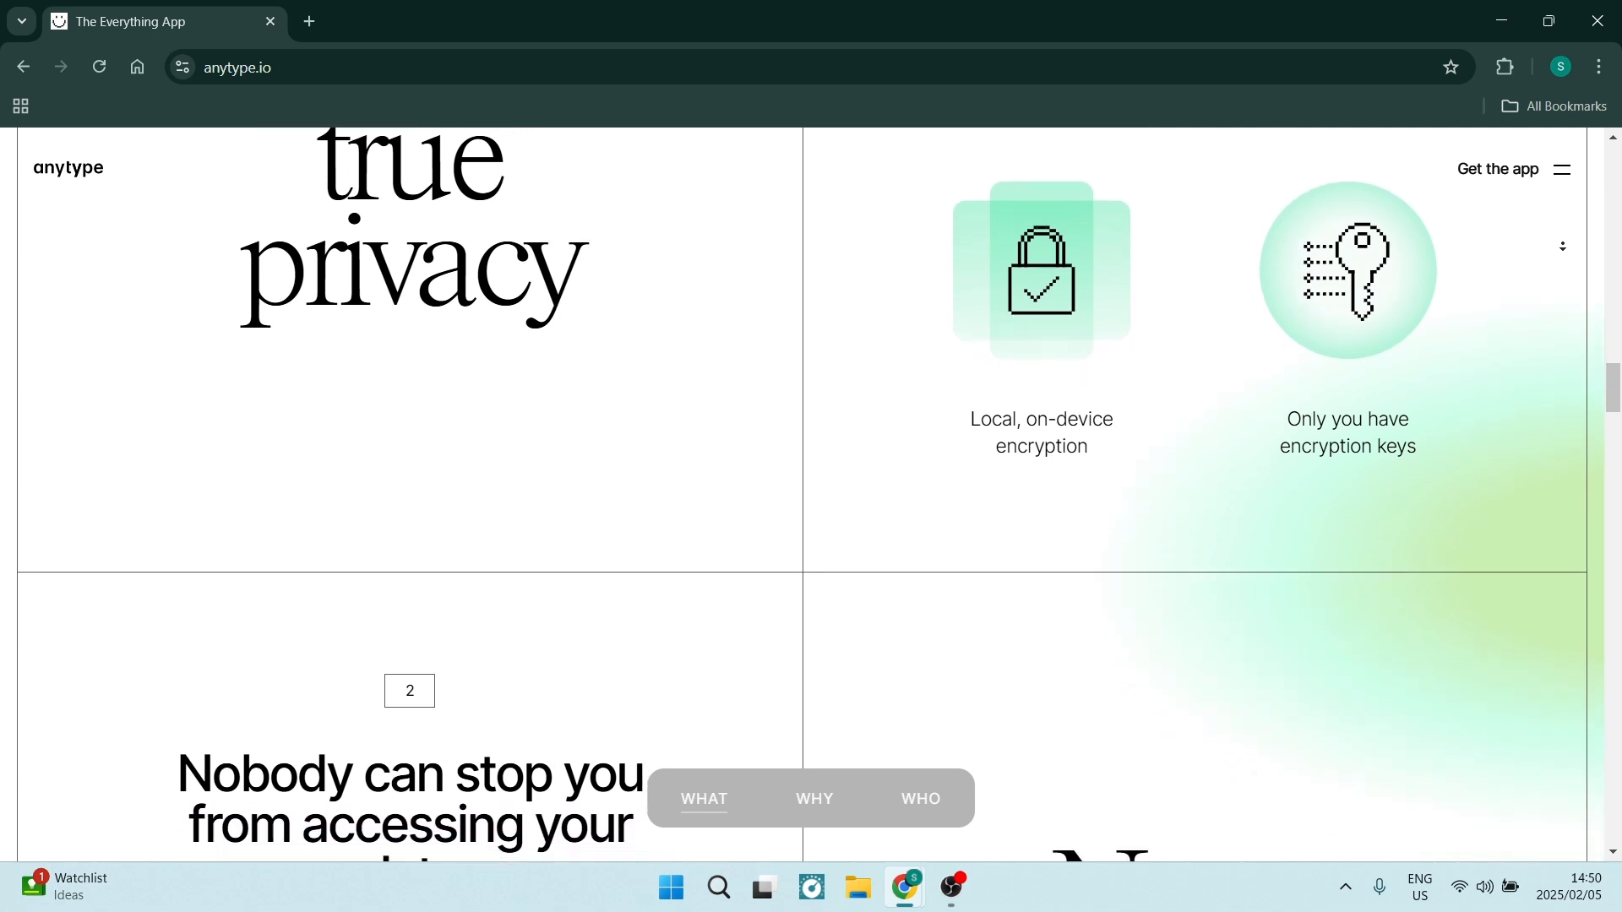
{"action": "scroll", "scroll_direction": "down", "scroll_amount": 3}
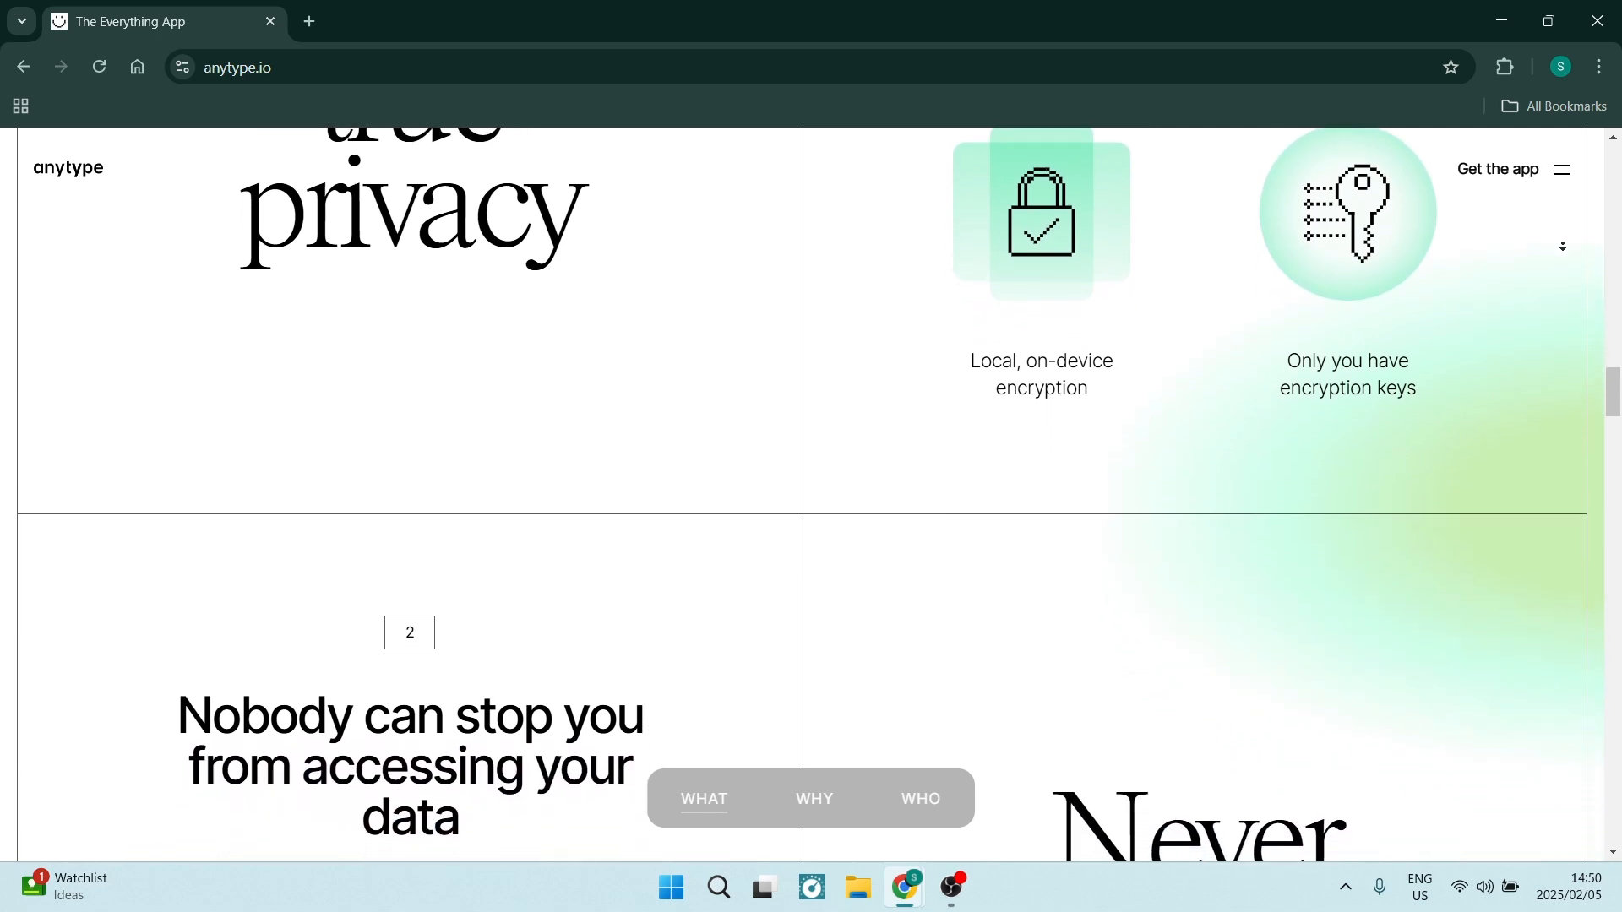
{"action": "scroll", "scroll_direction": "down", "scroll_amount": 3}
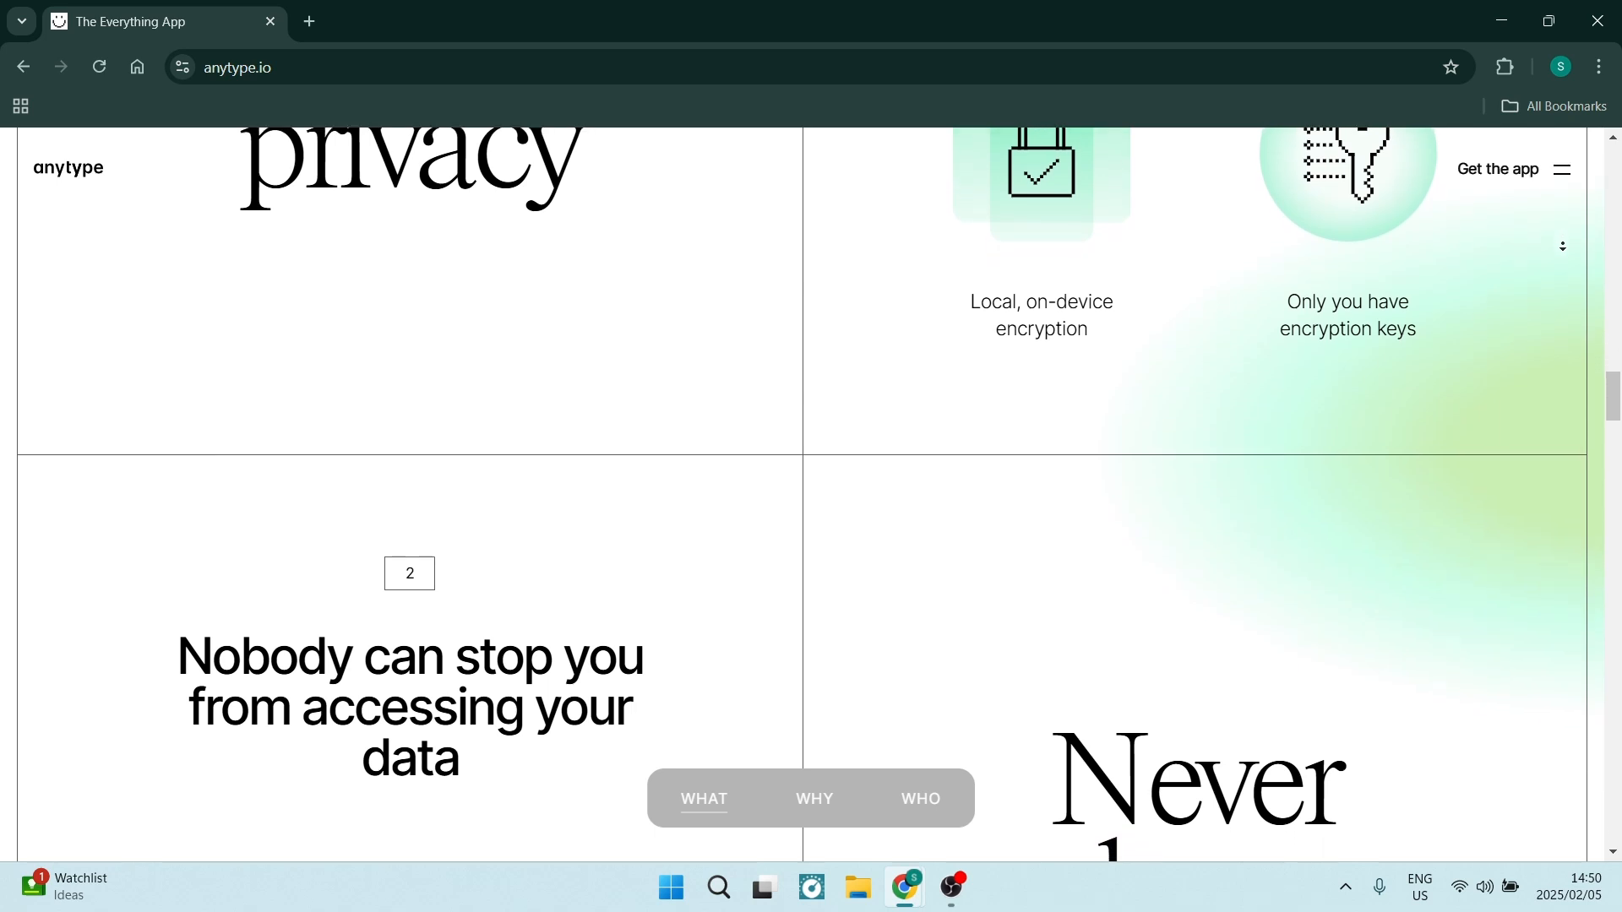
{"action": "scroll", "scroll_direction": "down", "scroll_amount": 3}
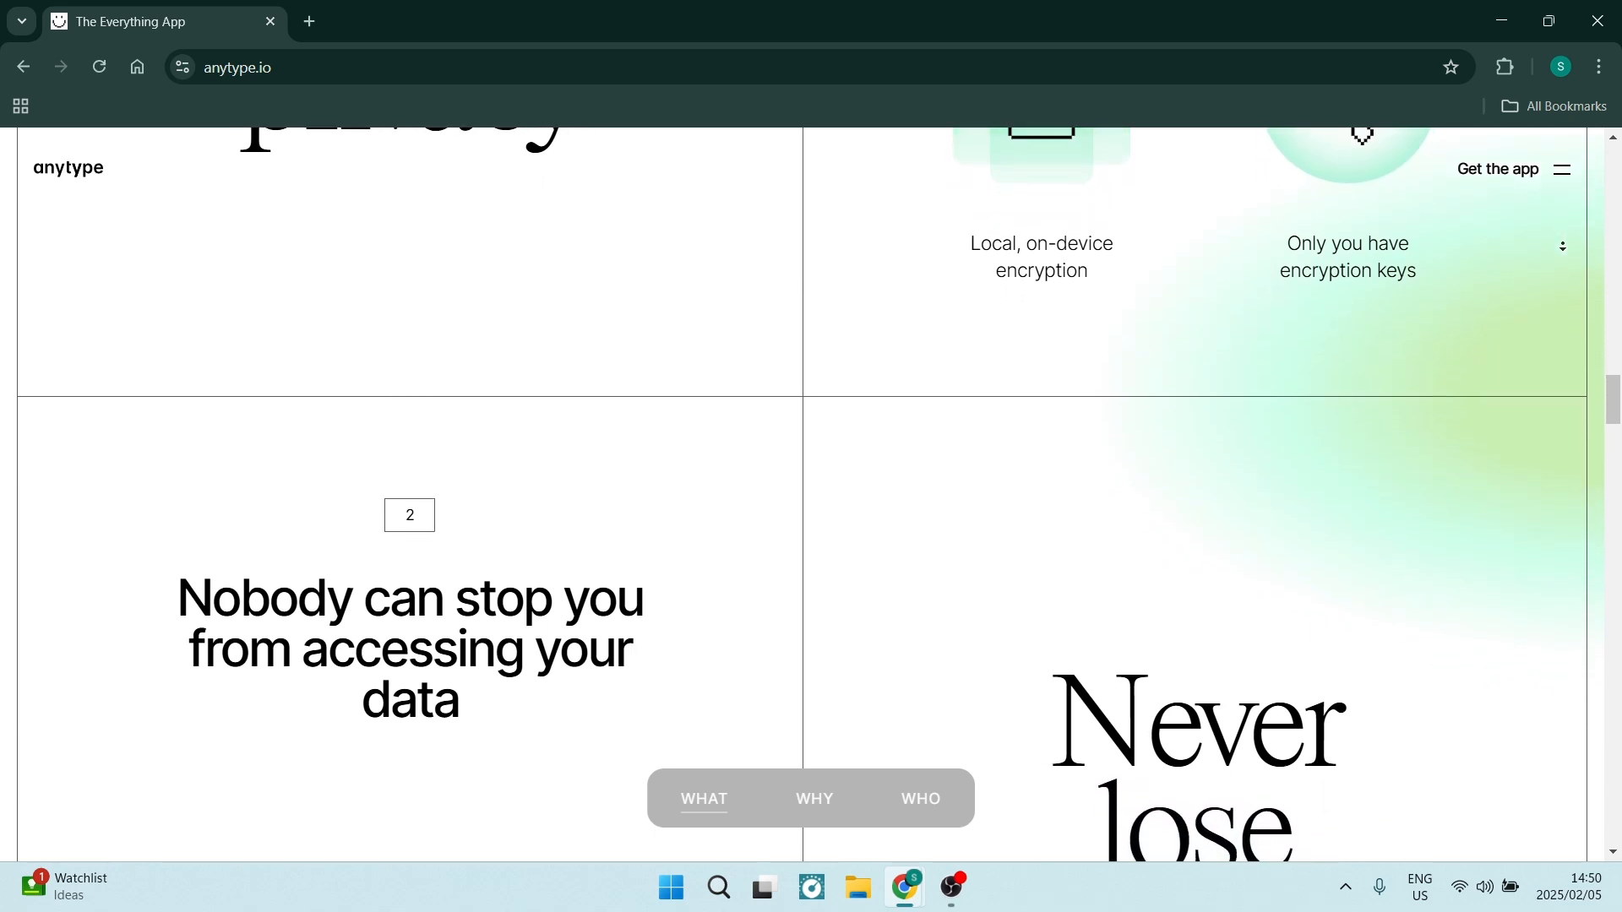
{"action": "scroll", "scroll_direction": "down", "scroll_amount": 3}
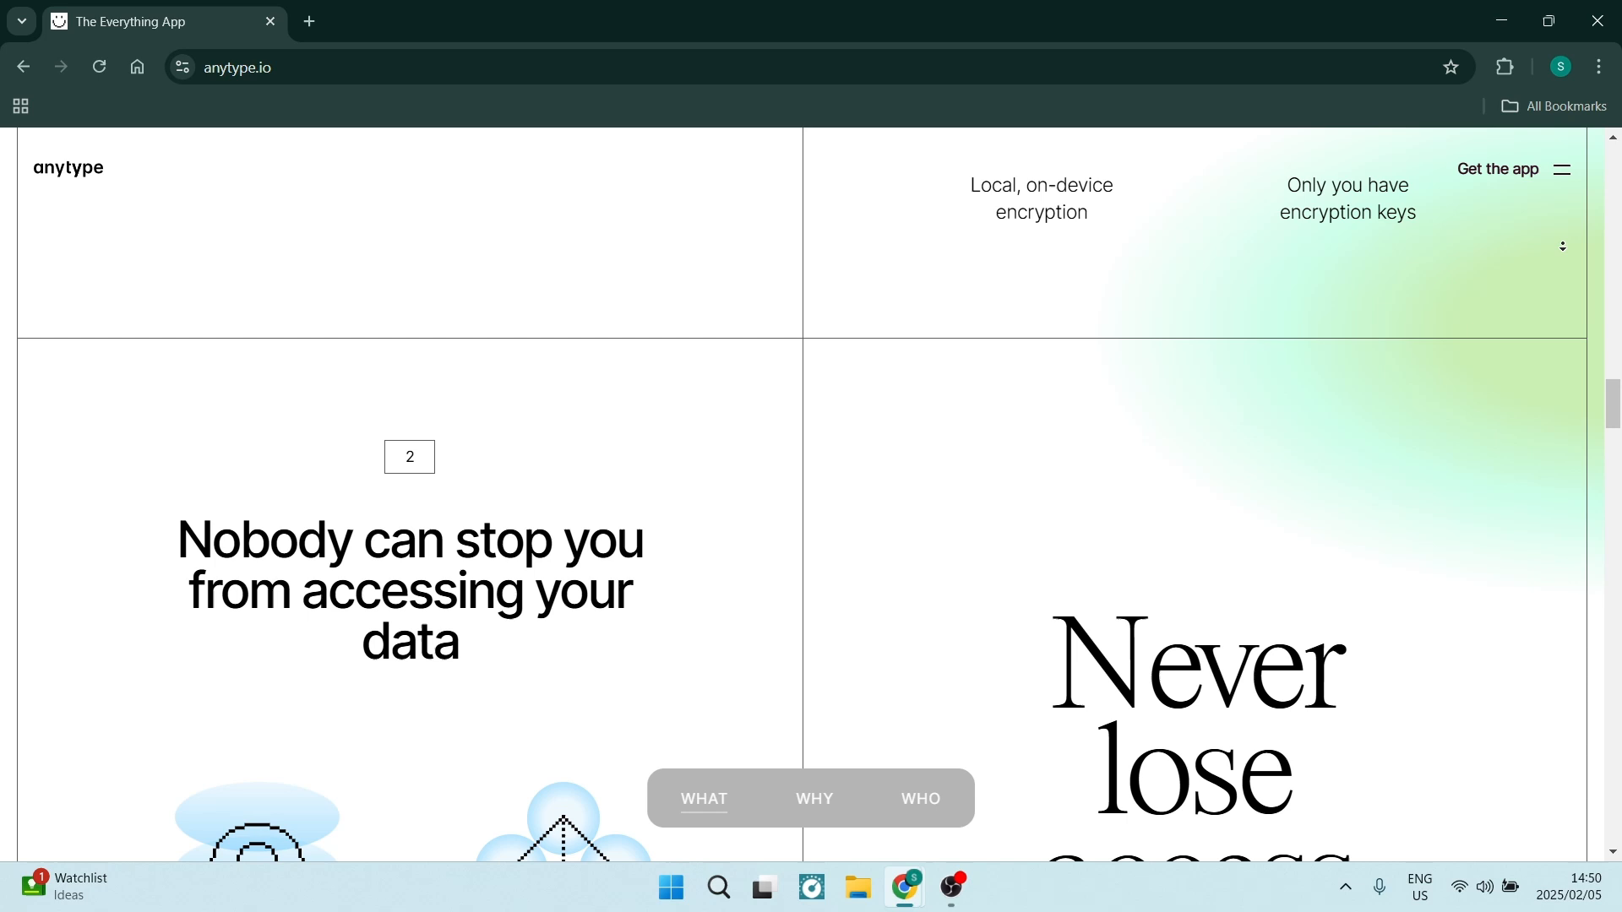
{"action": "scroll", "scroll_direction": "down", "scroll_amount": 3}
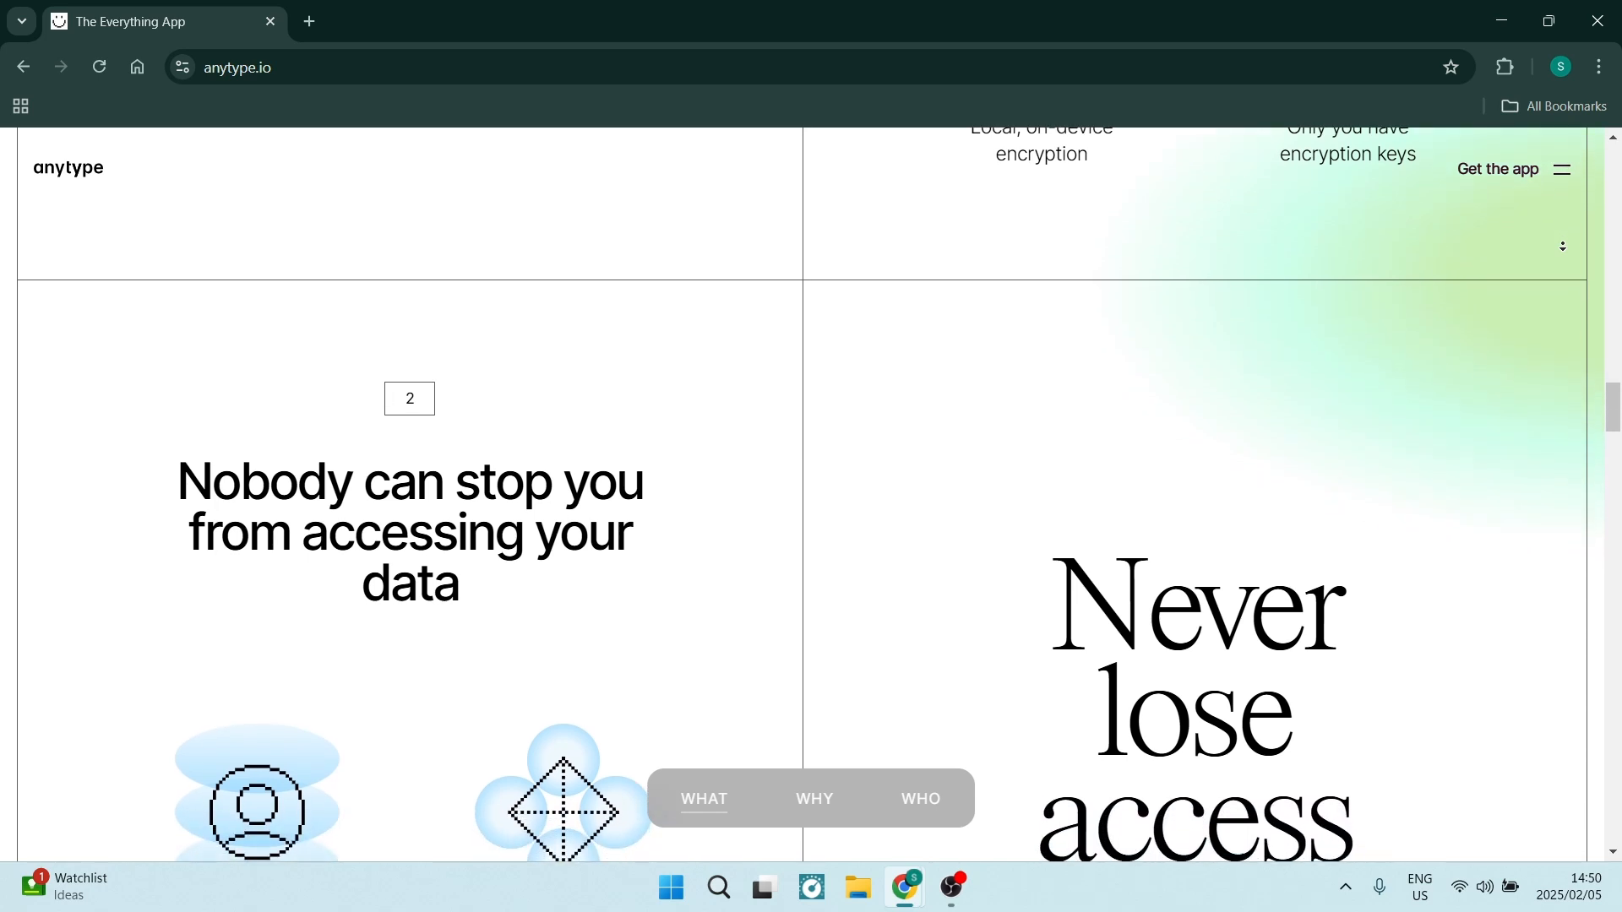
{"action": "scroll", "scroll_direction": "down", "scroll_amount": 3}
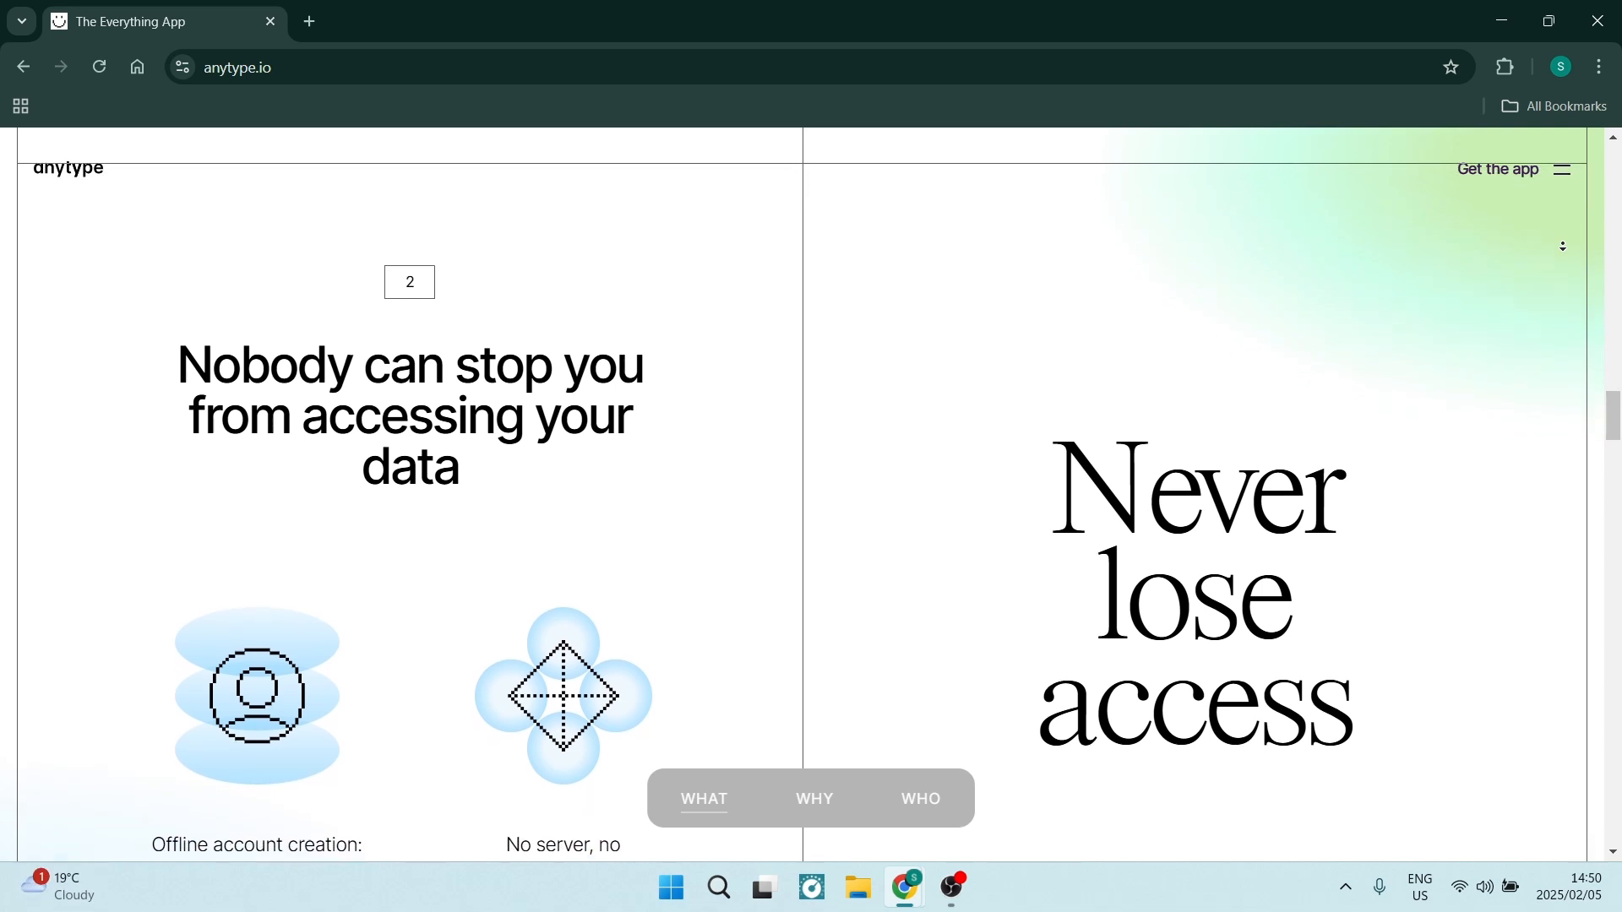
{"action": "scroll", "scroll_direction": "down", "scroll_amount": 3}
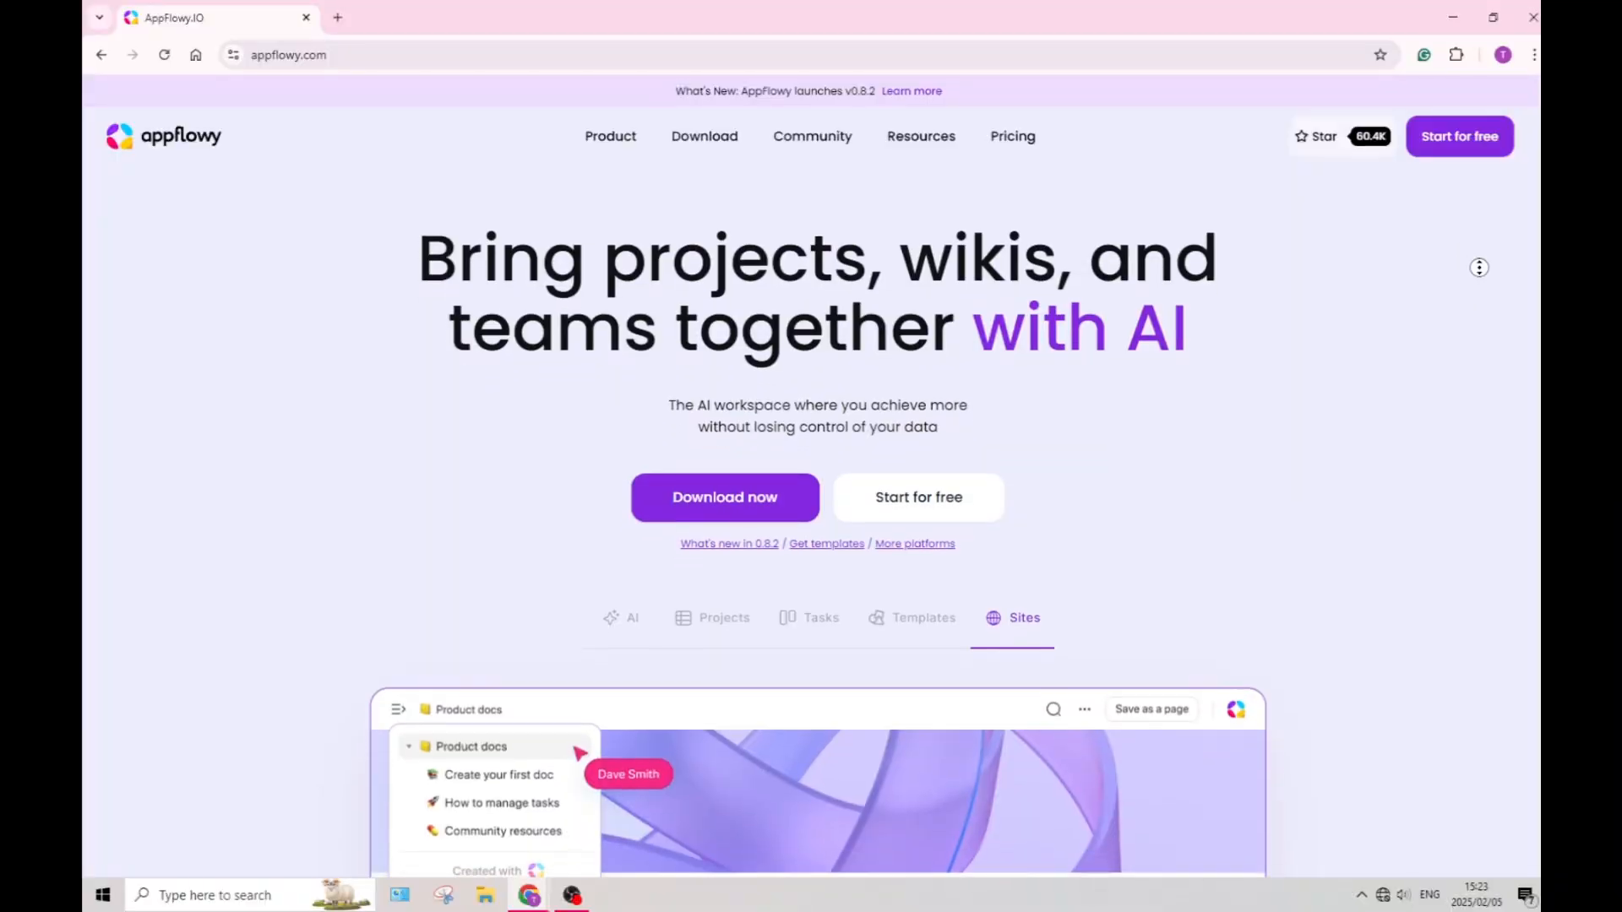
View the AppFlowy Projects workspace preview and the ready-to-use Templates preview.
{"action": "left_click", "coordinate": [632, 561]}
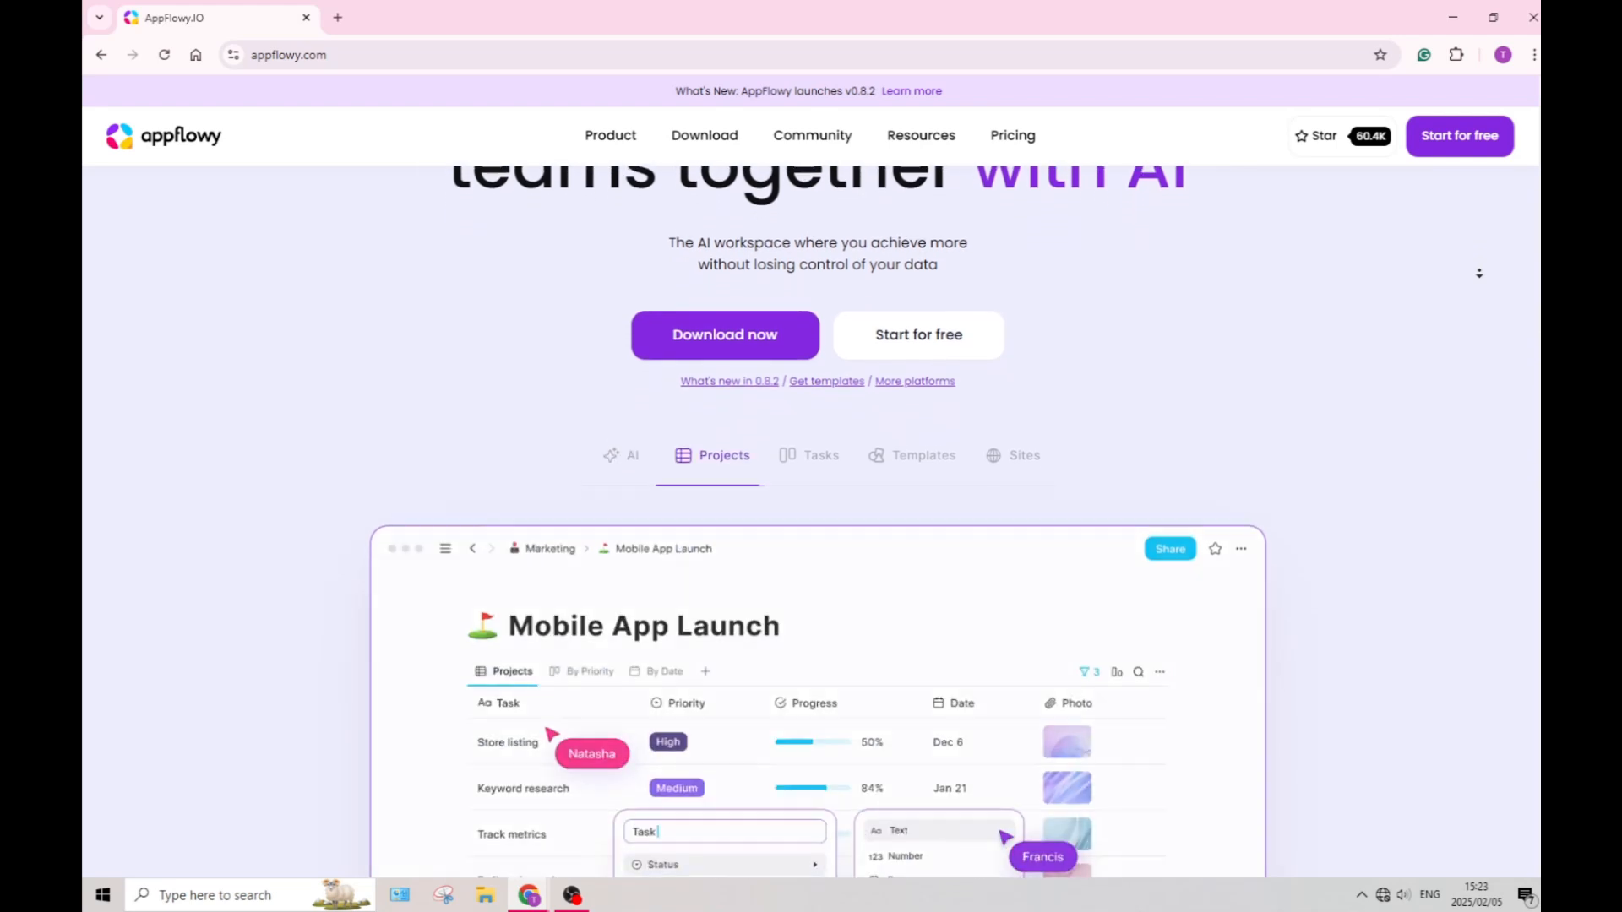
{"action": "scroll", "scroll_direction": "down", "scroll_amount": 3}
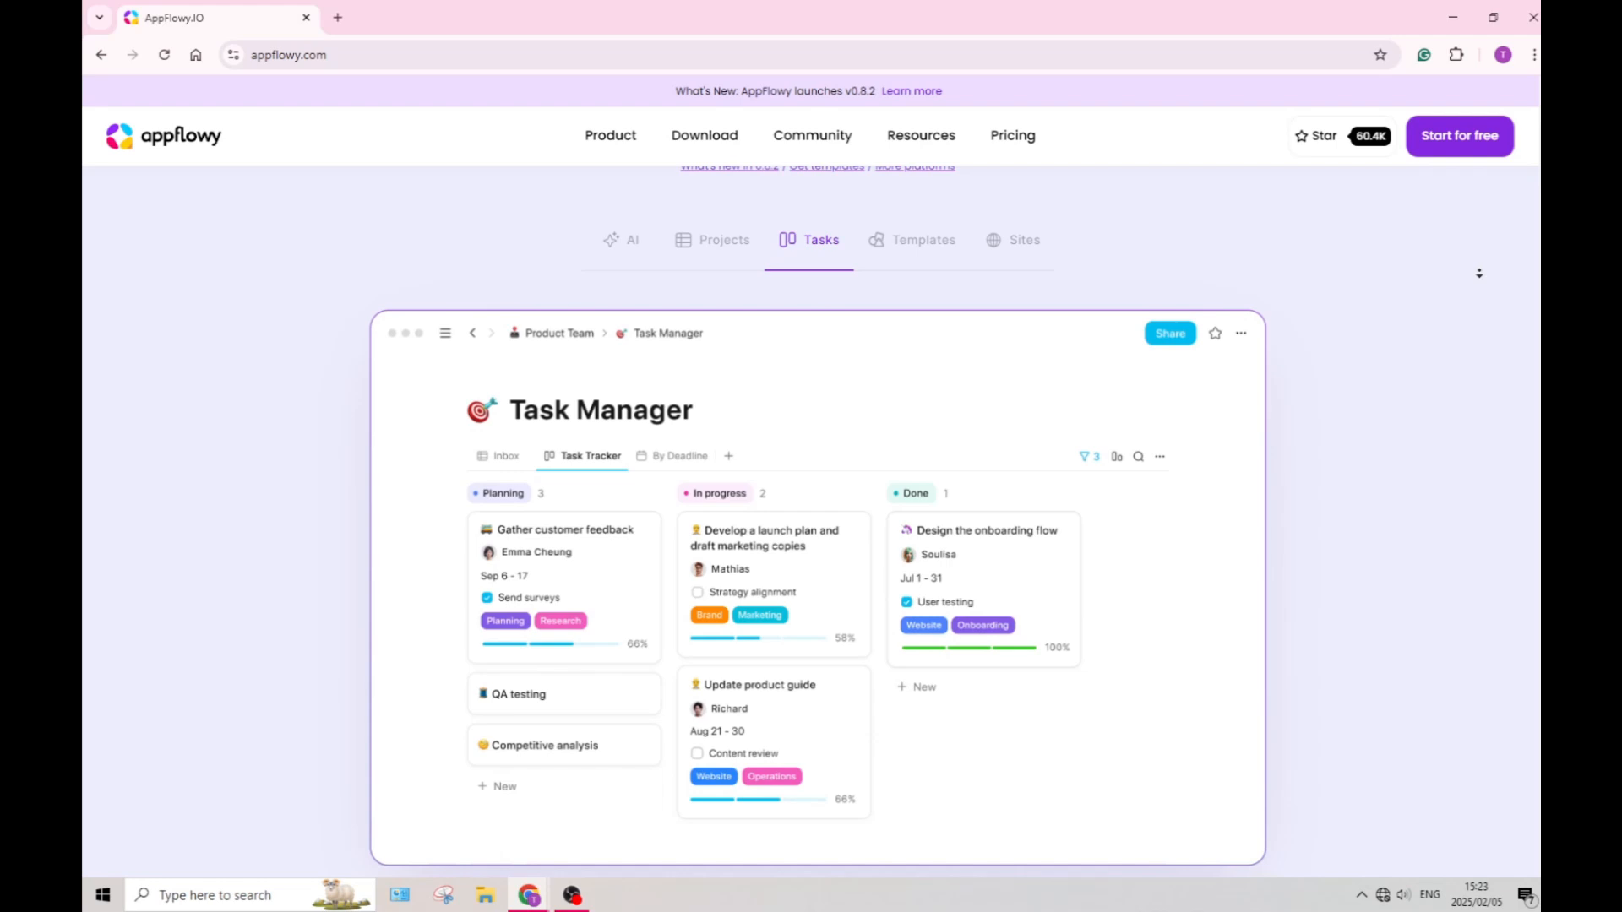
{"action": "left_click", "coordinate": [923, 238]}
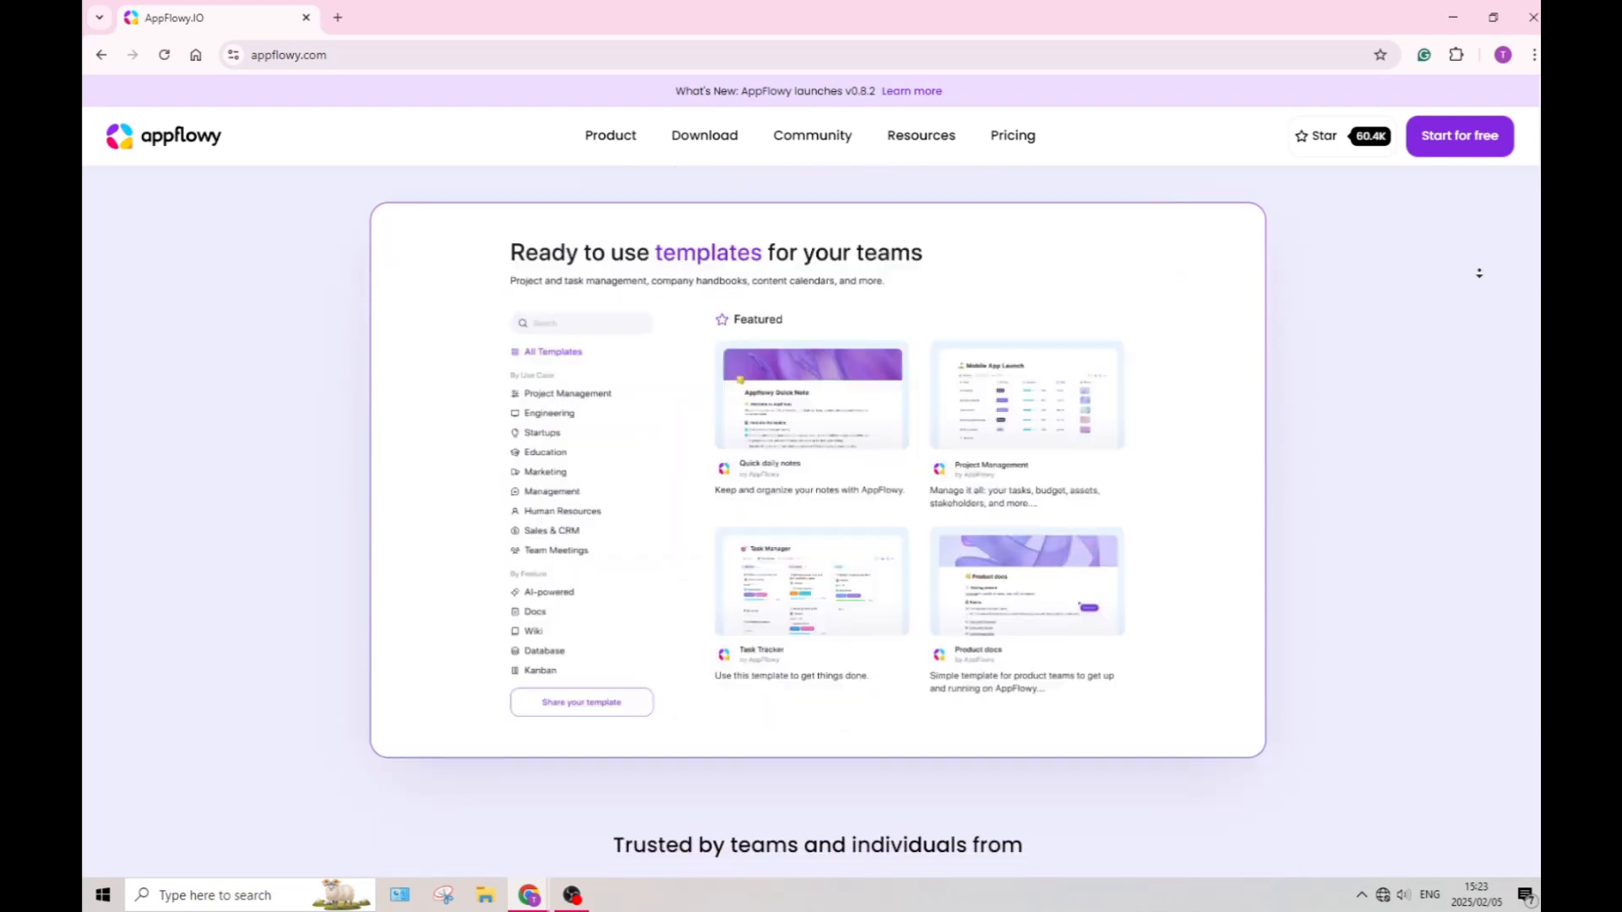
{"action": "scroll", "scroll_direction": "down", "scroll_amount": 3}
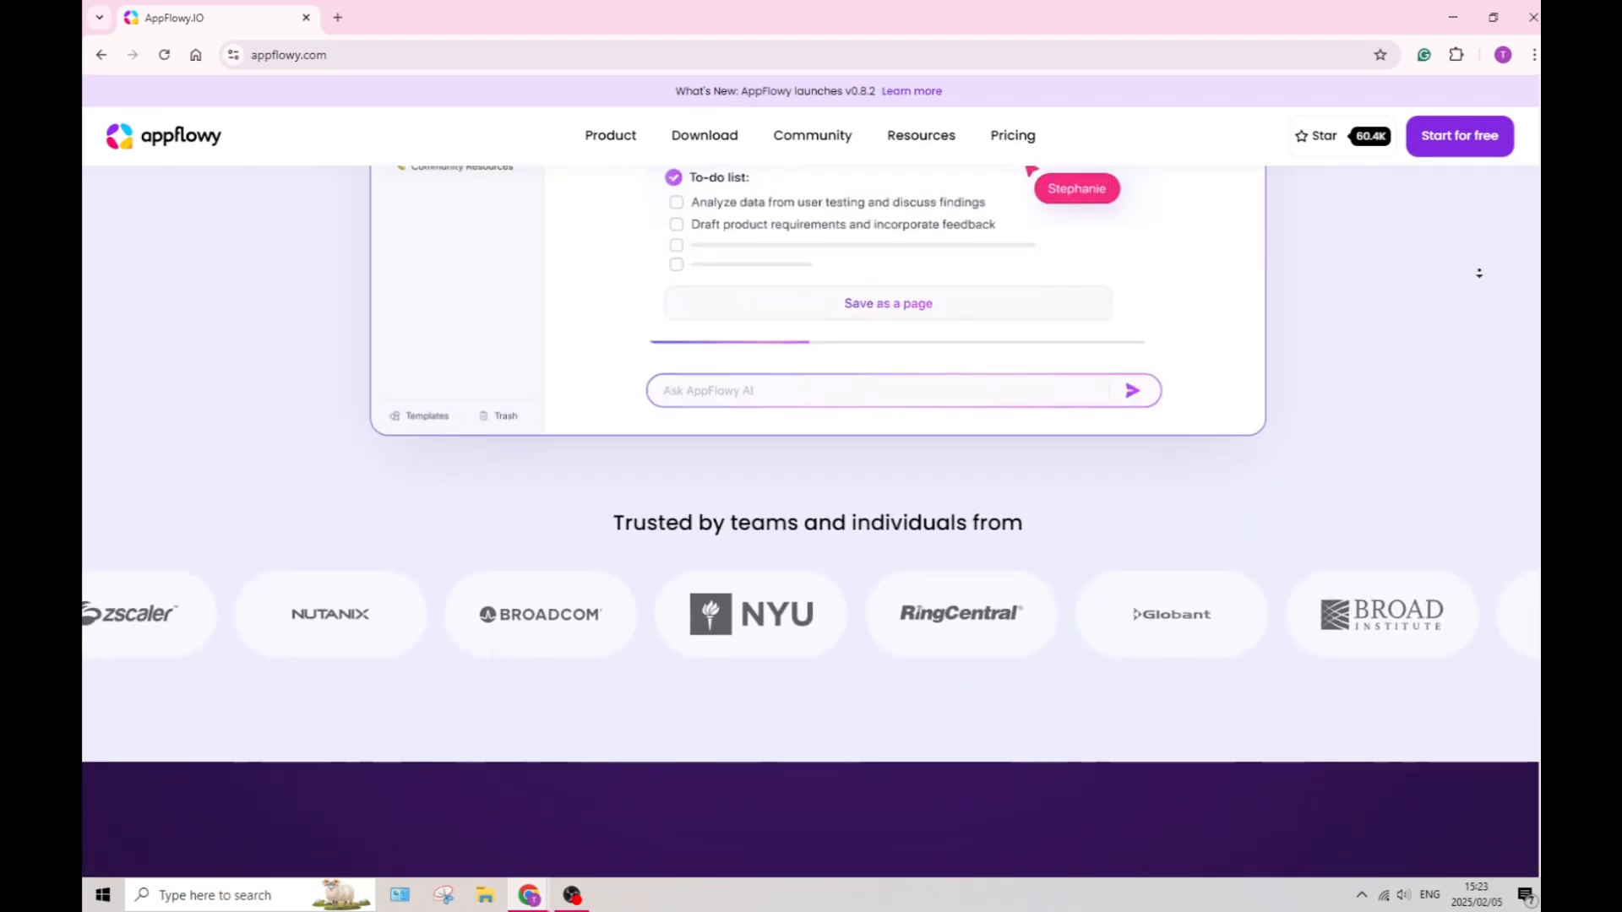
Scroll past the trusted-by customer logos to 'AppFlowy AI – Your go-to teammate'.
{"action": "scroll", "scroll_direction": "down", "scroll_amount": 3}
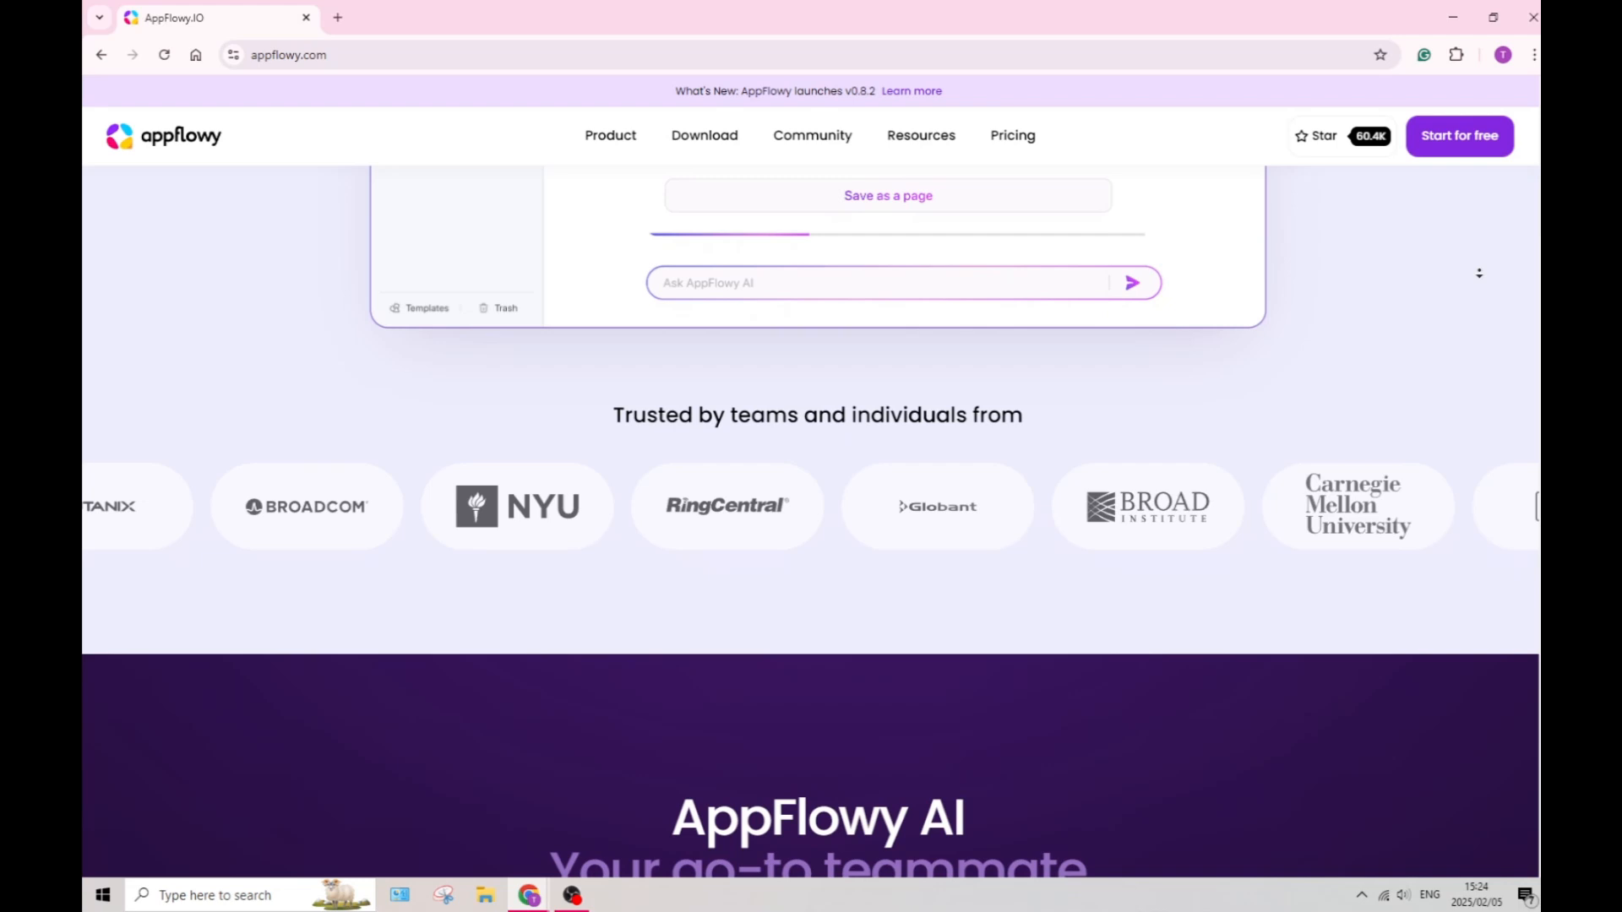
{"action": "scroll", "scroll_direction": "down", "scroll_amount": 3}
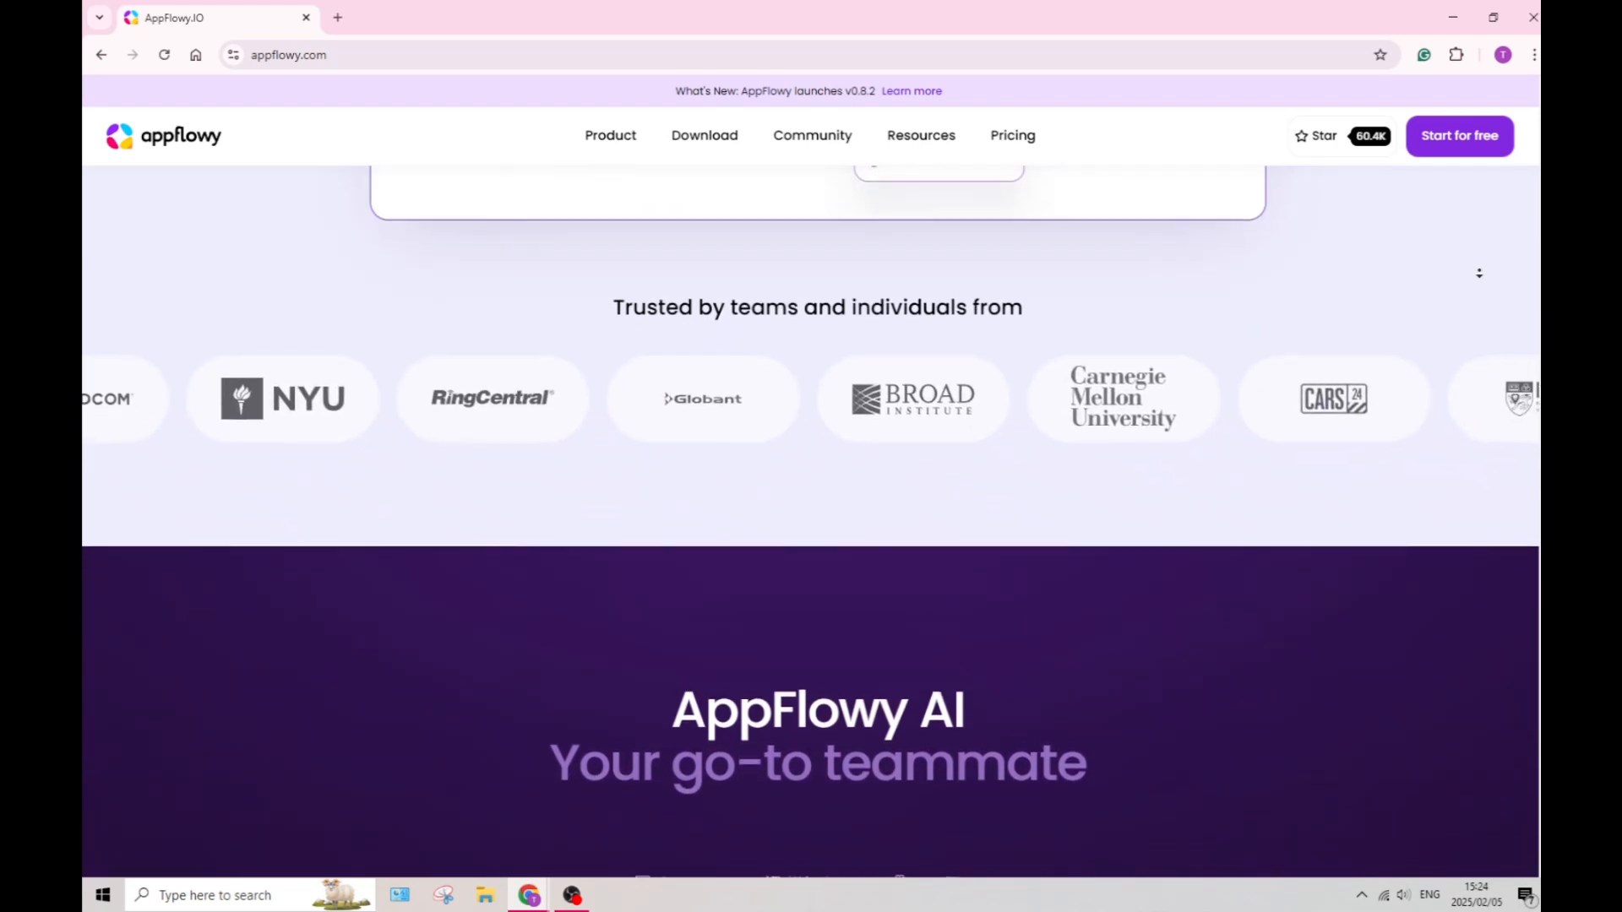
{"action": "scroll", "scroll_direction": "down", "scroll_amount": 3}
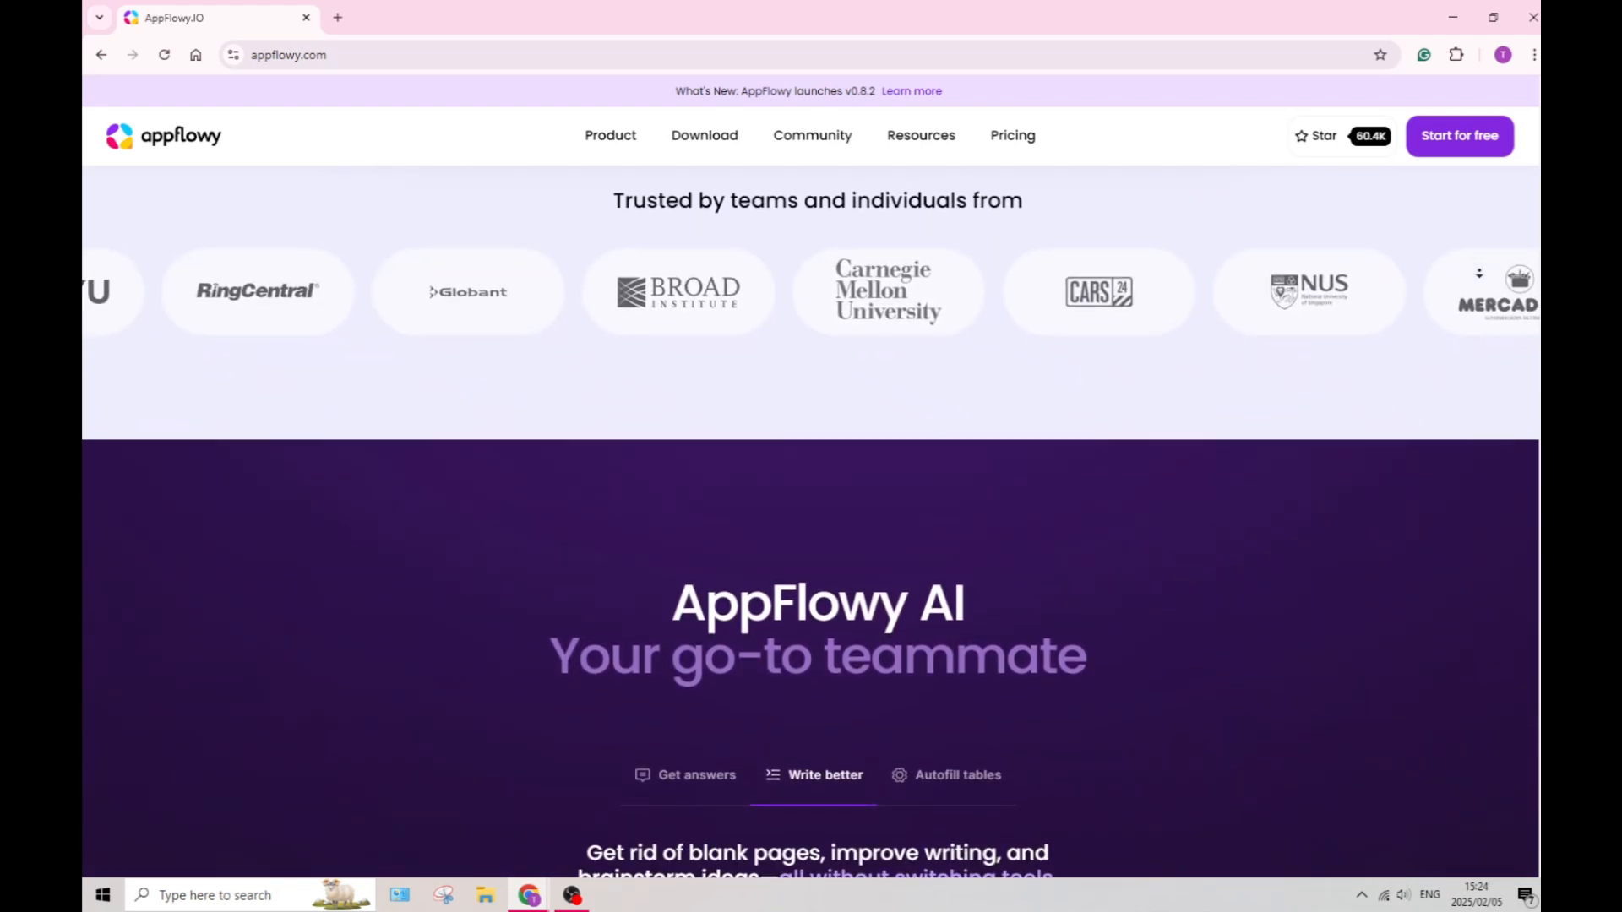
{"action": "scroll", "scroll_direction": "down", "scroll_amount": 3}
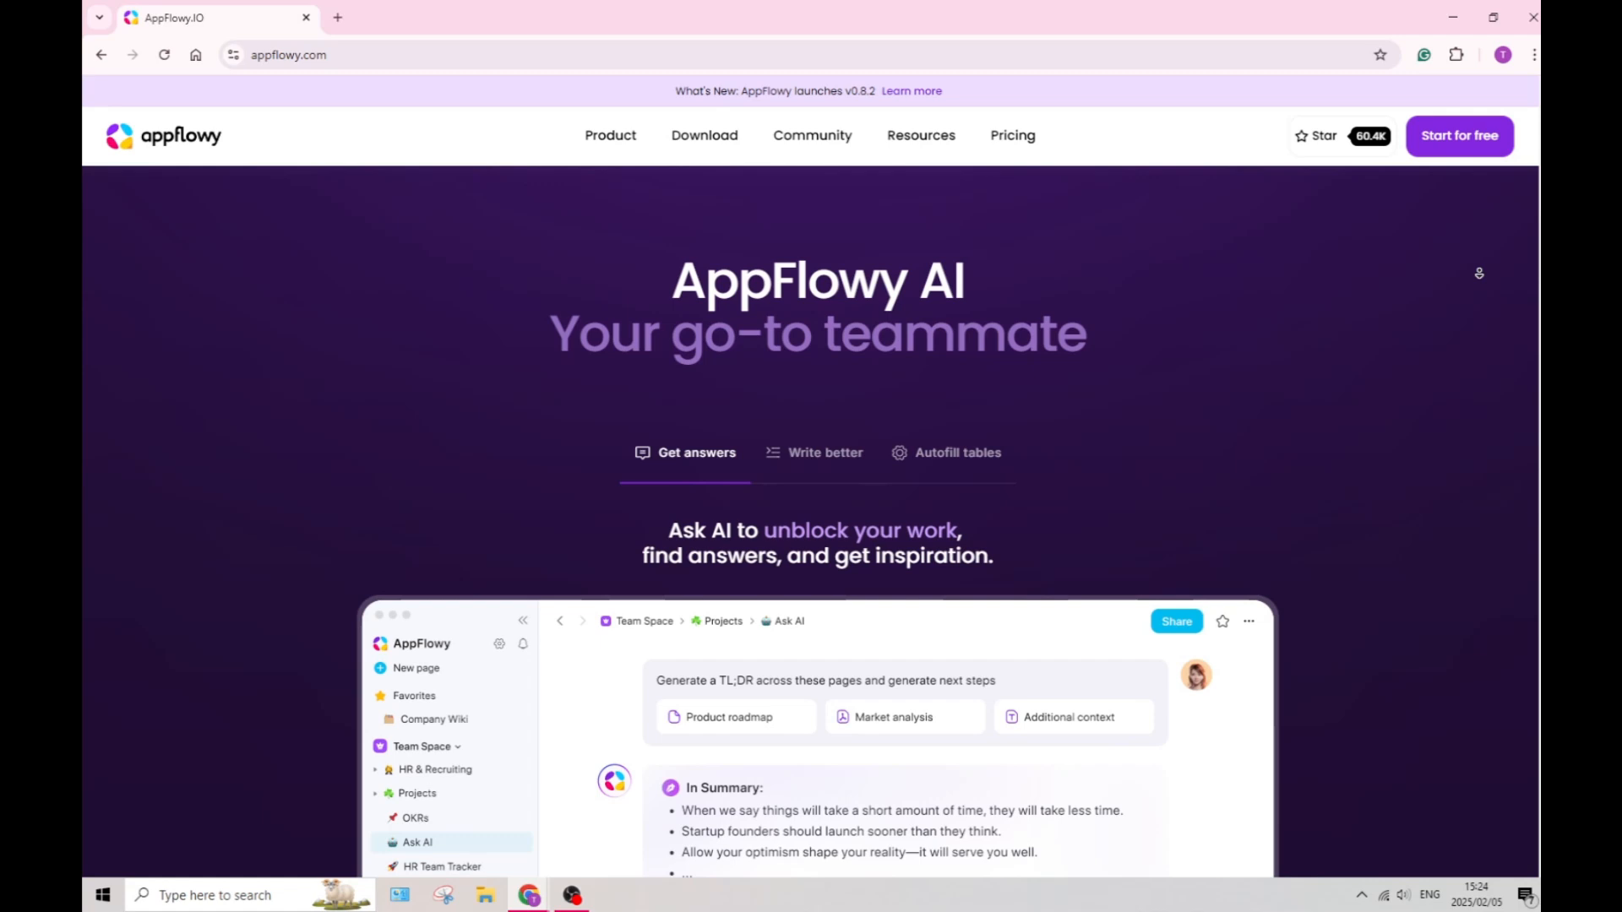
Scroll past the AI autofill demo and three AI feature cards to 'Easy-to-use and powerful'.
{"action": "left_click", "coordinate": [825, 453]}
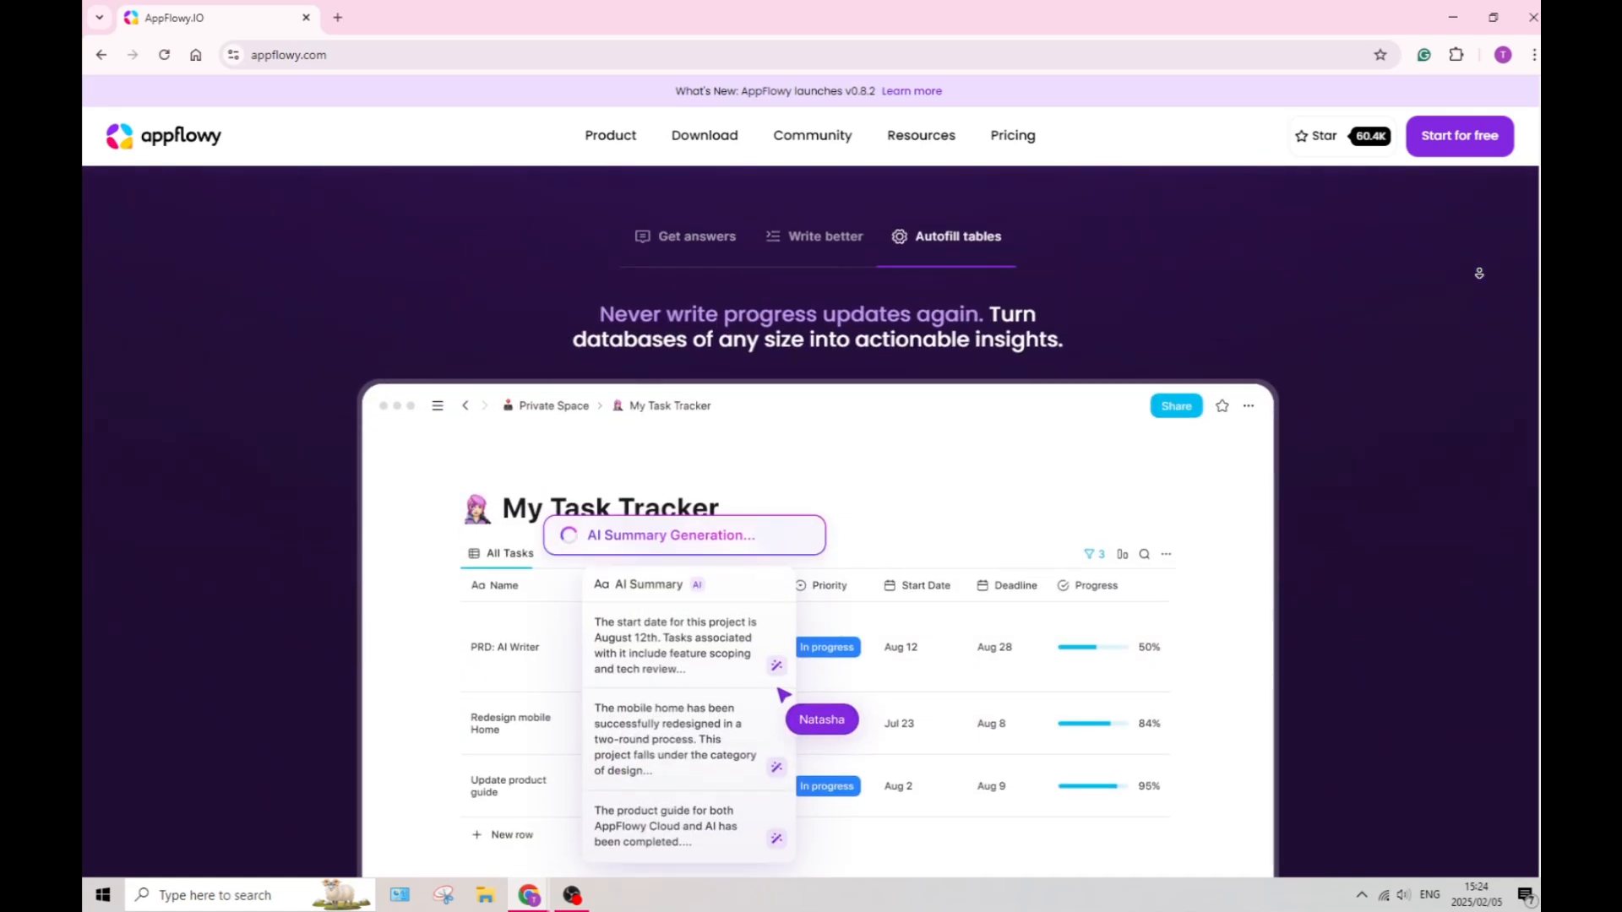
{"action": "scroll", "scroll_direction": "down", "scroll_amount": 3}
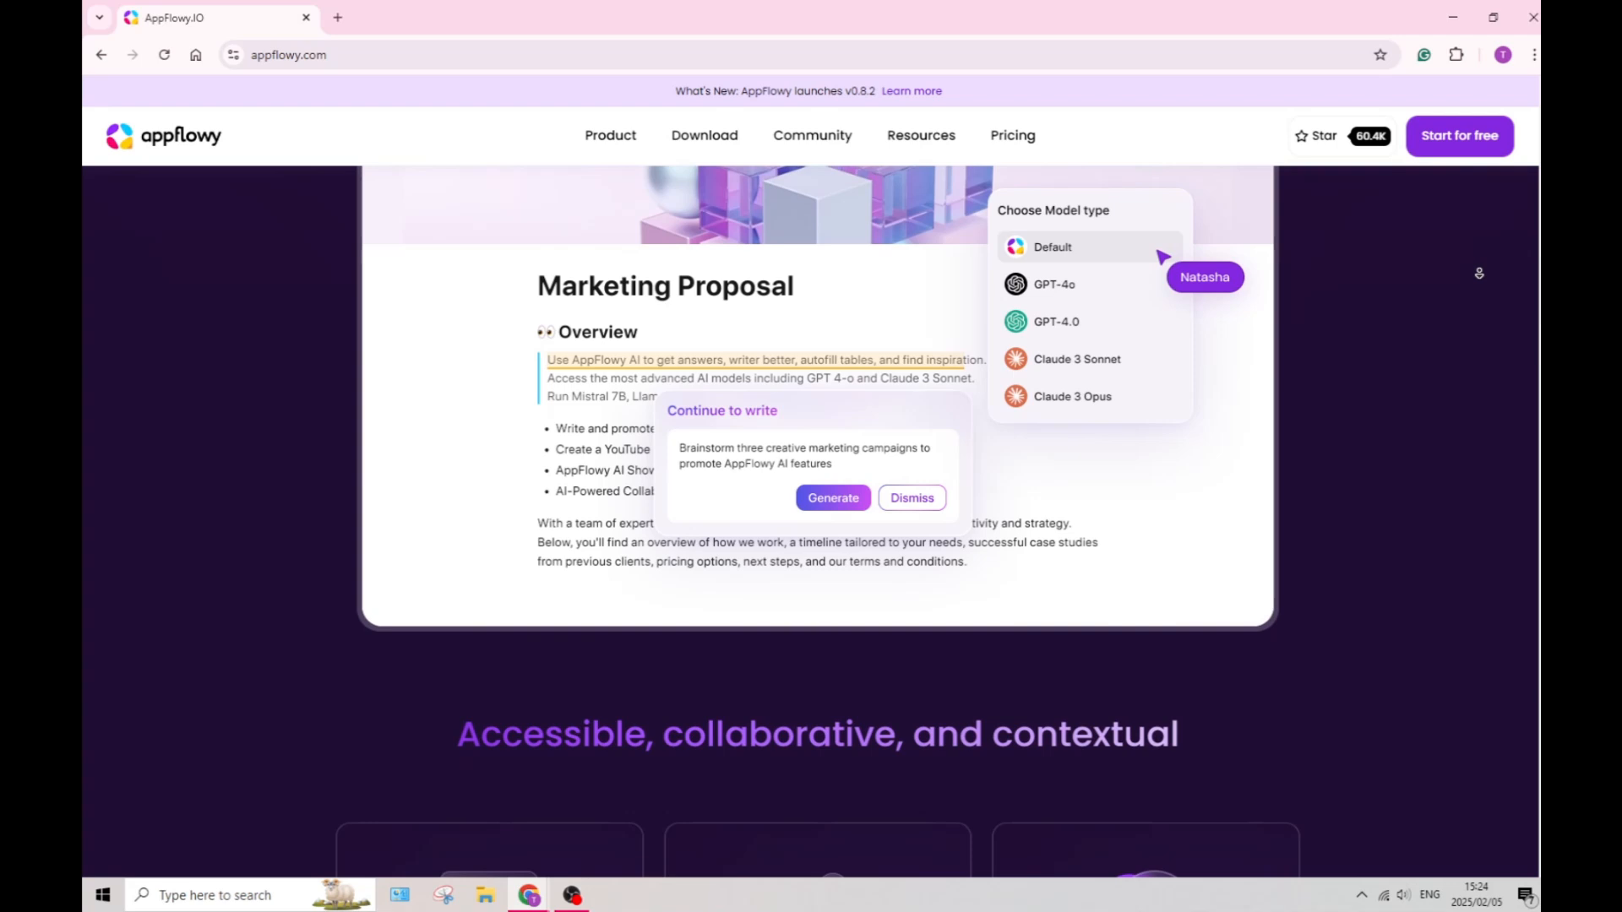
{"action": "scroll", "scroll_direction": "down", "scroll_amount": 3}
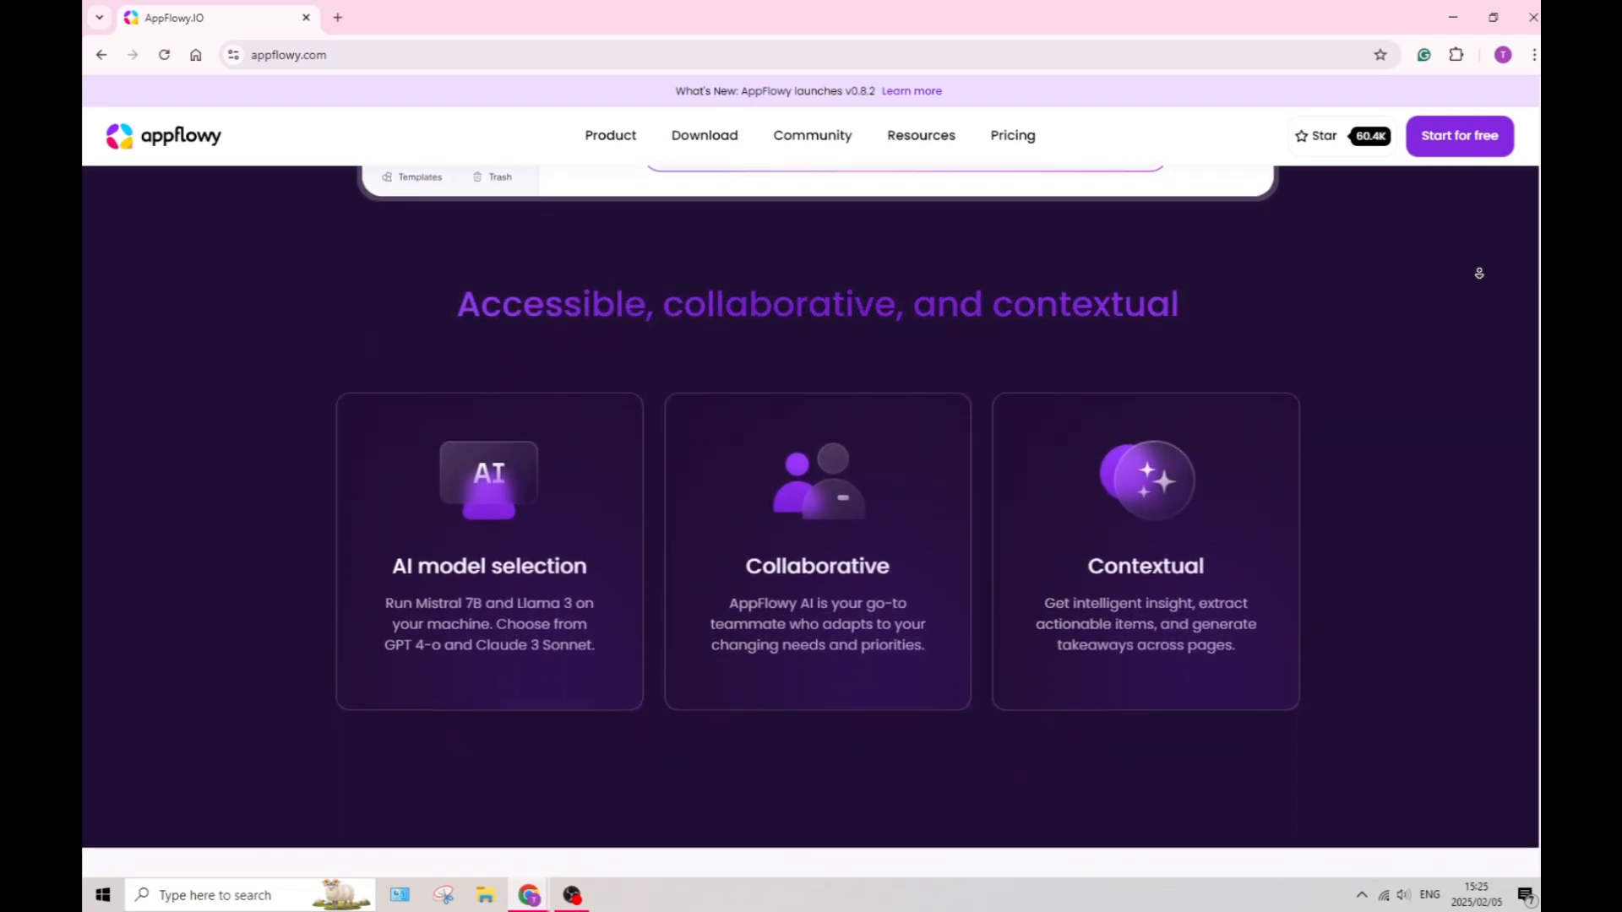
{"action": "scroll", "scroll_direction": "down", "scroll_amount": 3}
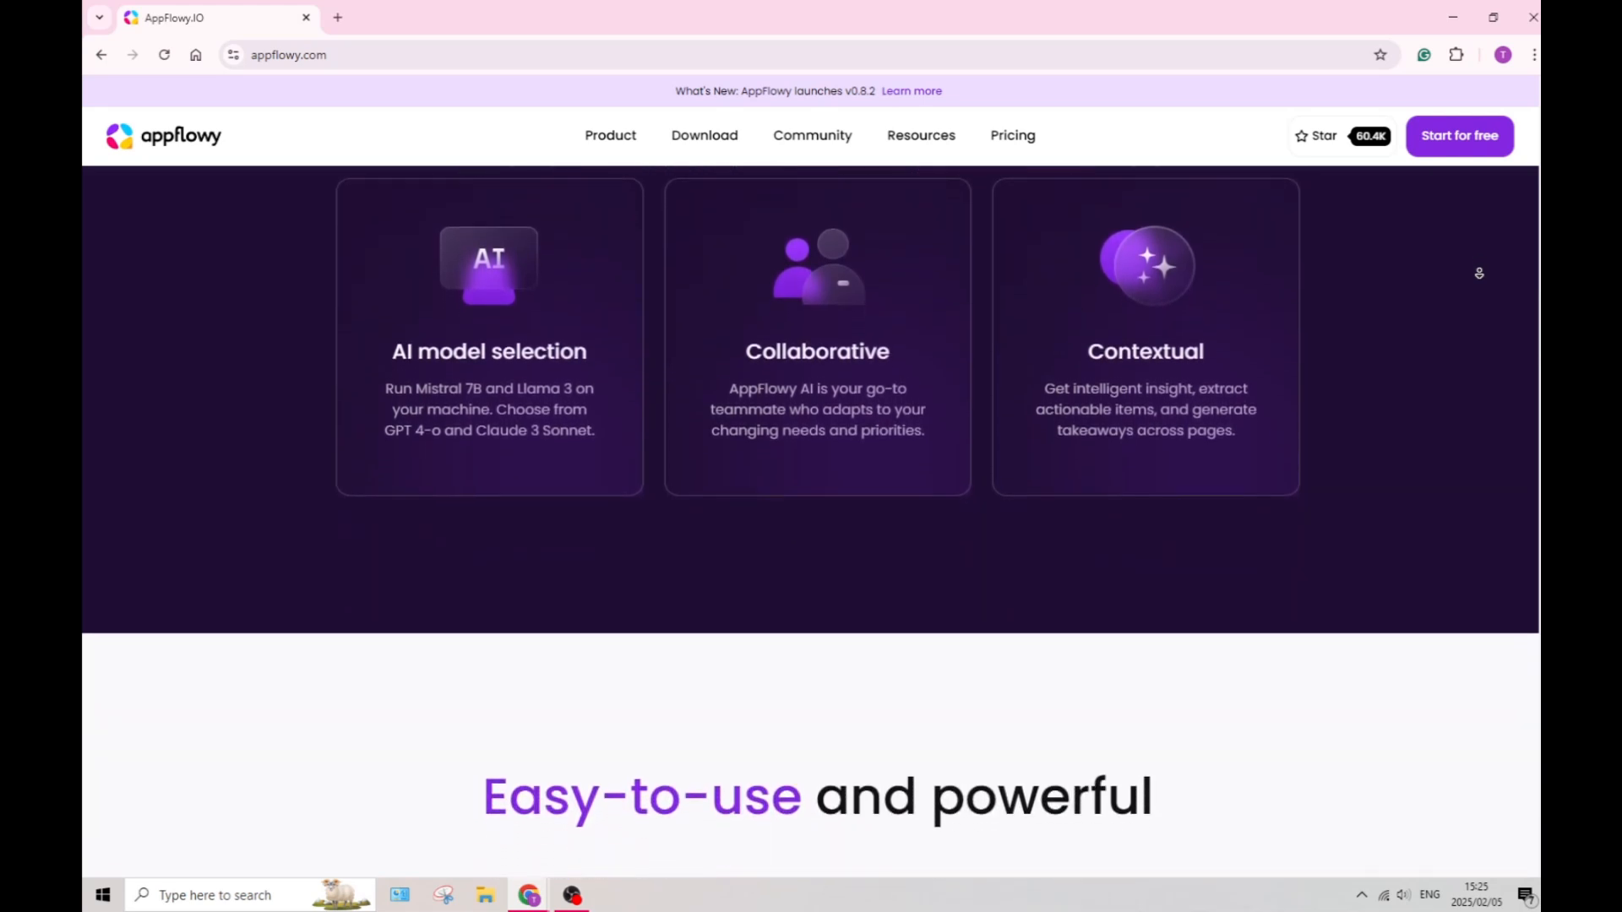
{"action": "scroll", "scroll_direction": "down", "scroll_amount": 3}
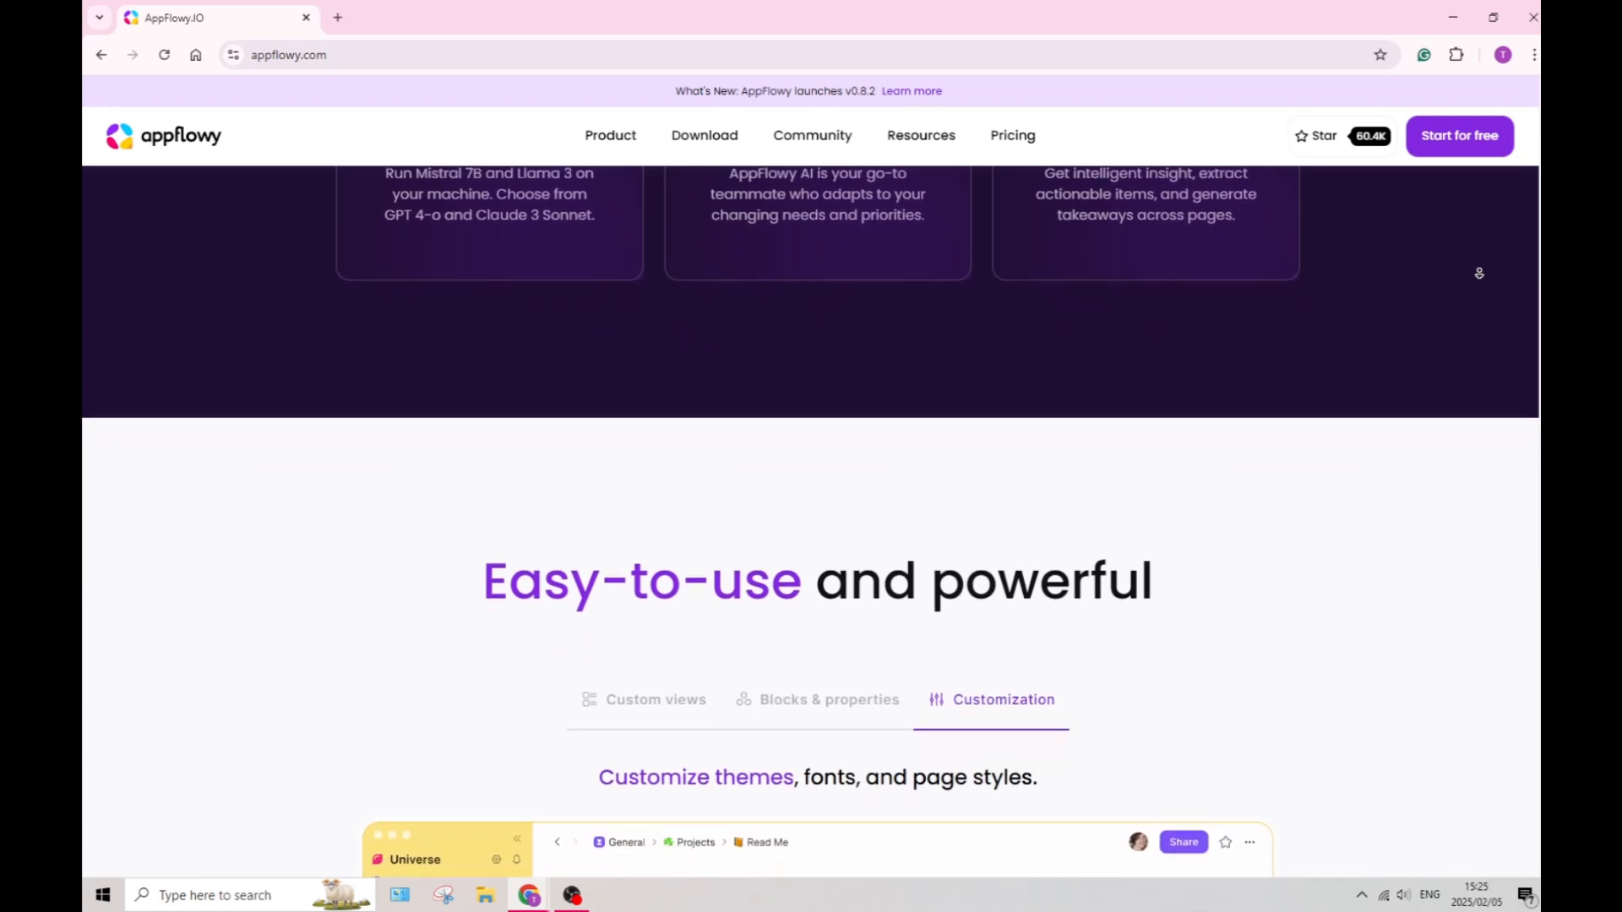
{"action": "scroll", "scroll_direction": "down", "scroll_amount": 3}
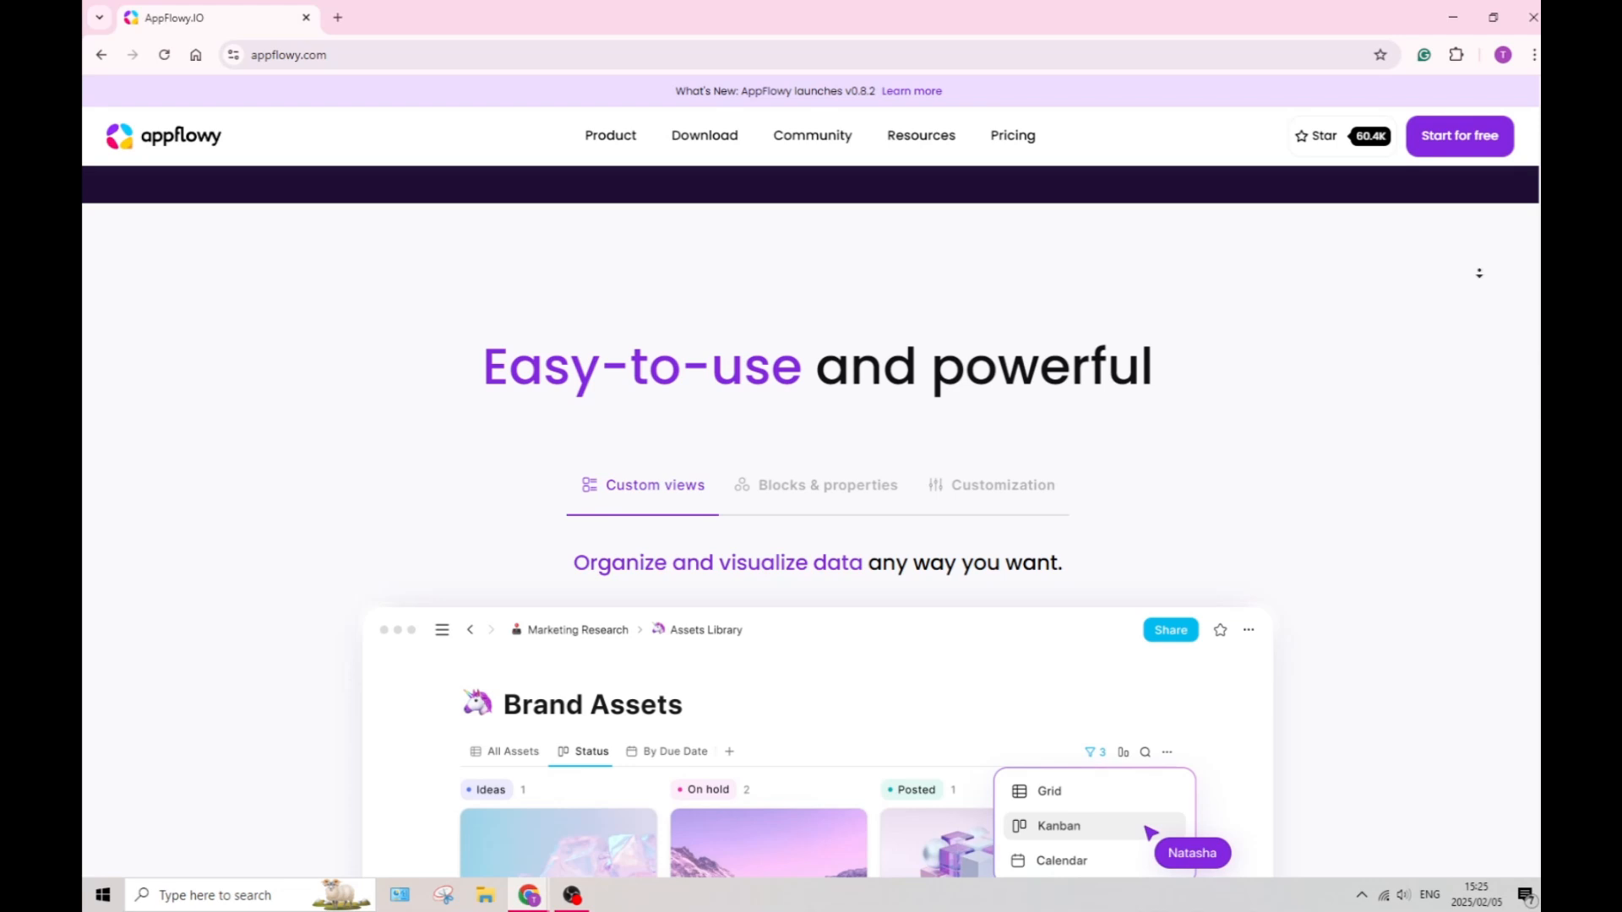
View the Blocks & properties and Custom views kanban demos, then reach the privacy heading.
{"action": "left_click", "coordinate": [828, 484]}
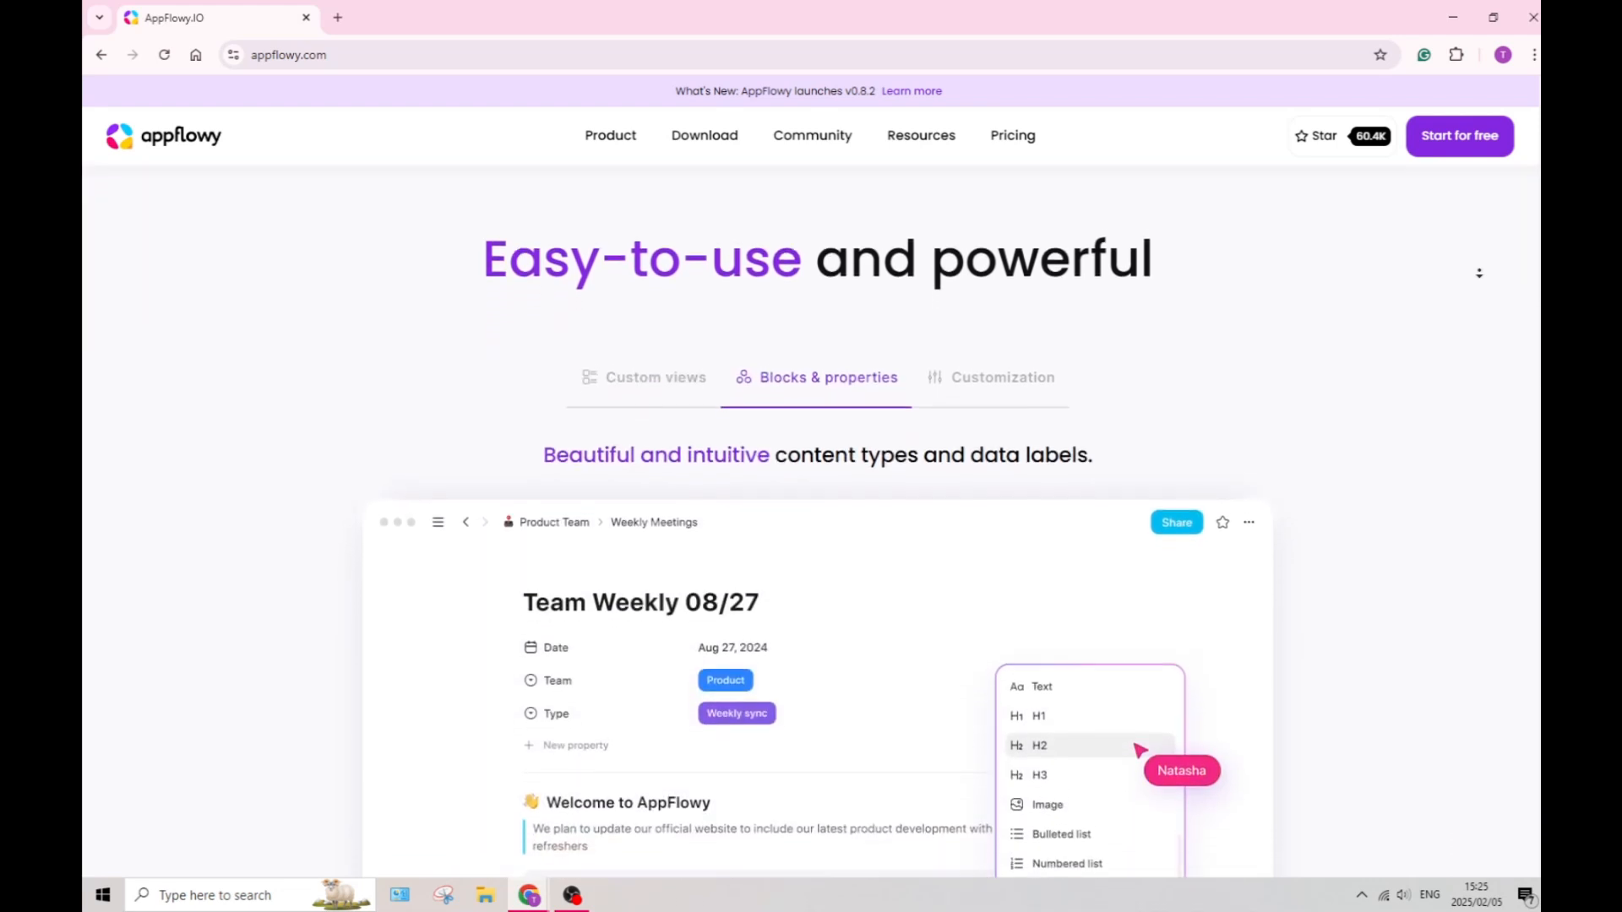
{"action": "scroll", "scroll_direction": "down", "scroll_amount": 3}
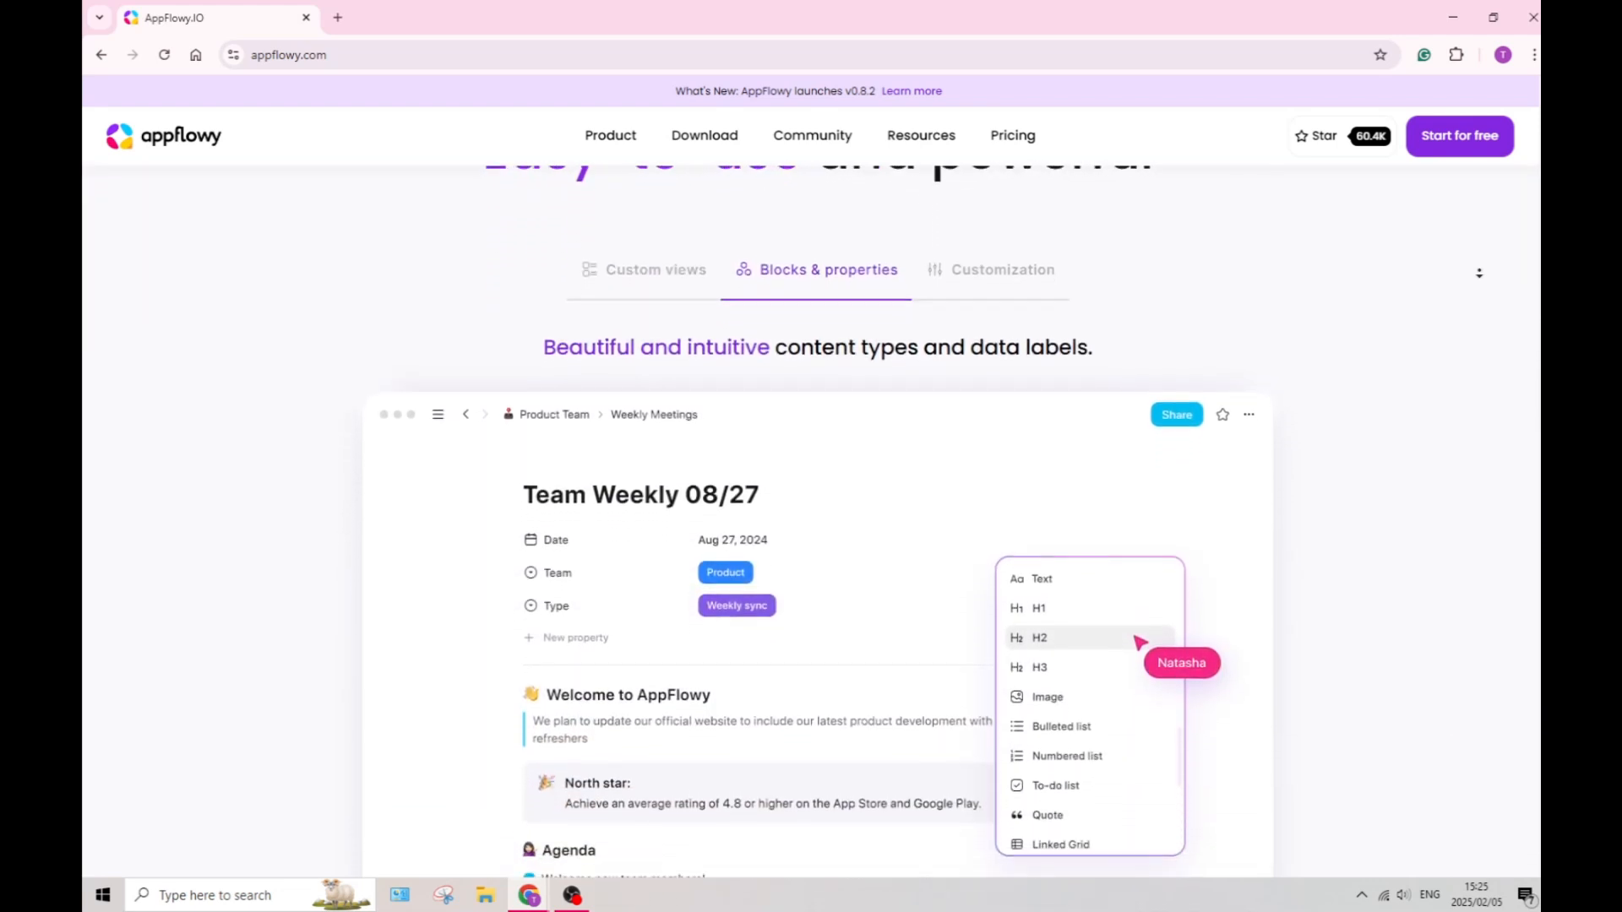
{"action": "left_click", "coordinate": [1000, 269]}
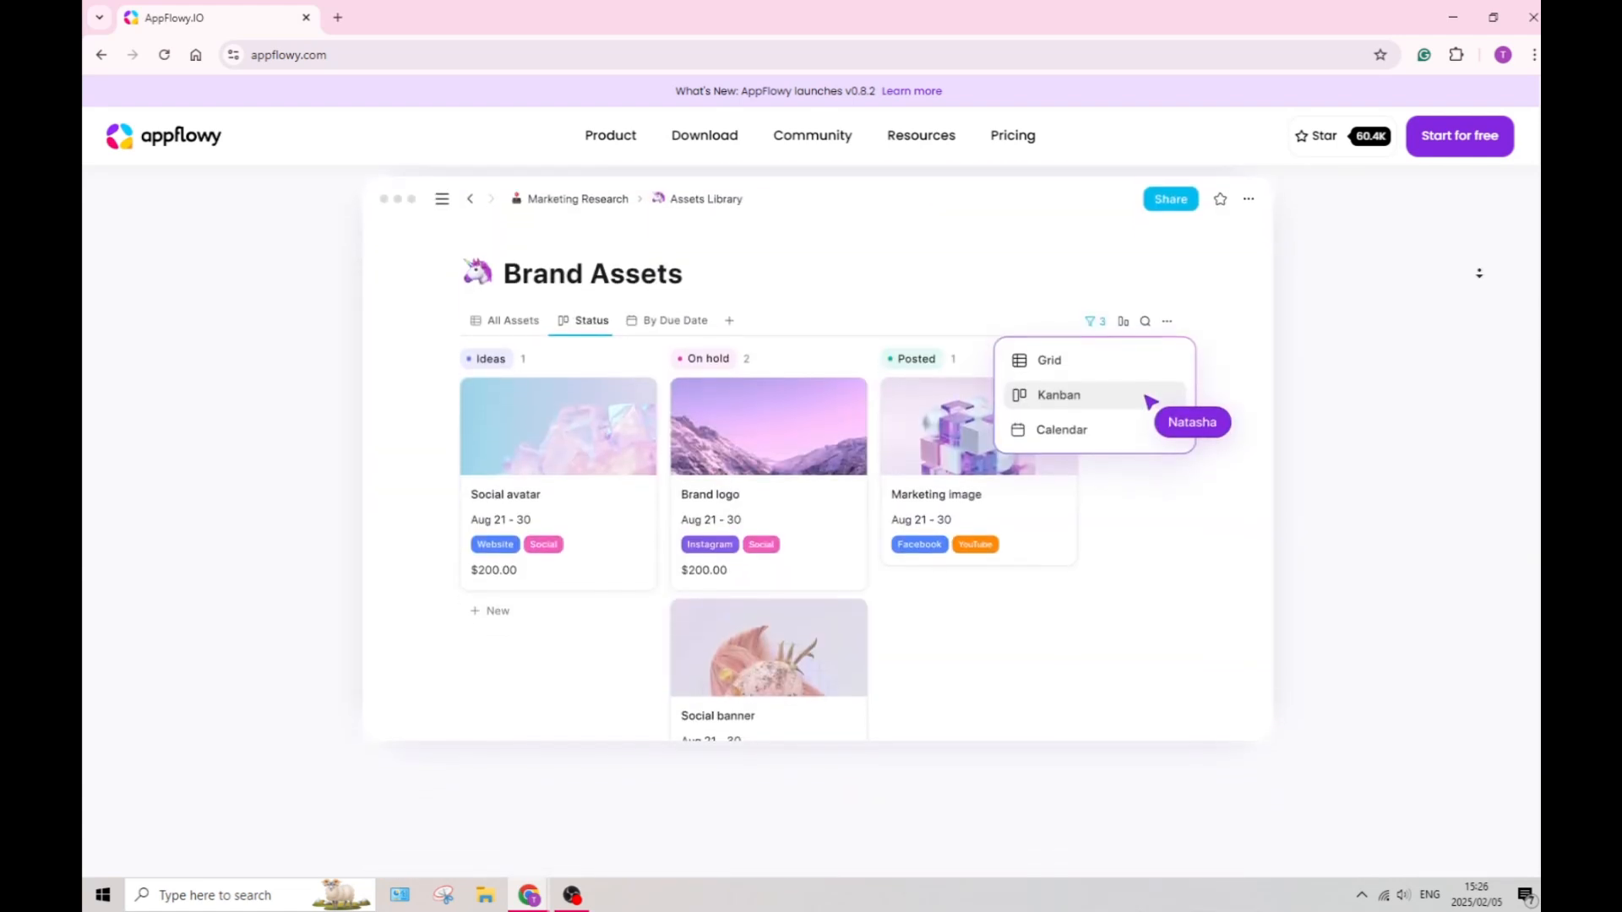
{"action": "scroll", "scroll_direction": "down", "scroll_amount": 3}
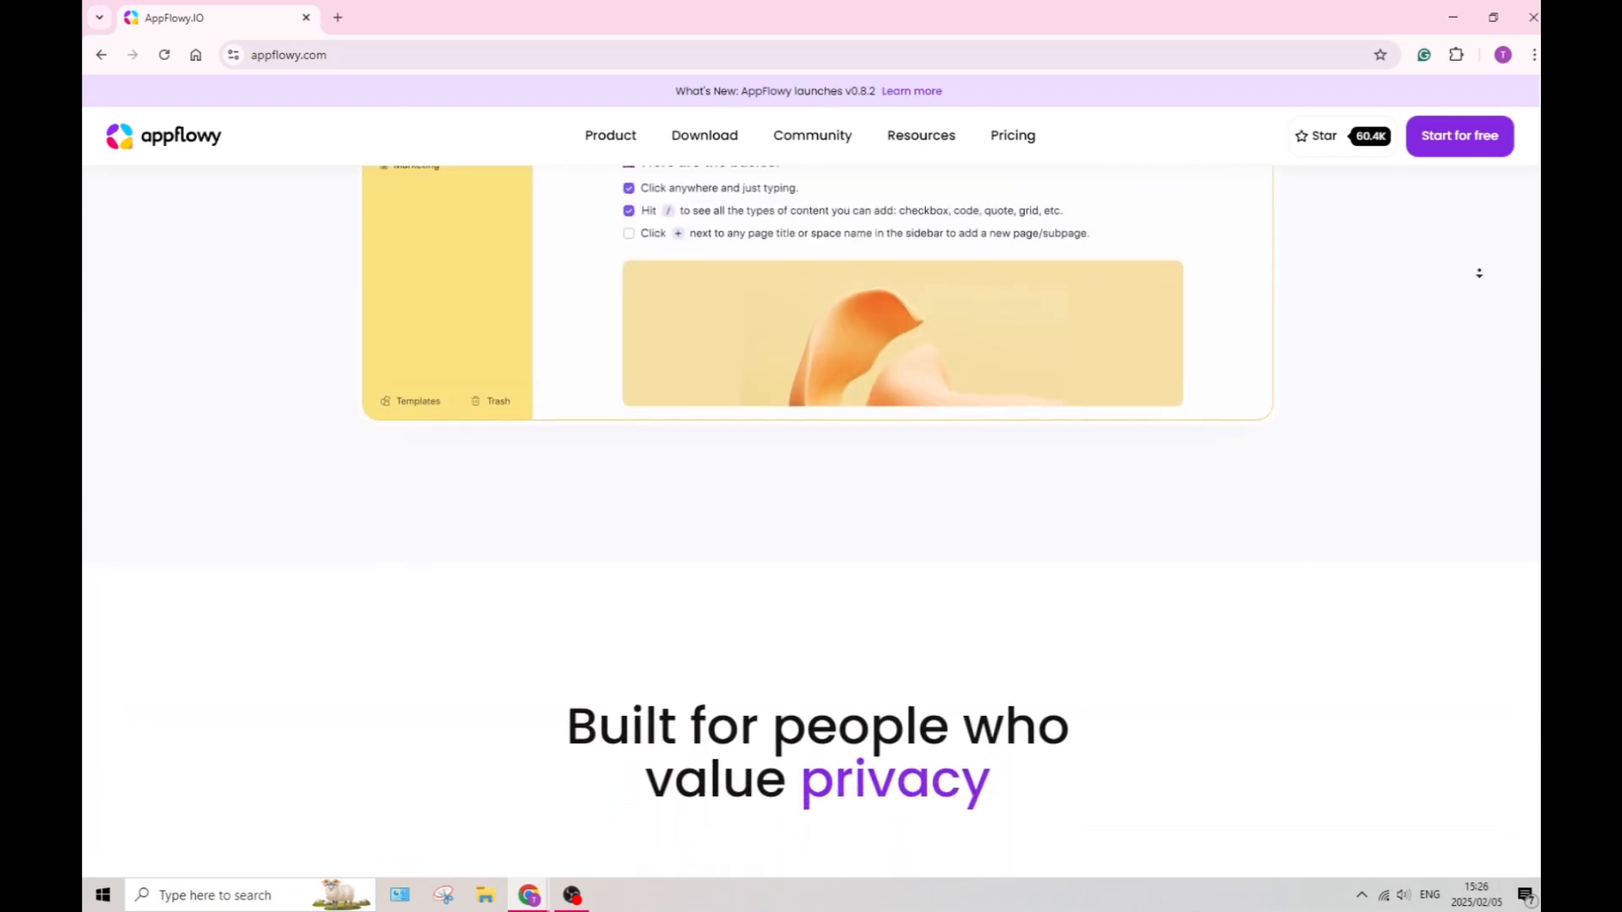
Scroll past the AI On-device, Always available and Own your data cards to 'AppFlowy for Mobile'.
{"action": "scroll", "scroll_direction": "down", "scroll_amount": 3}
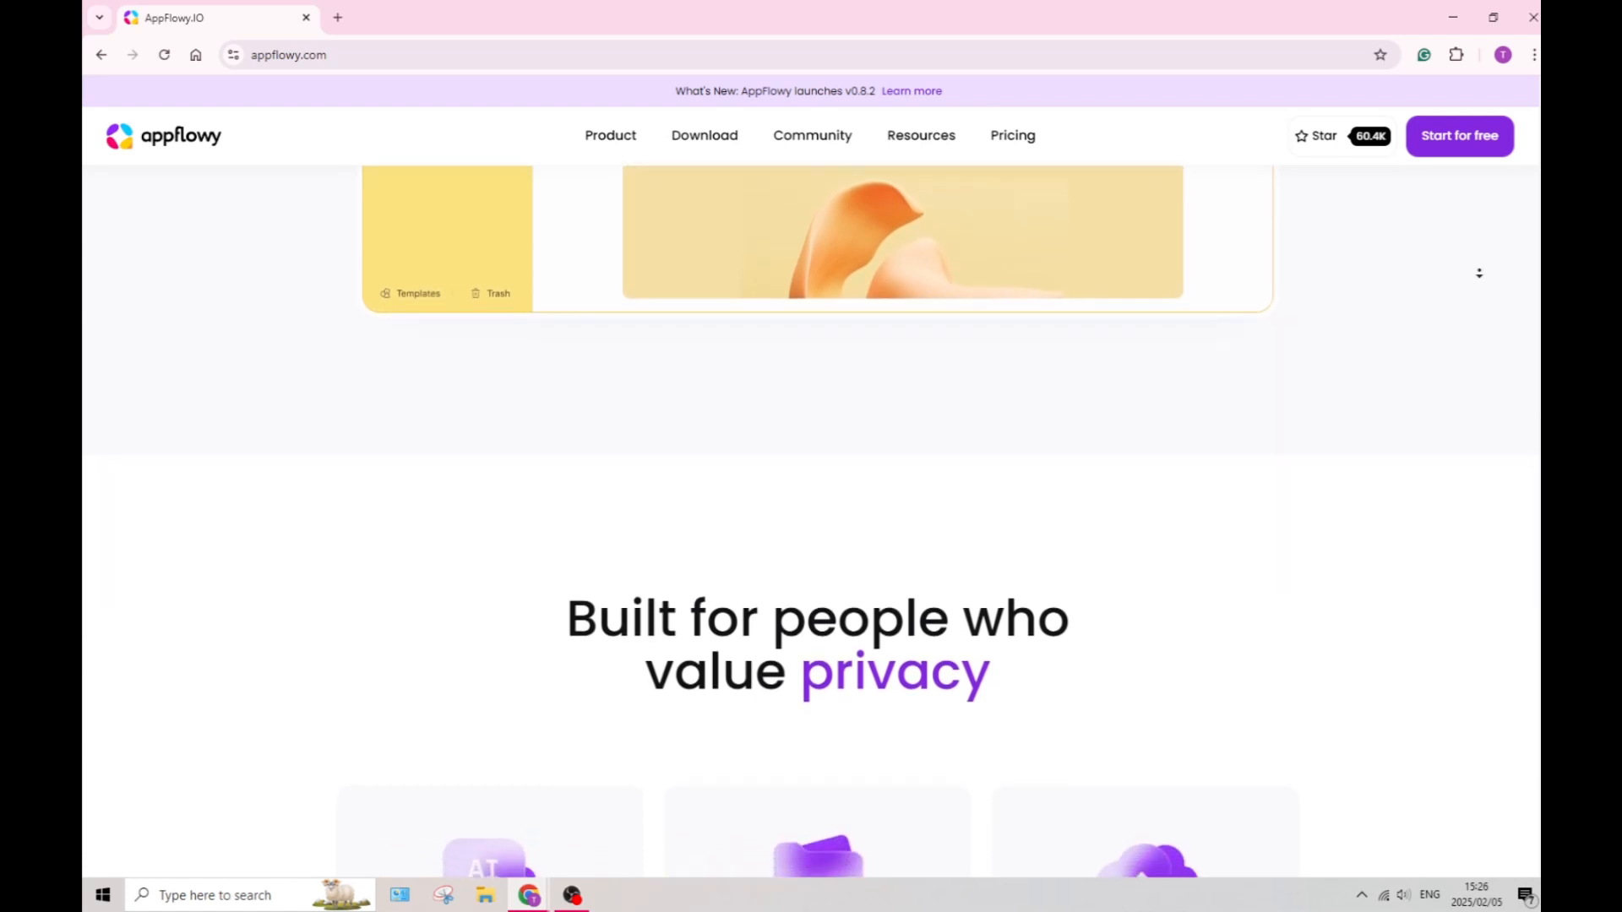
{"action": "scroll", "scroll_direction": "down", "scroll_amount": 3}
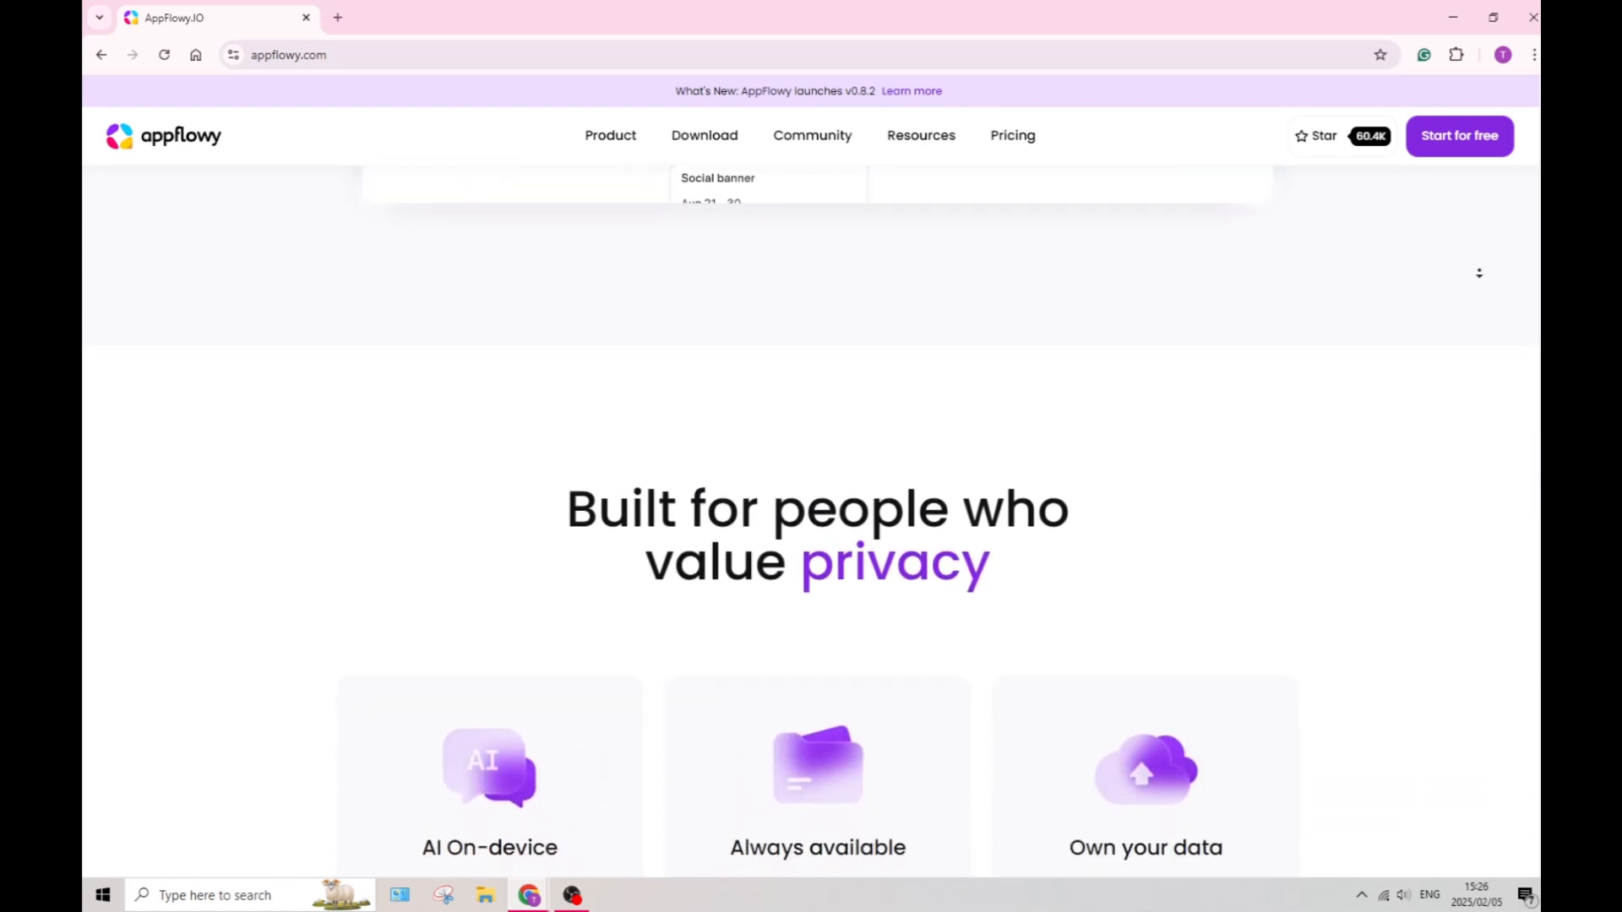
{"action": "scroll", "scroll_direction": "down", "scroll_amount": 3}
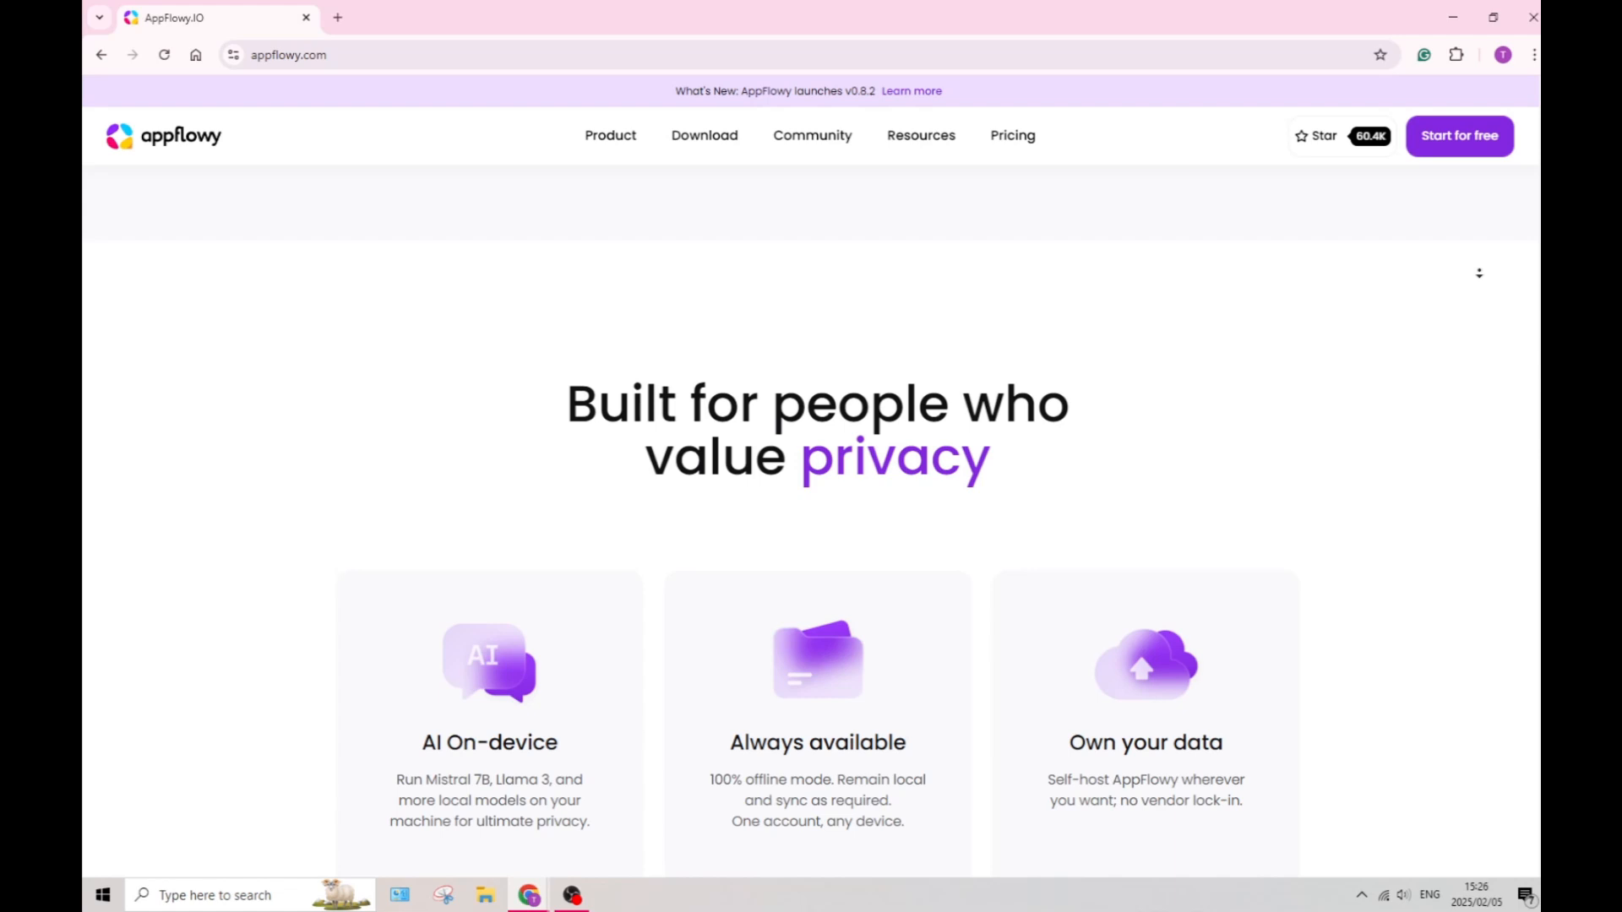
{"action": "scroll", "scroll_direction": "down", "scroll_amount": 3}
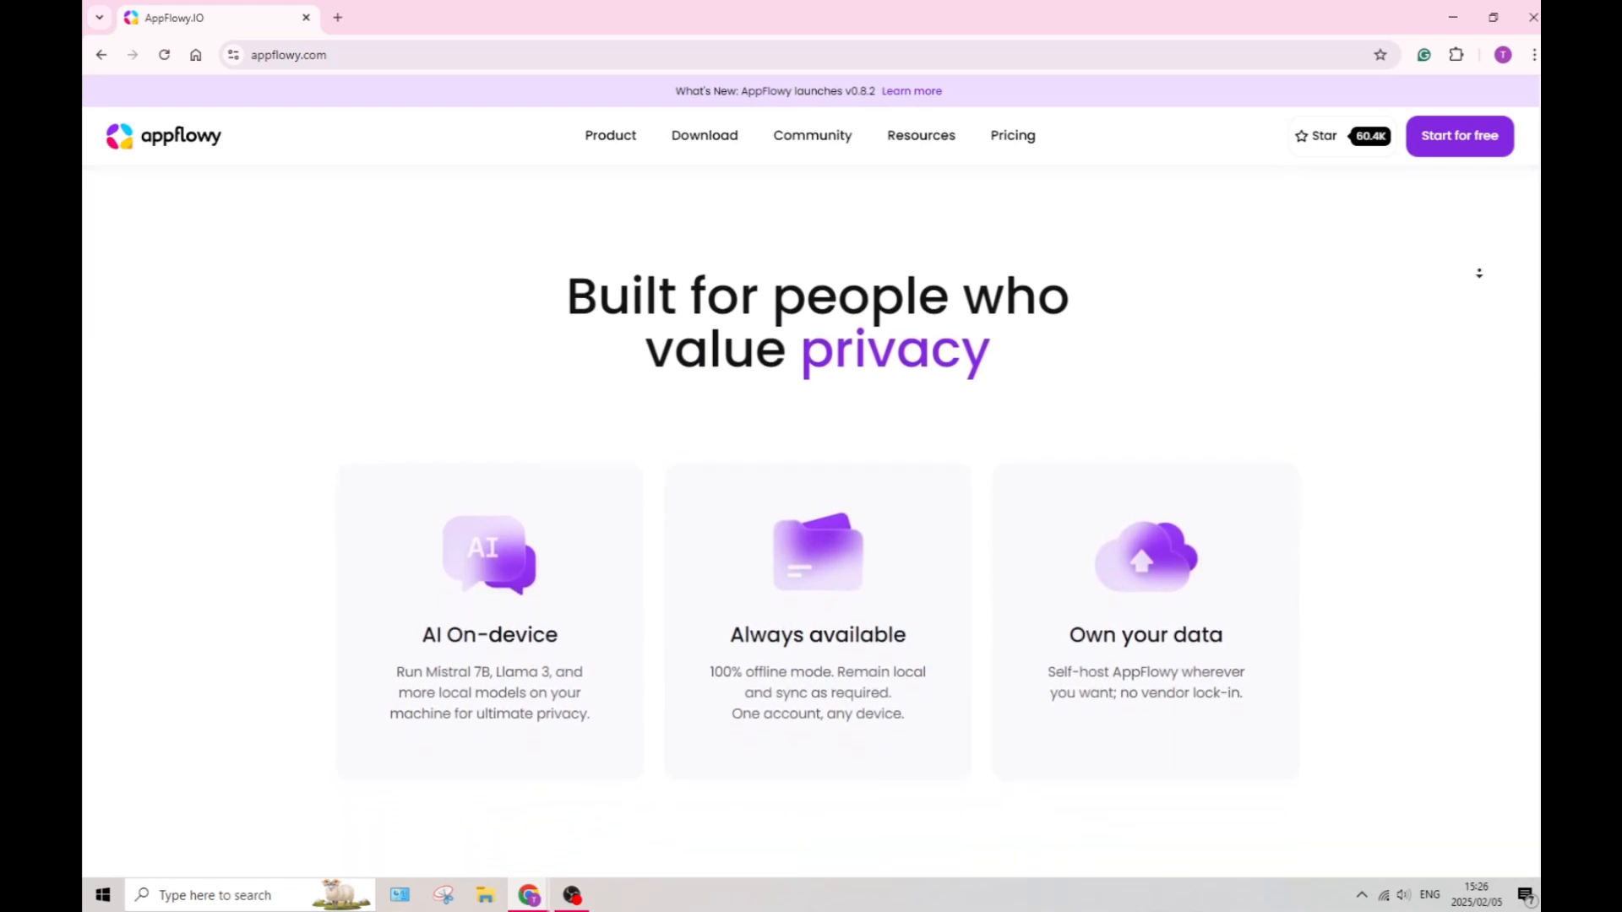
{"action": "scroll", "scroll_direction": "down", "scroll_amount": 3}
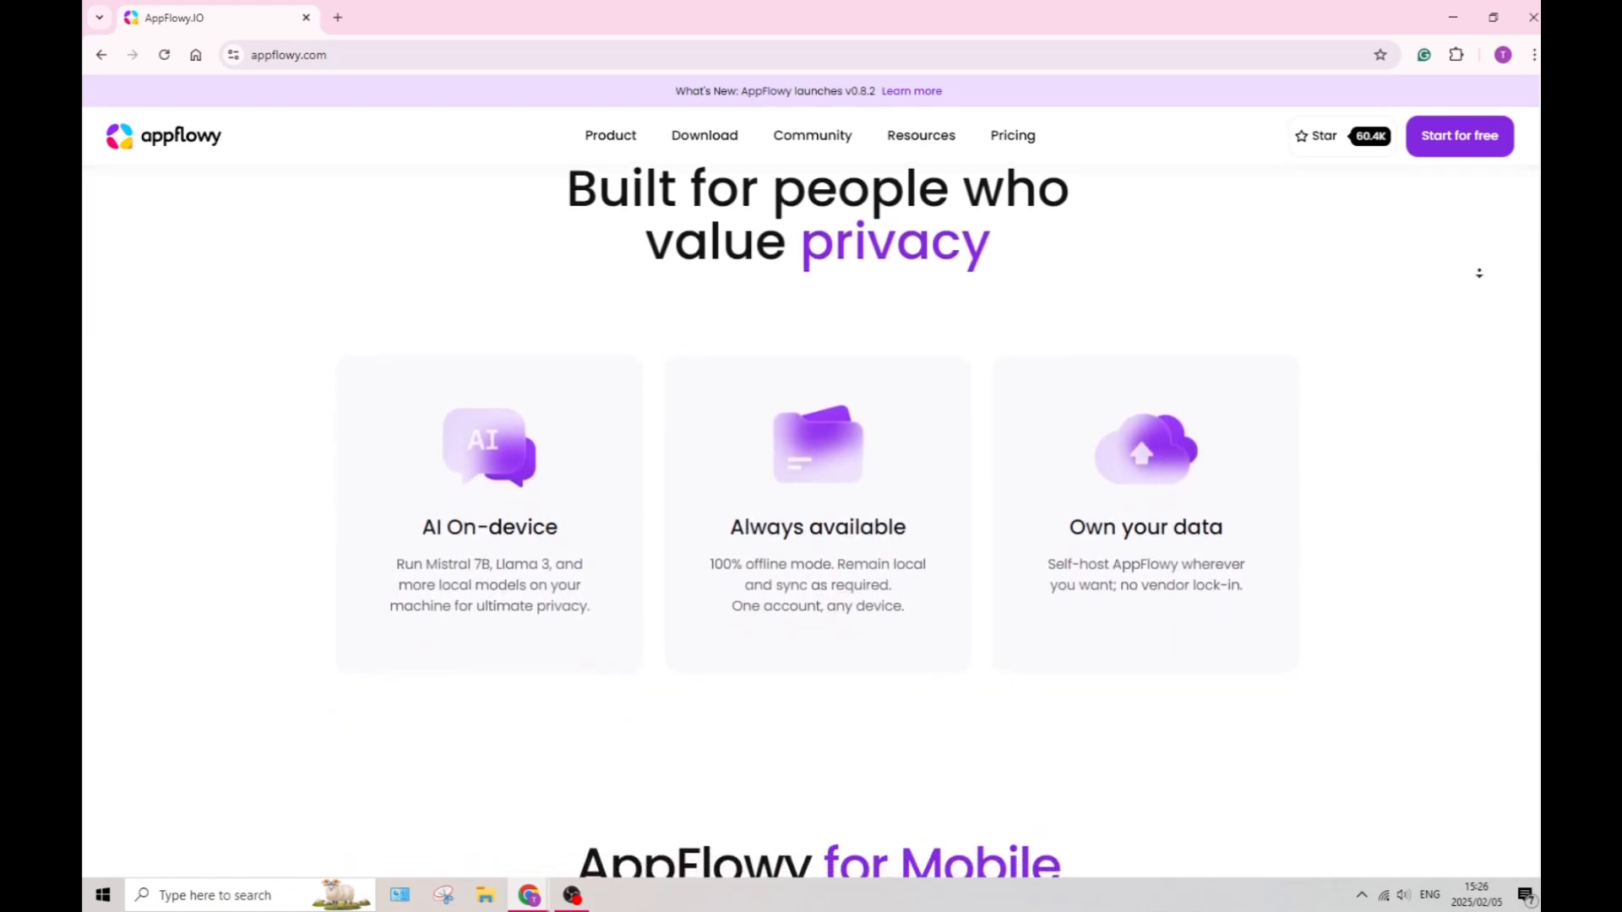
{"action": "scroll", "scroll_direction": "down", "scroll_amount": 3}
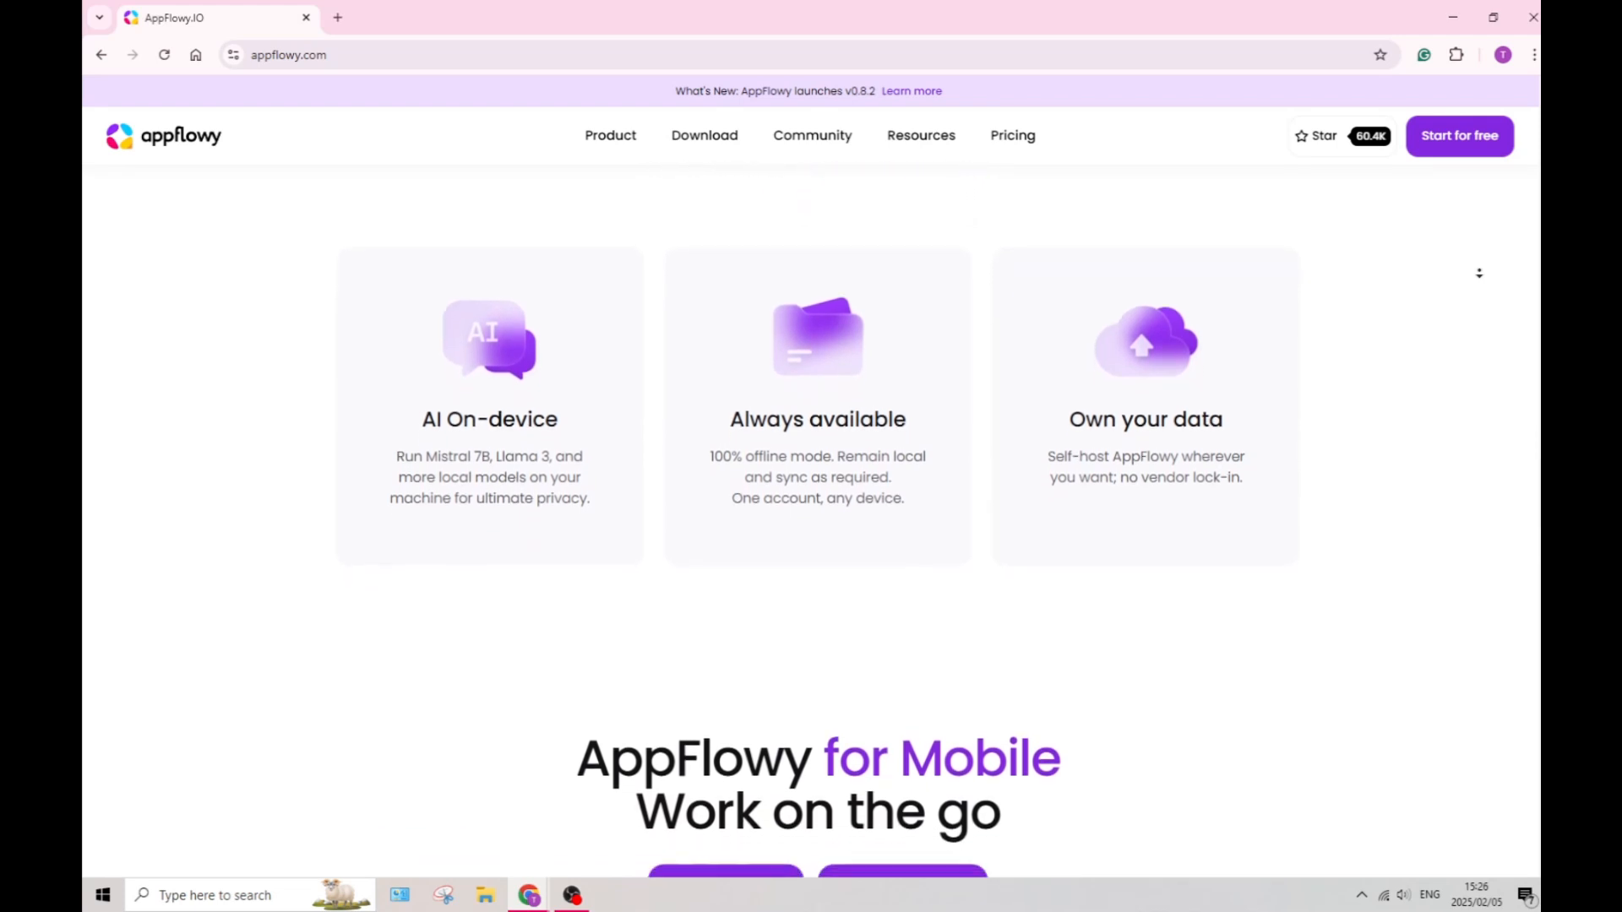
{"action": "scroll", "scroll_direction": "down", "scroll_amount": 3}
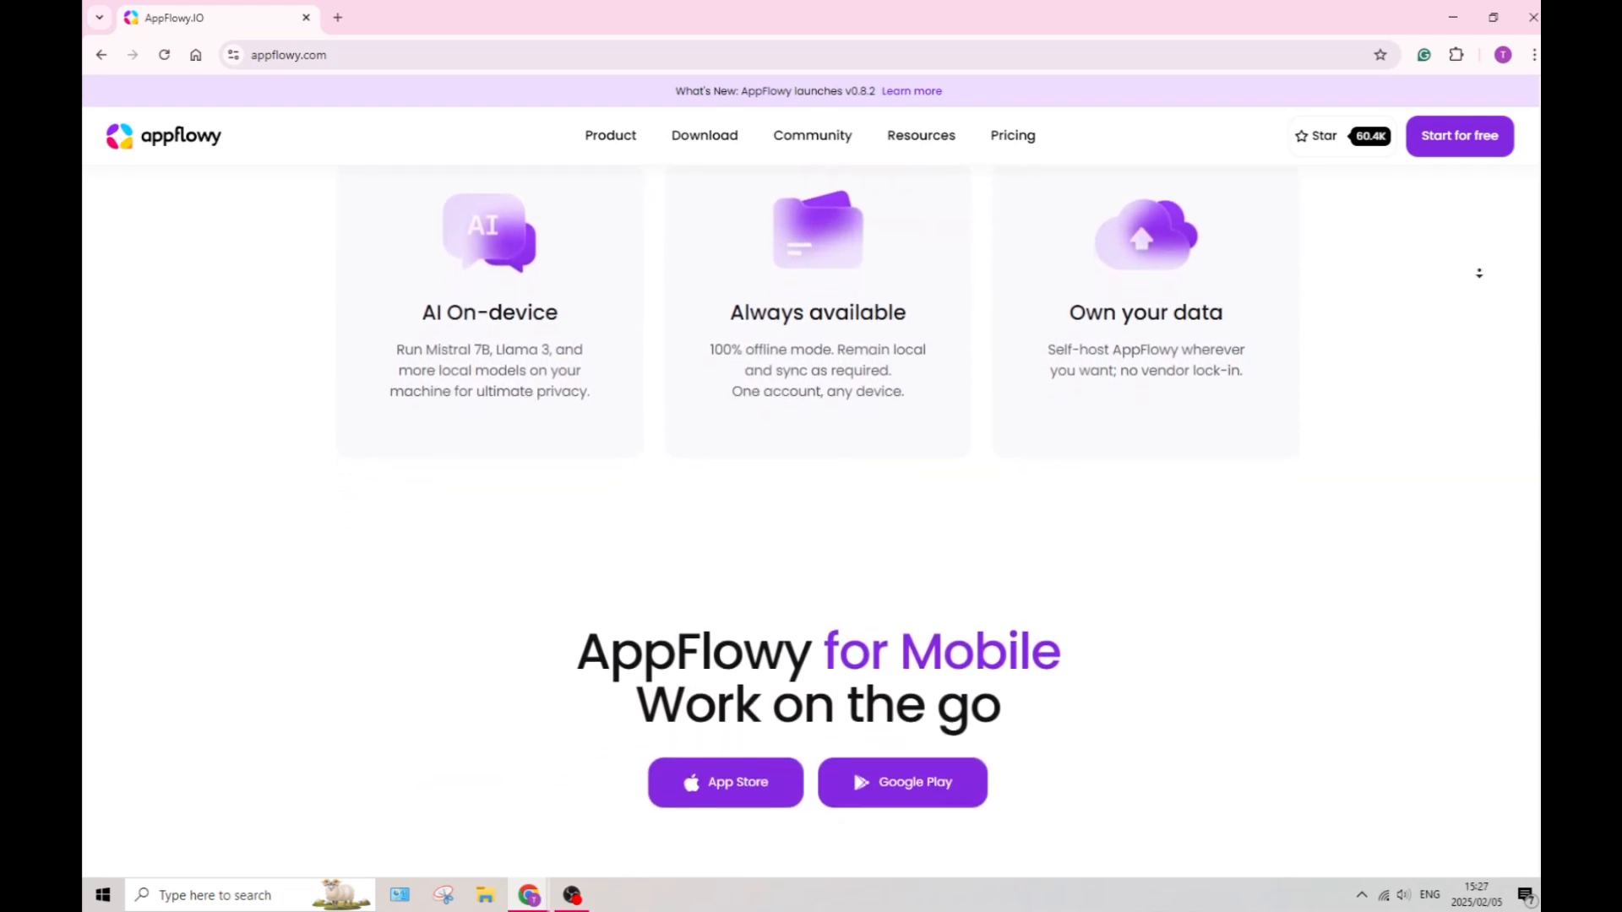
{"action": "scroll", "scroll_direction": "down", "scroll_amount": 3}
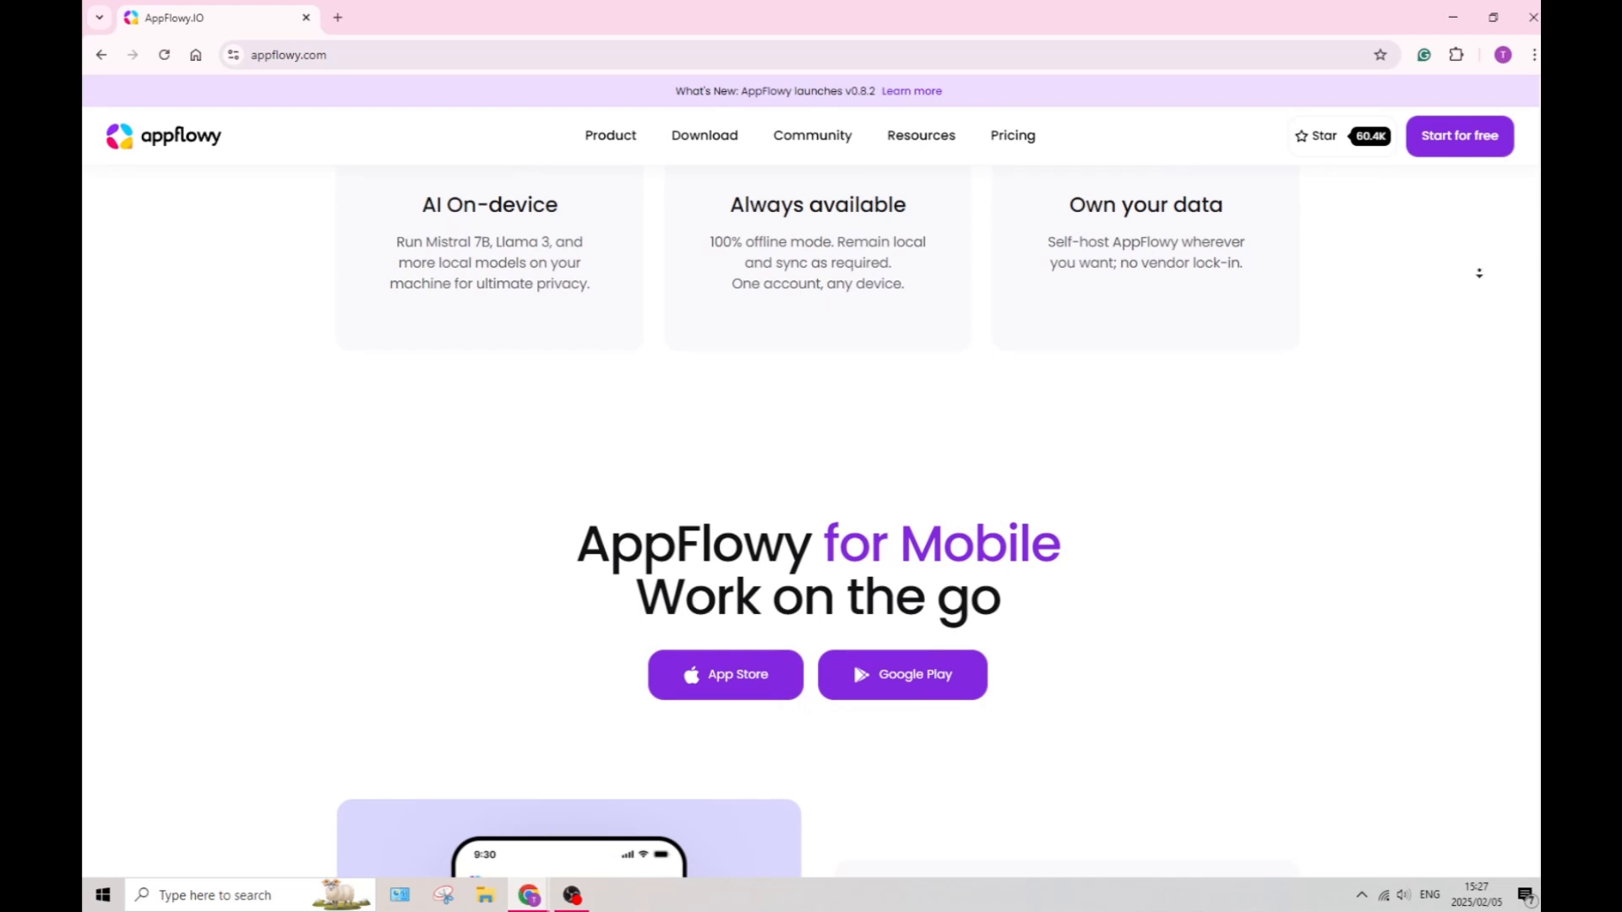
Scroll through the mobile feature list to 'AppFlowy is built with a vibrant community'.
{"action": "scroll", "scroll_direction": "down", "scroll_amount": 3}
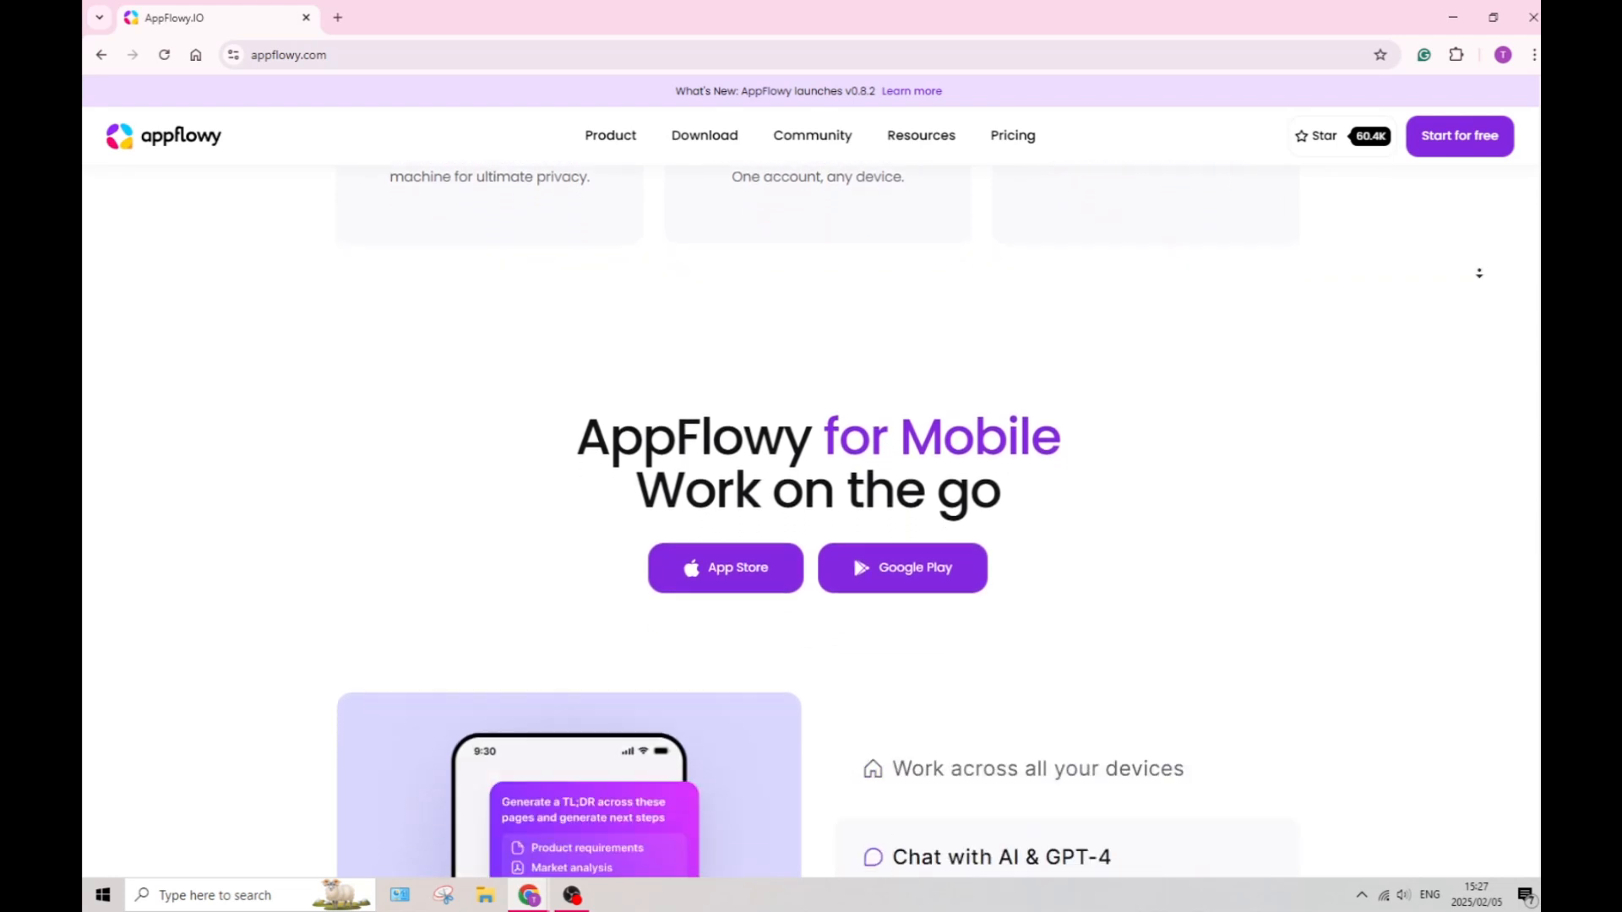
{"action": "scroll", "scroll_direction": "down", "scroll_amount": 3}
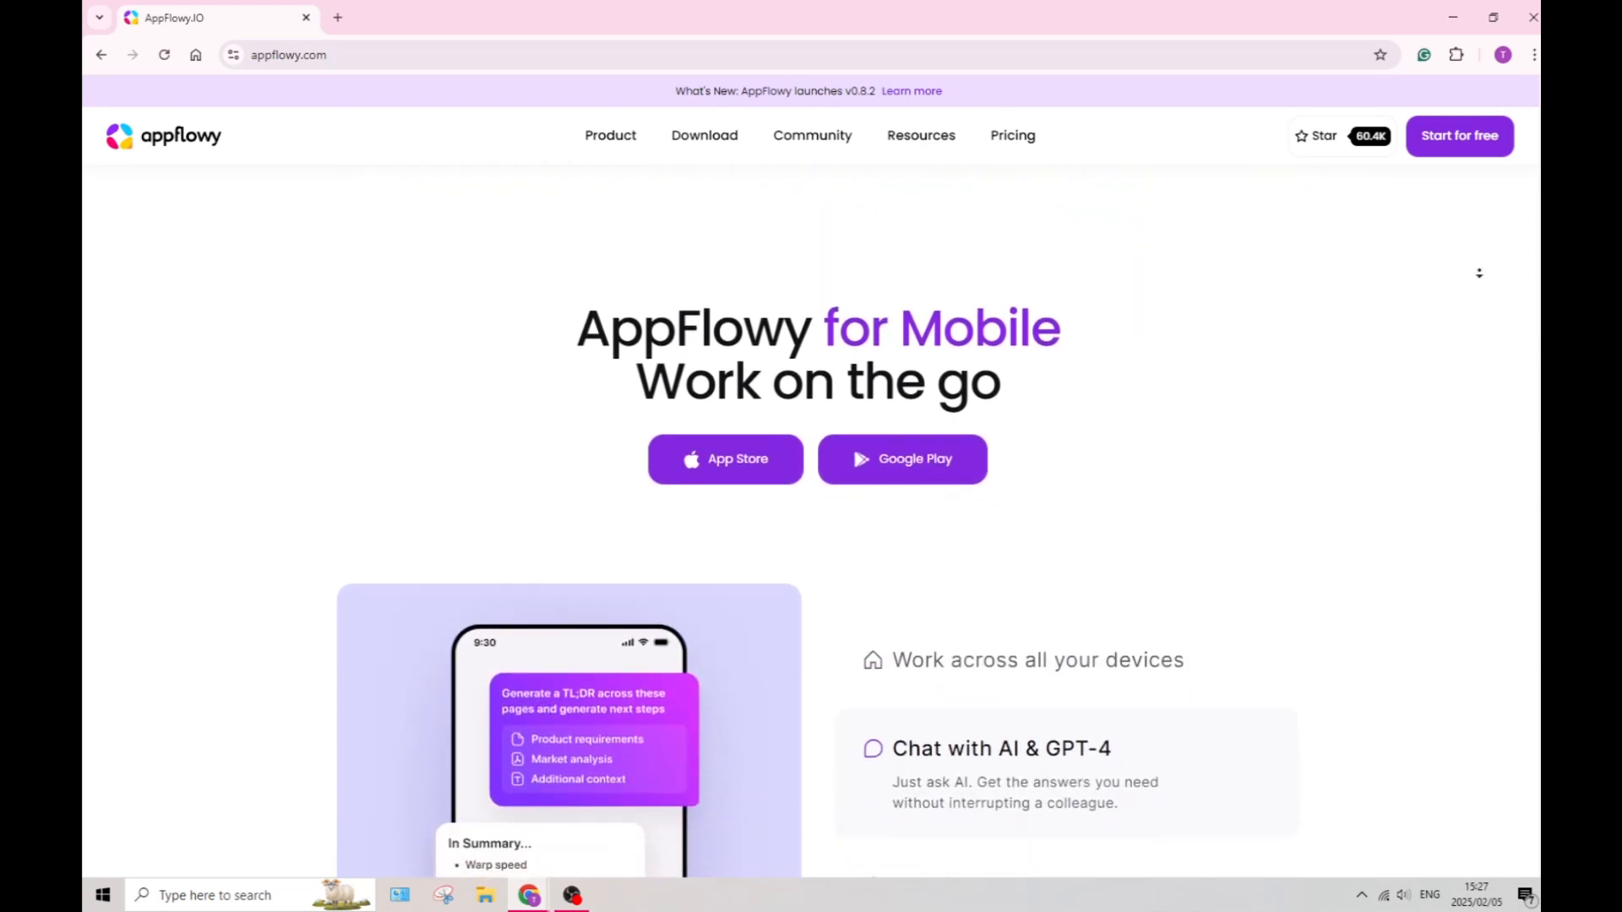
{"action": "scroll", "scroll_direction": "down", "scroll_amount": 3}
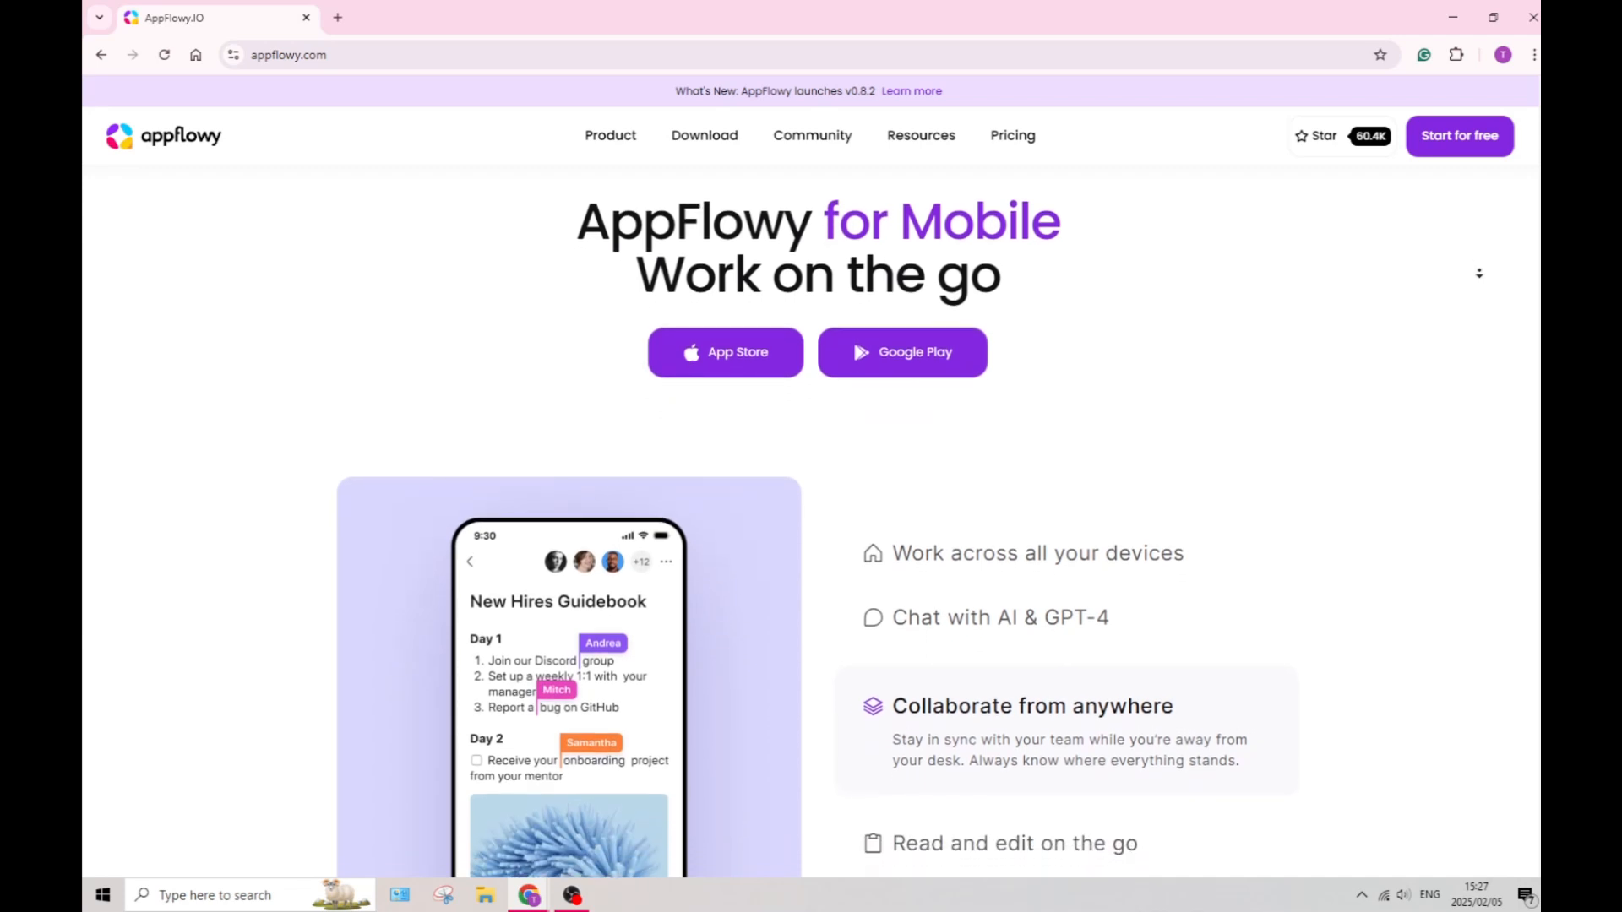
{"action": "scroll", "scroll_direction": "down", "scroll_amount": 3}
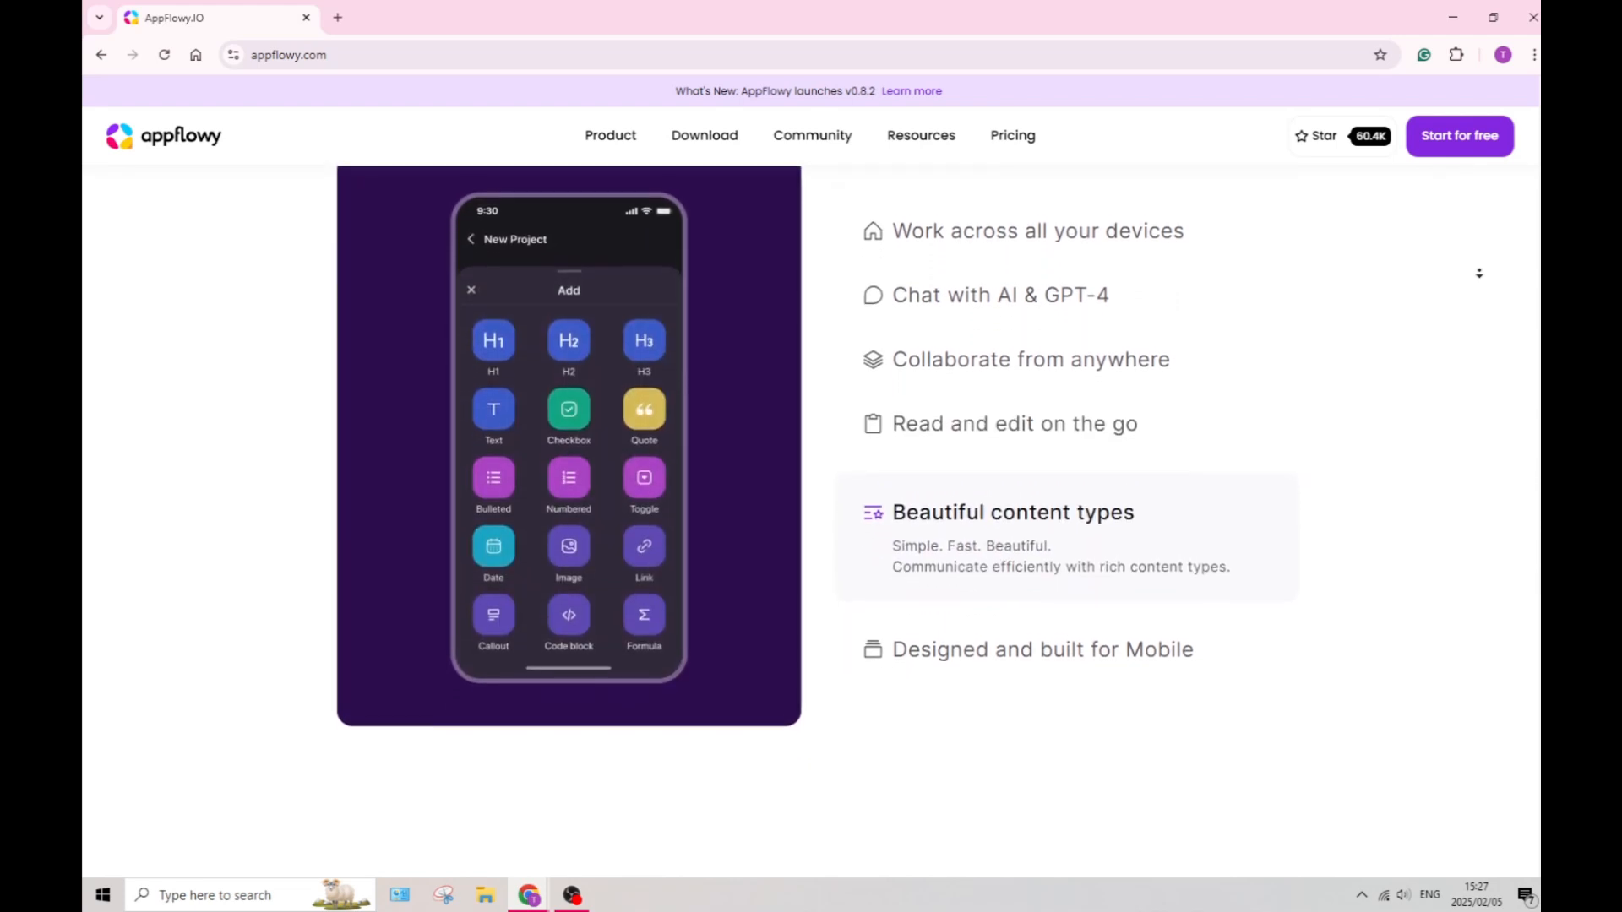
{"action": "scroll", "scroll_direction": "down", "scroll_amount": 3}
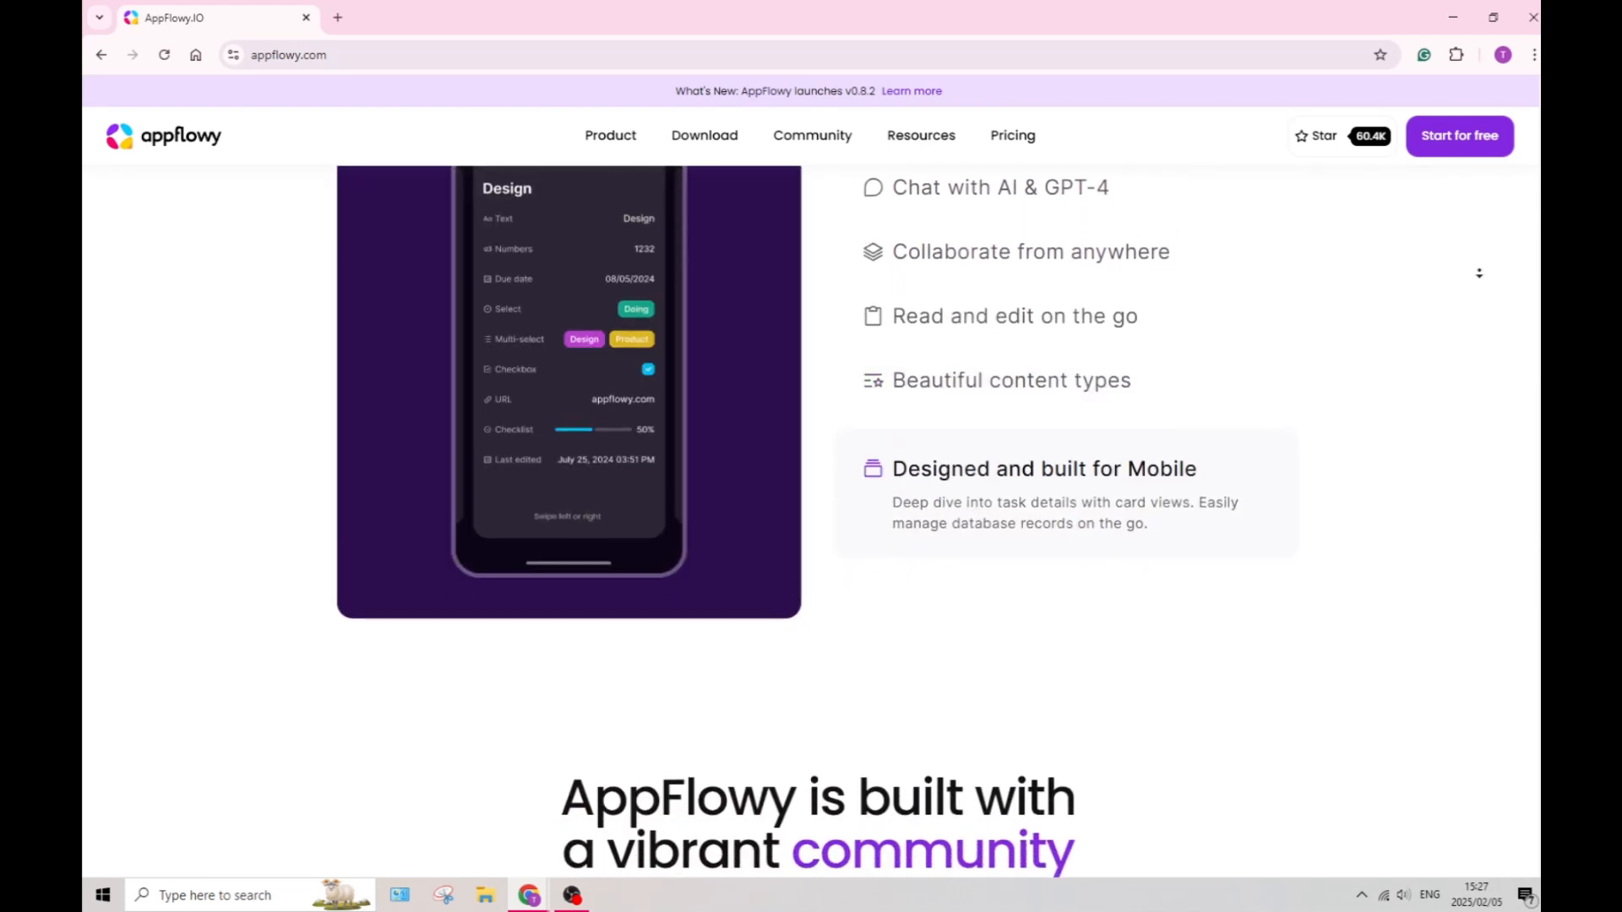
{"action": "scroll", "scroll_direction": "down", "scroll_amount": 3}
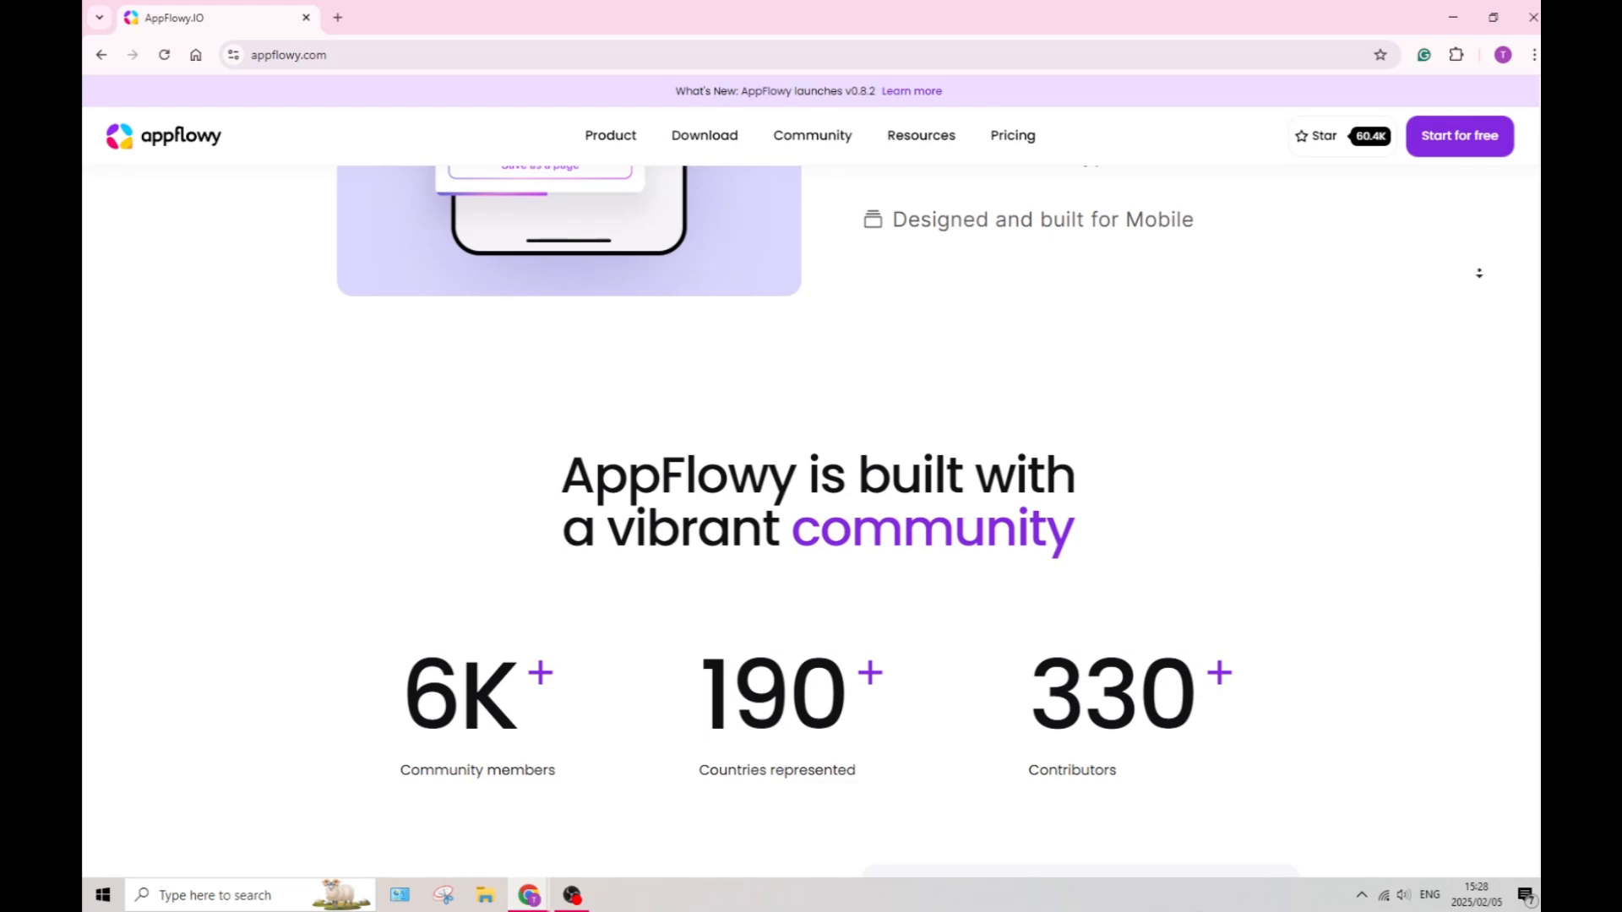
Scroll past the 6K members, 190 countries, 330 contributors stats to 'Built by the community for the community'.
{"action": "scroll", "scroll_direction": "down", "scroll_amount": 3}
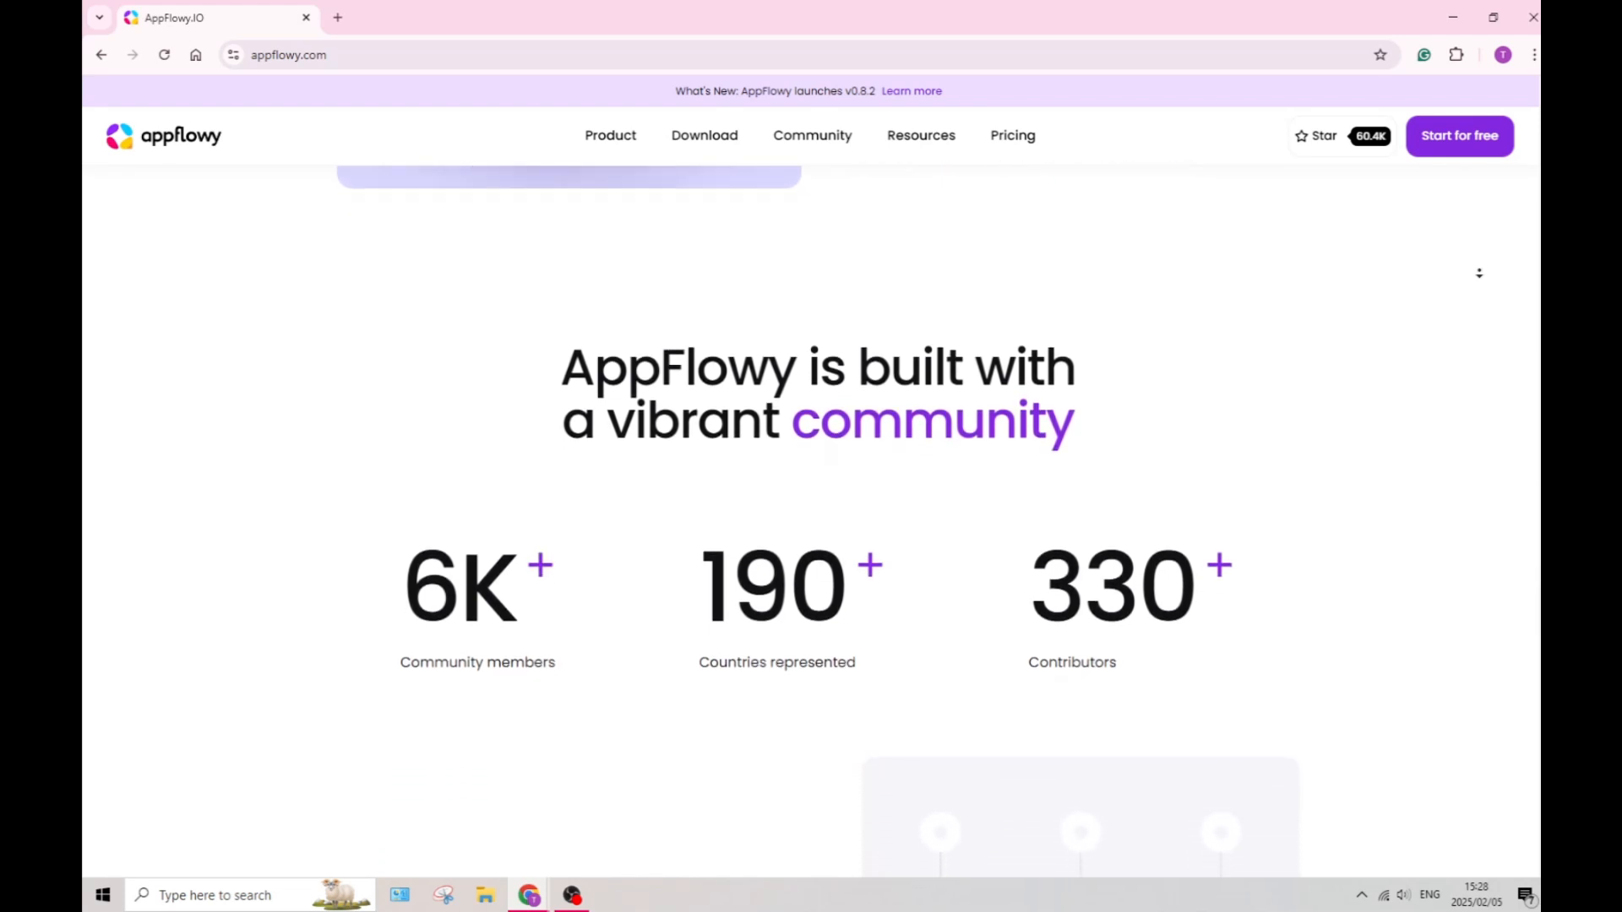
{"action": "scroll", "scroll_direction": "down", "scroll_amount": 3}
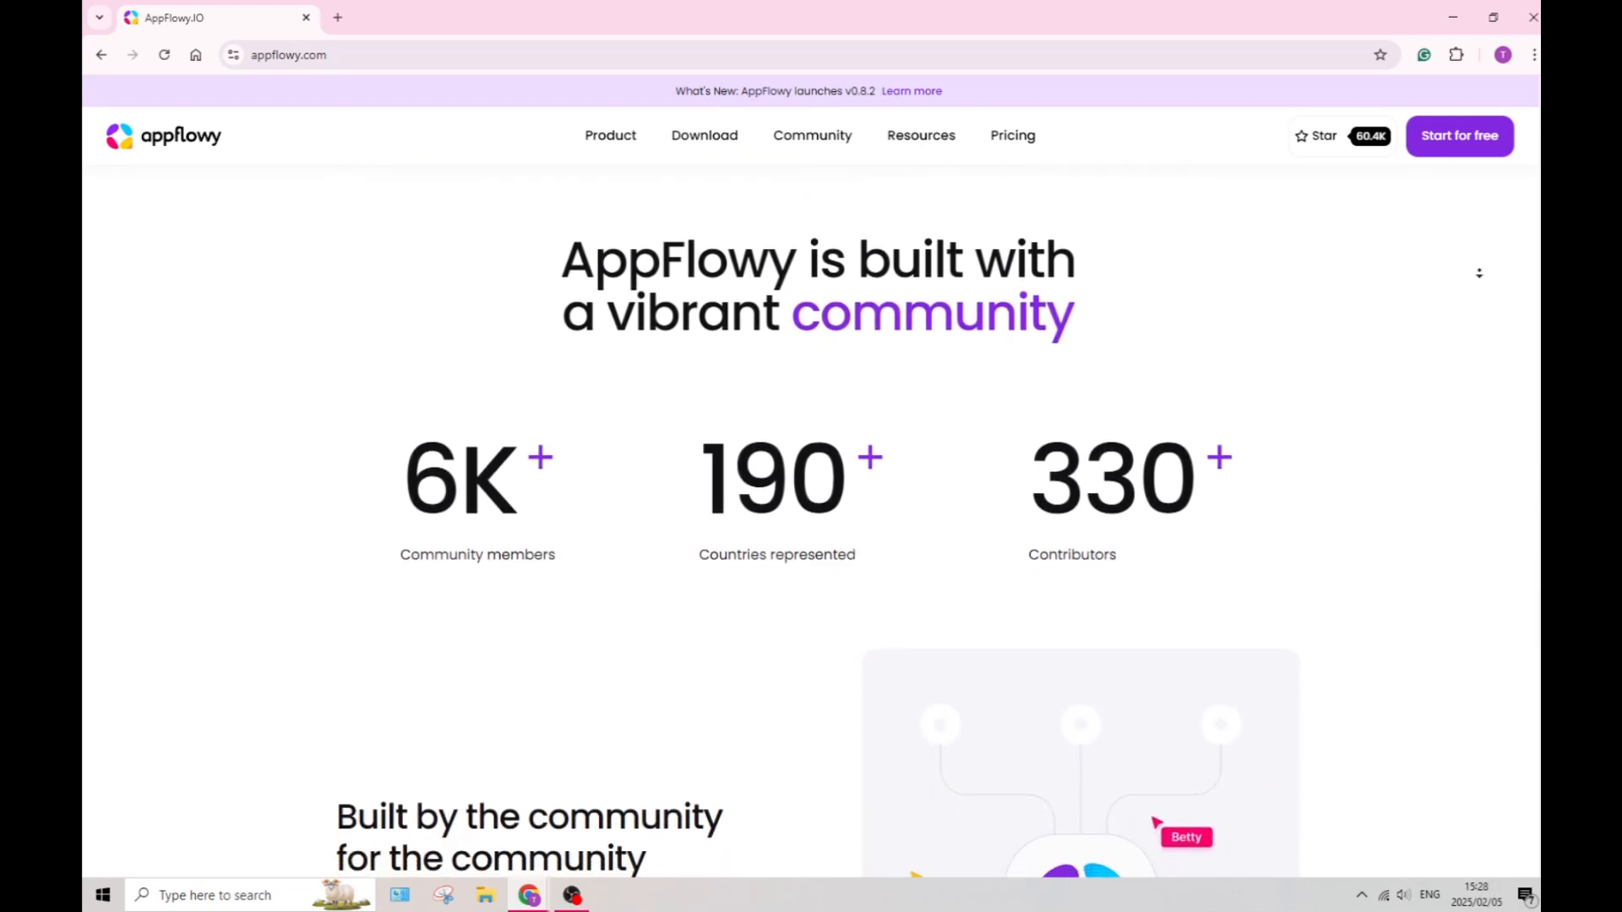
{"action": "scroll", "scroll_direction": "down", "scroll_amount": 3}
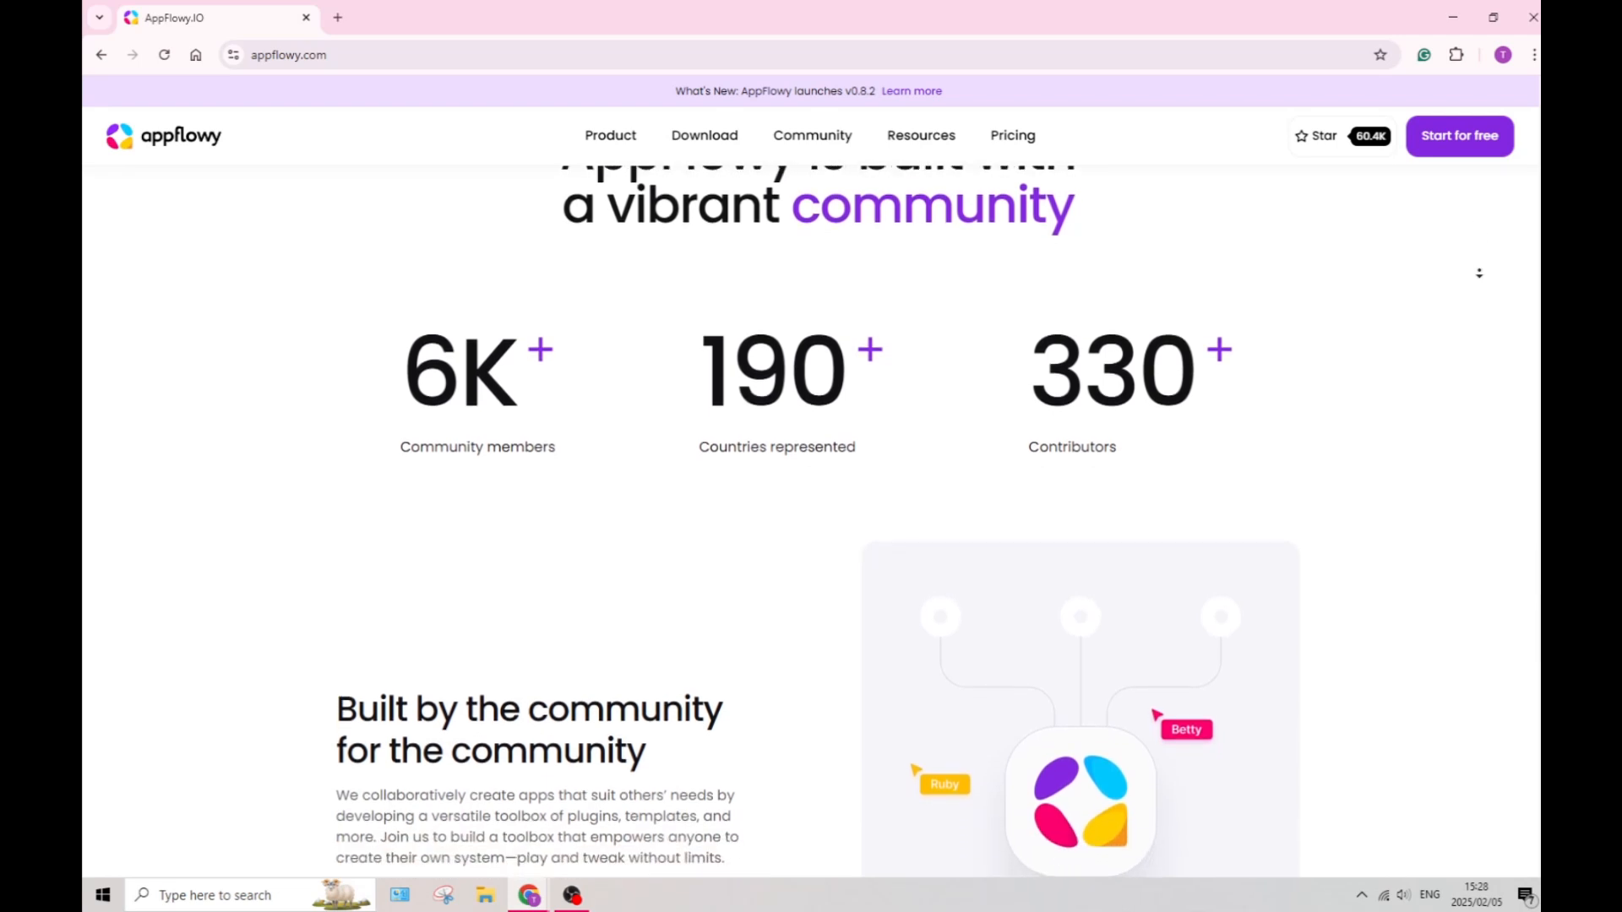
{"action": "scroll", "scroll_direction": "down", "scroll_amount": 3}
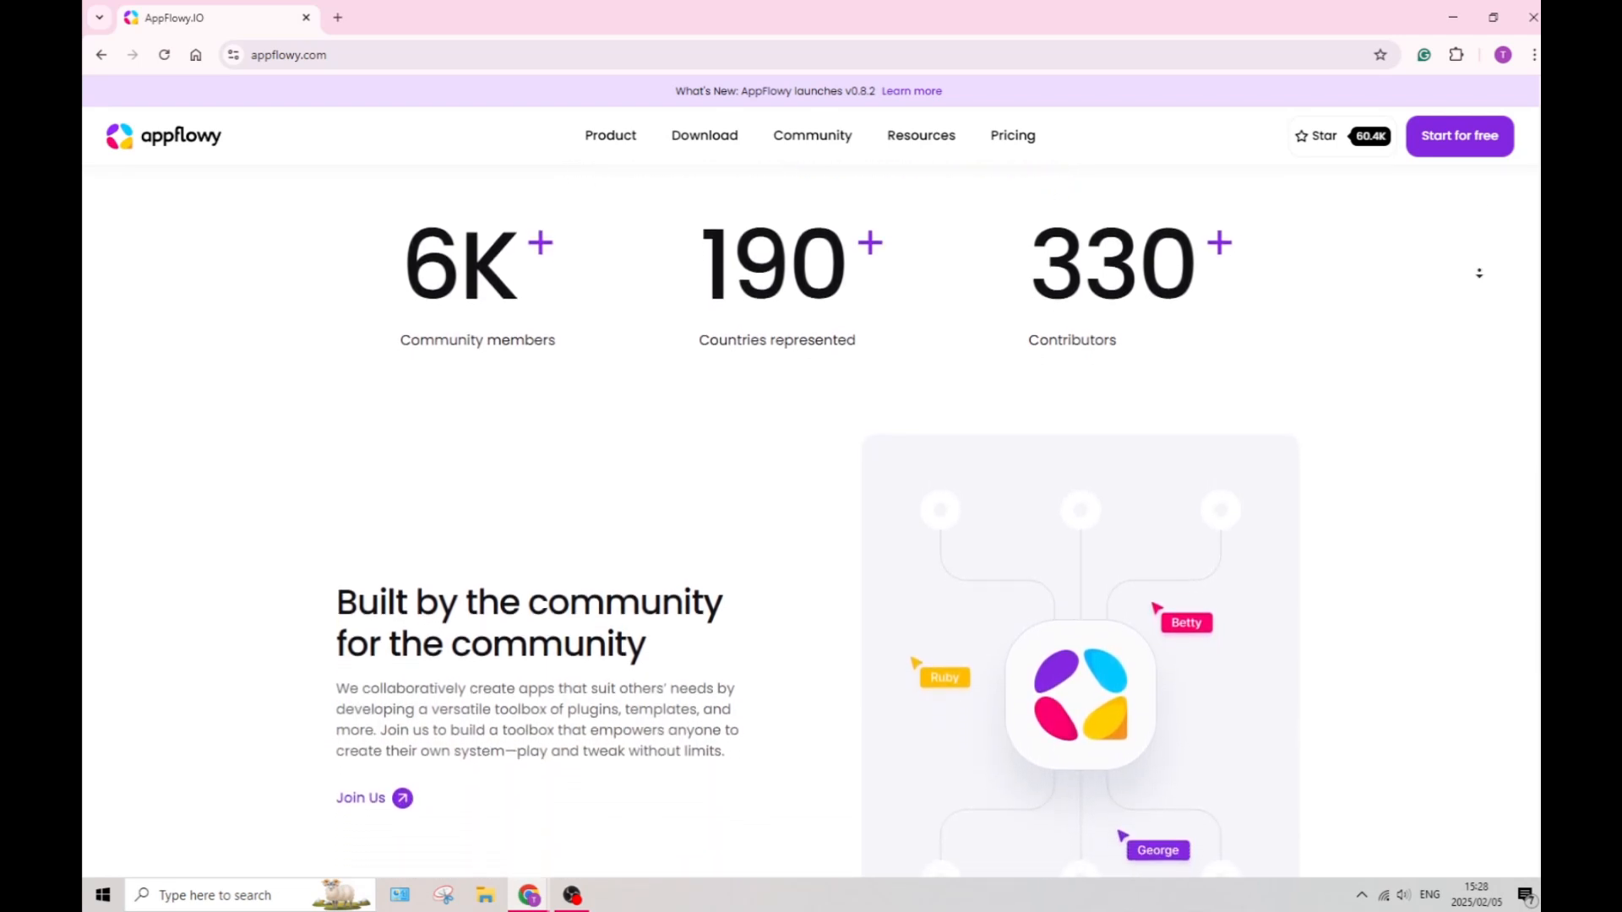
{"action": "scroll", "scroll_direction": "down", "scroll_amount": 3}
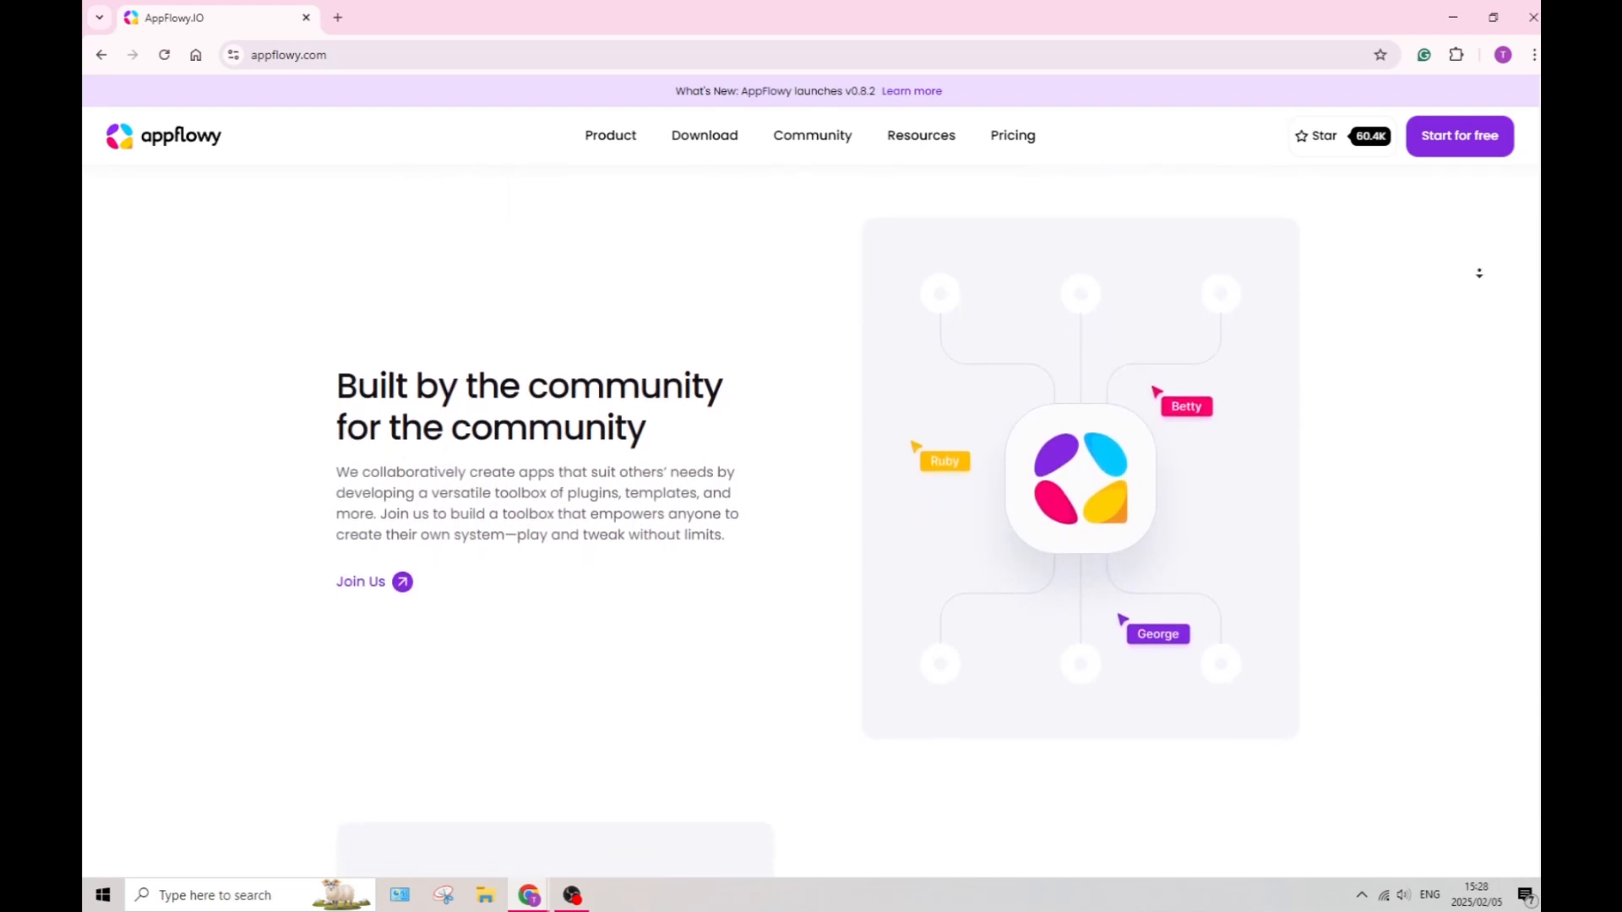
{"action": "scroll", "scroll_direction": "down", "scroll_amount": 3}
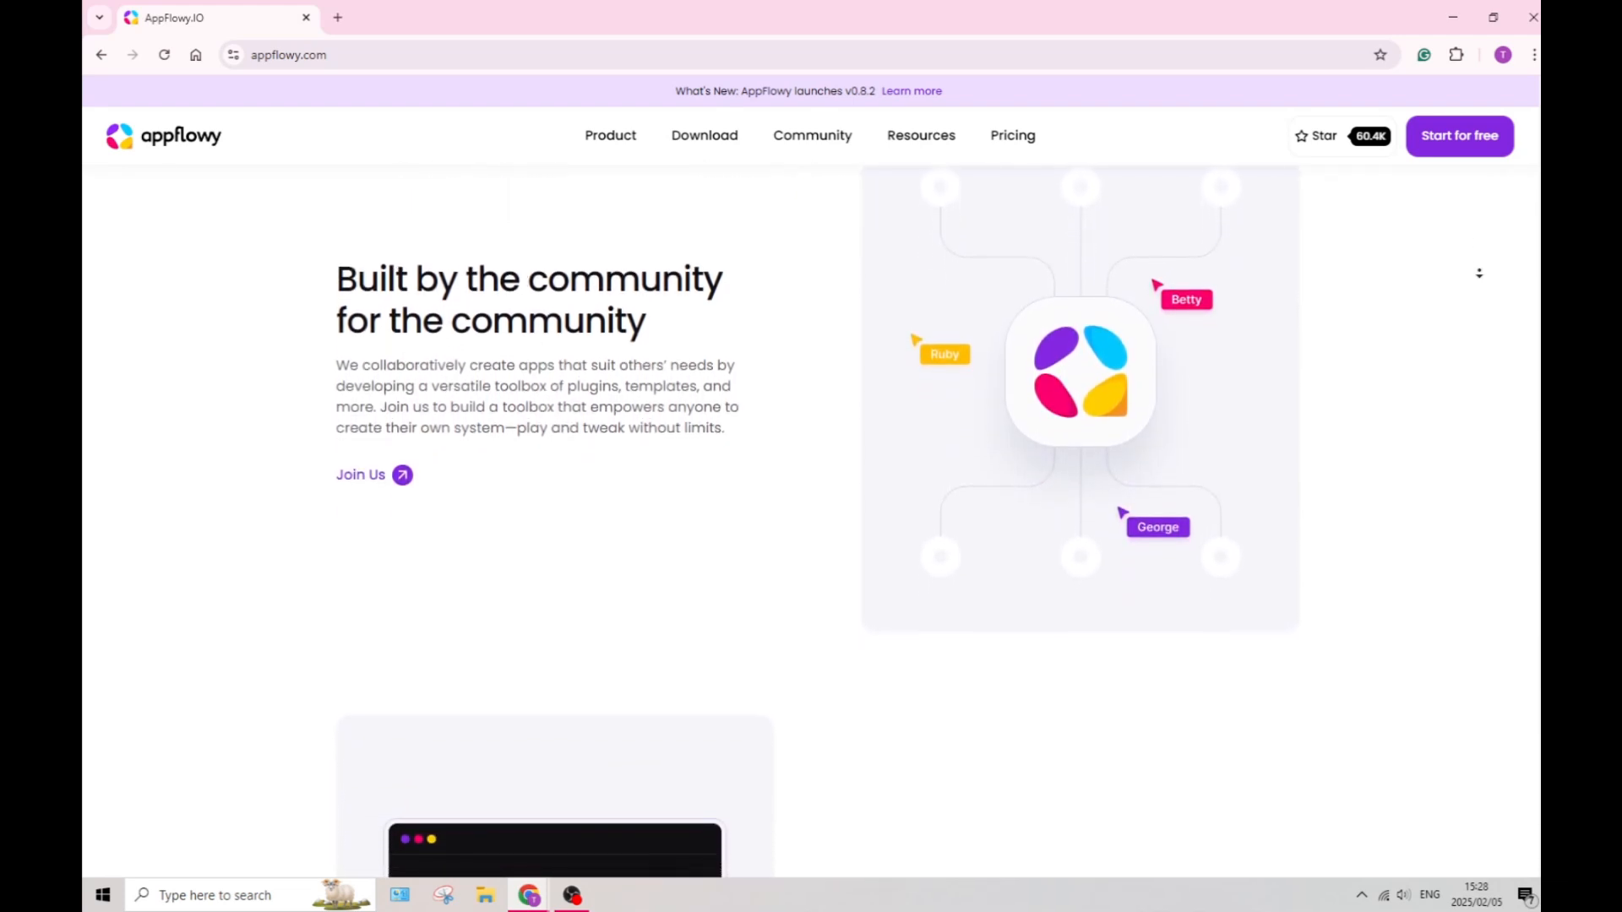